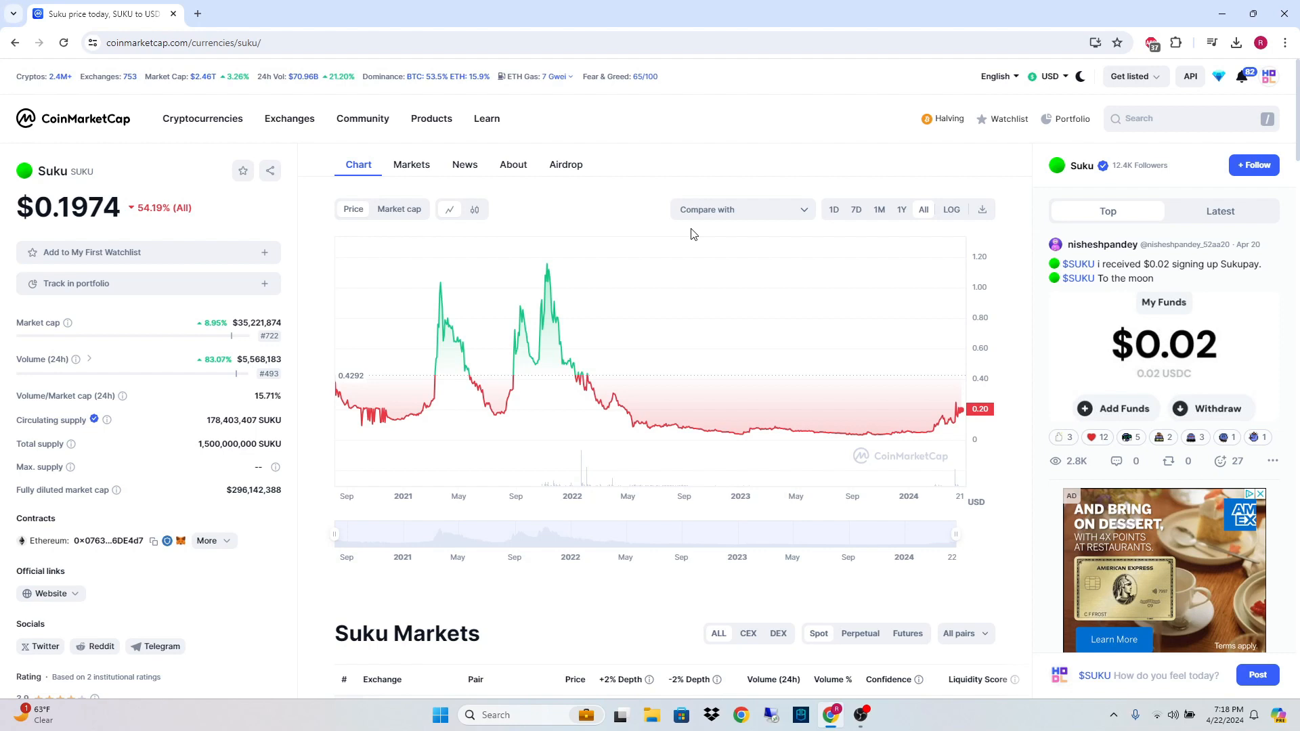
mouse_move(453, 438)
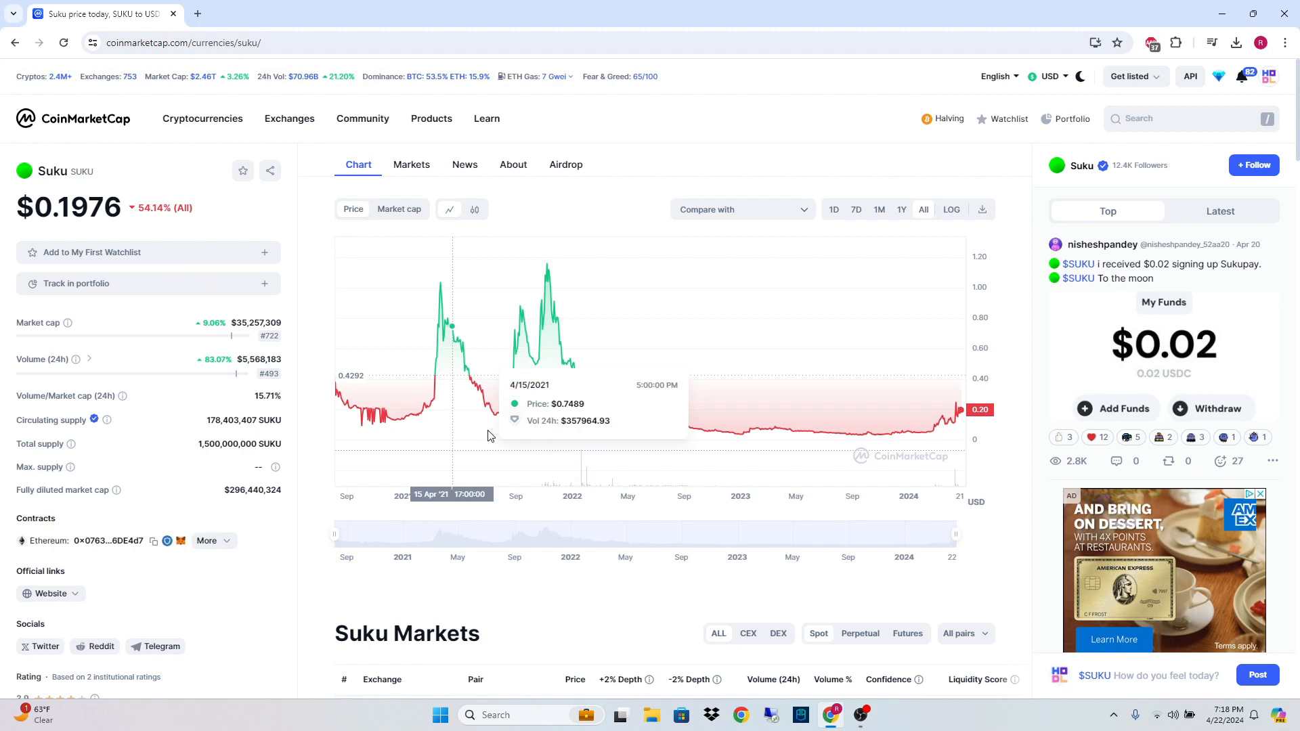
mouse_move(601, 561)
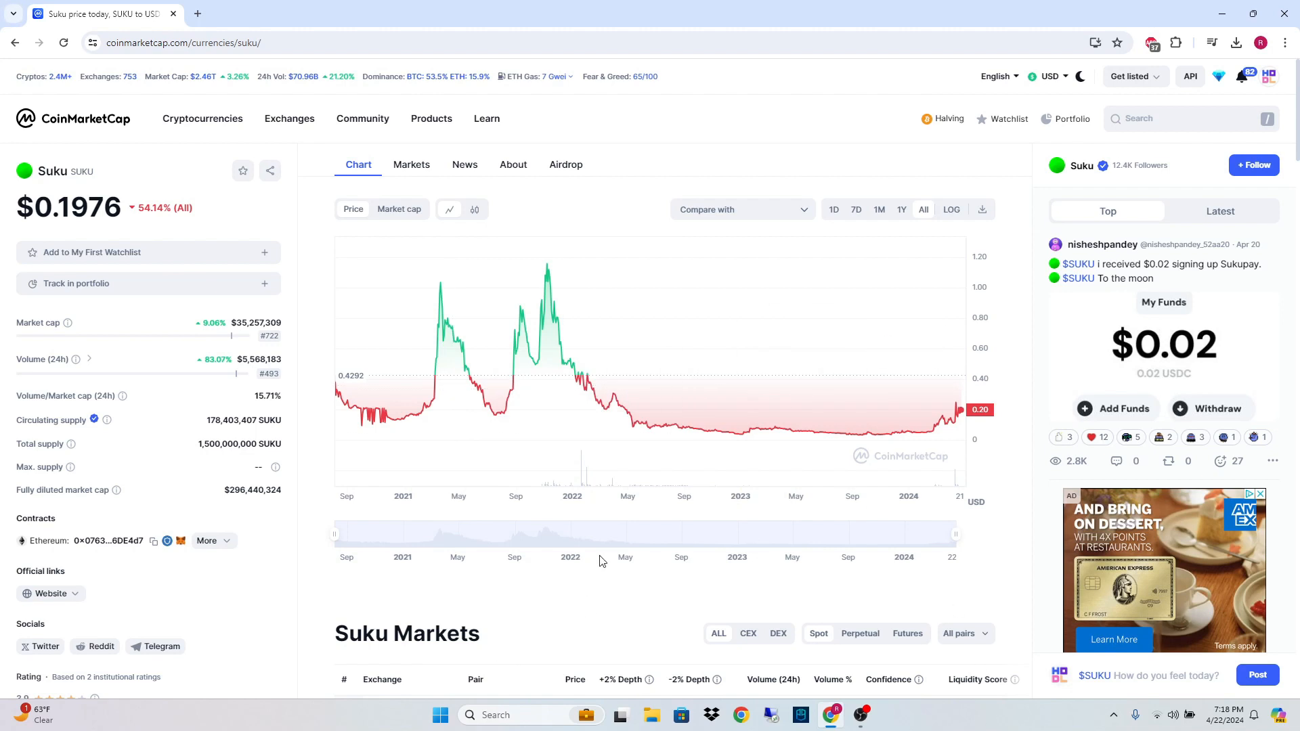
mouse_move(951, 404)
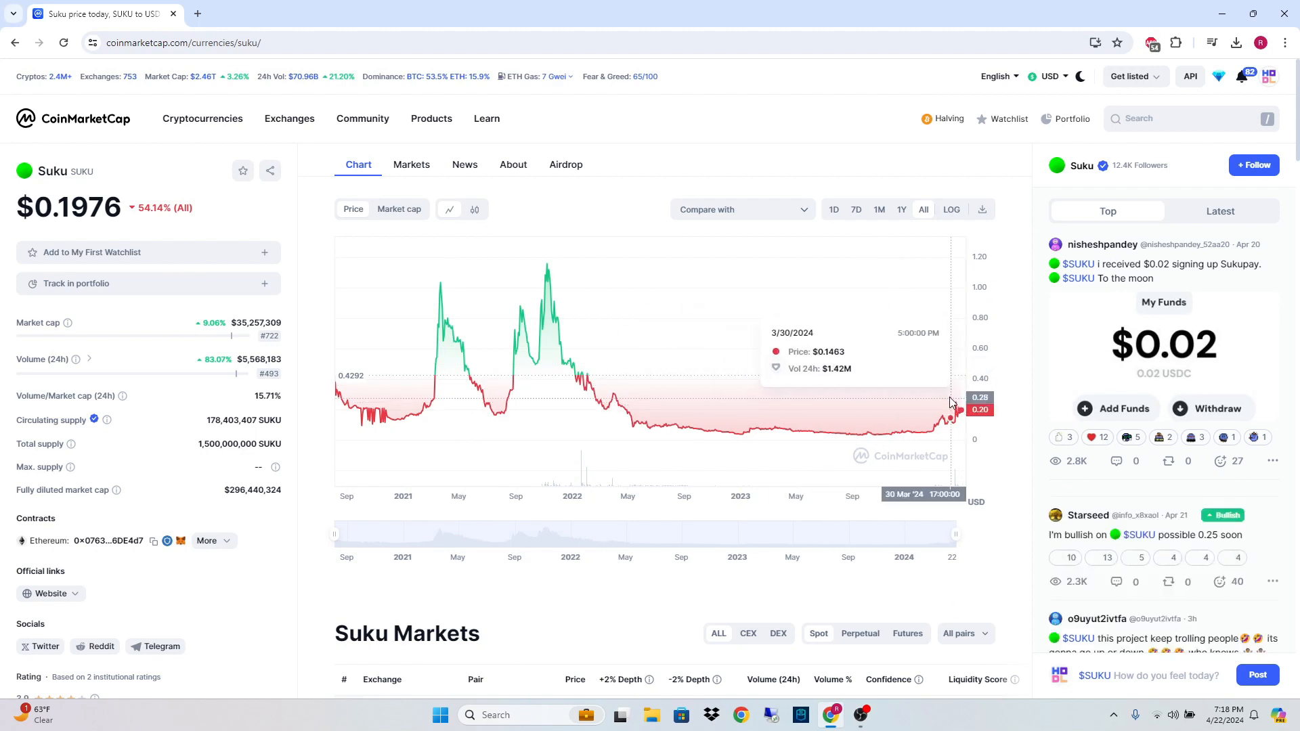
mouse_move(947, 419)
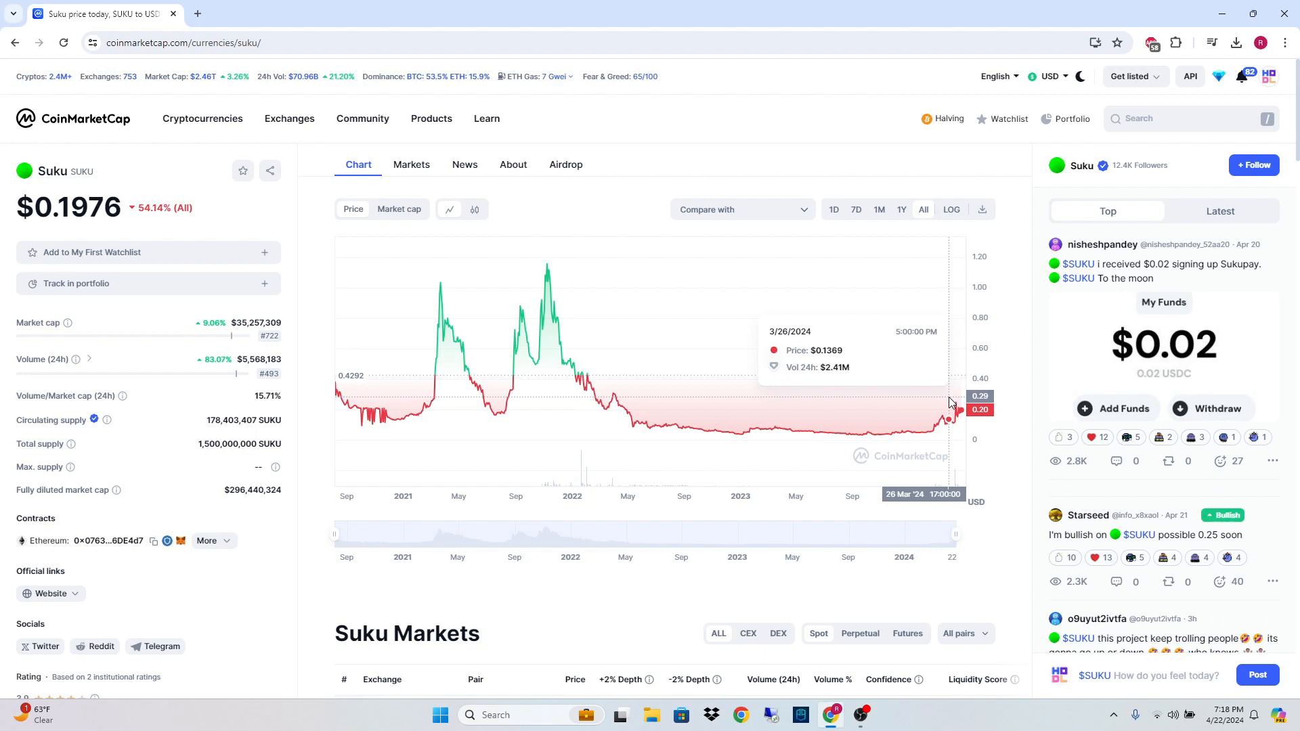
mouse_move(648, 147)
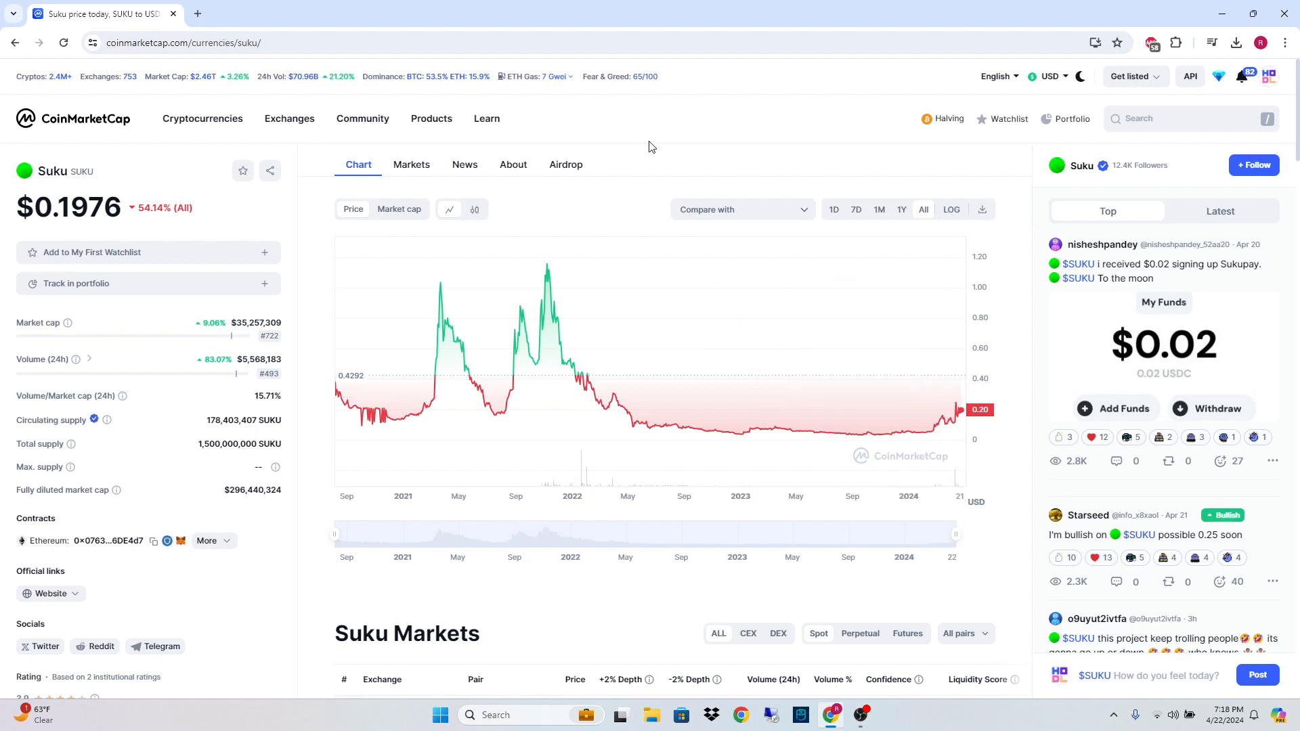
mouse_move(536, 402)
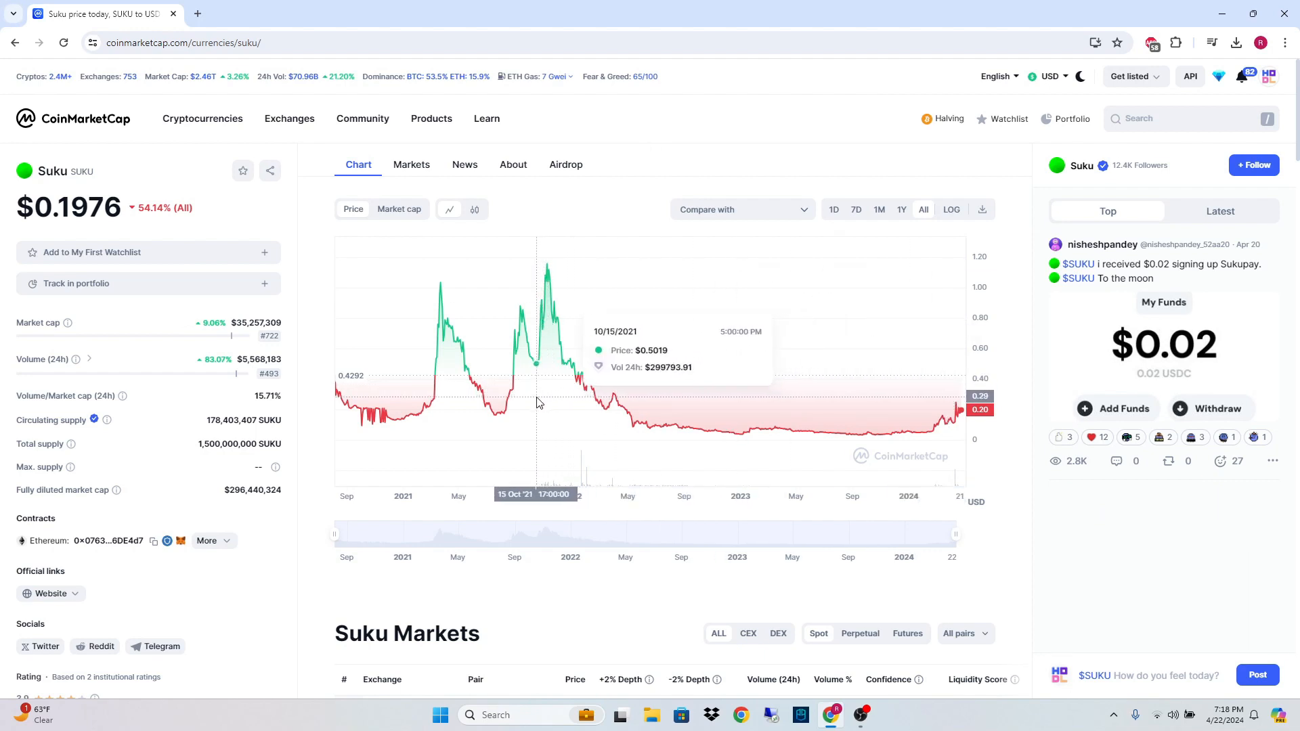
mouse_move(604, 383)
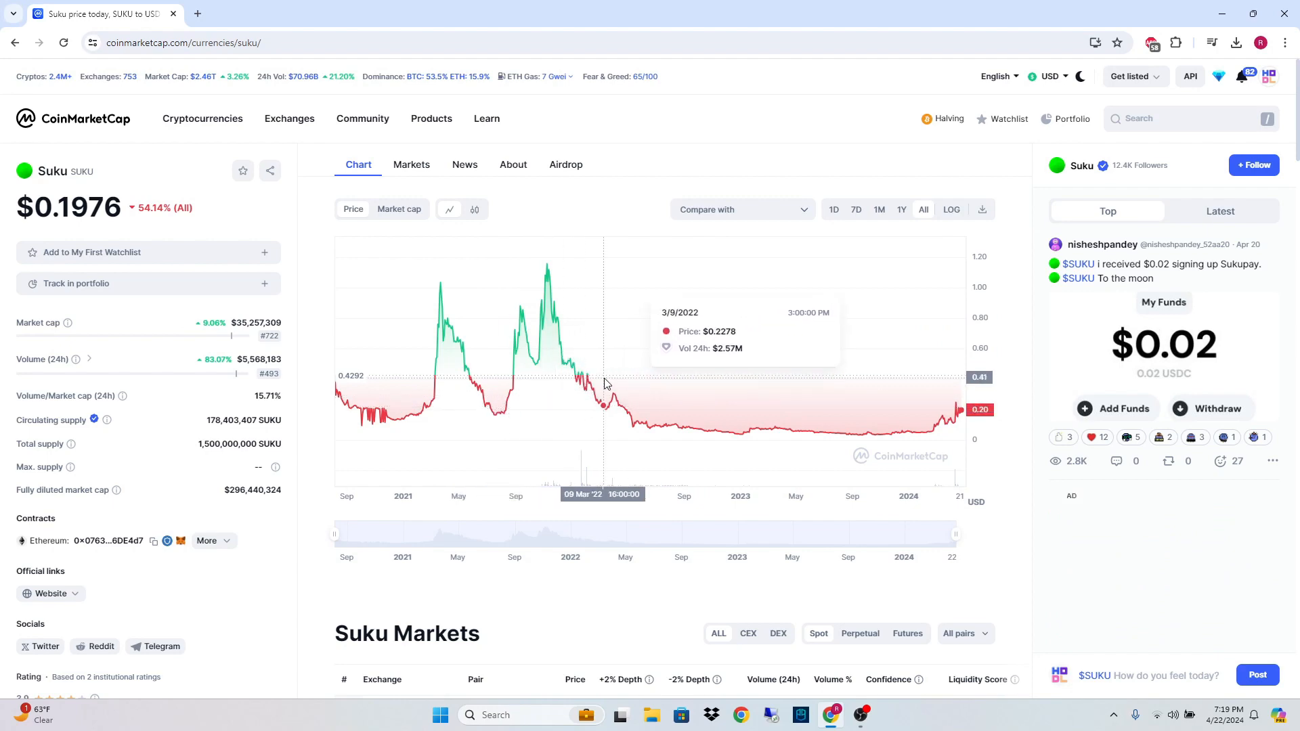
mouse_move(337, 334)
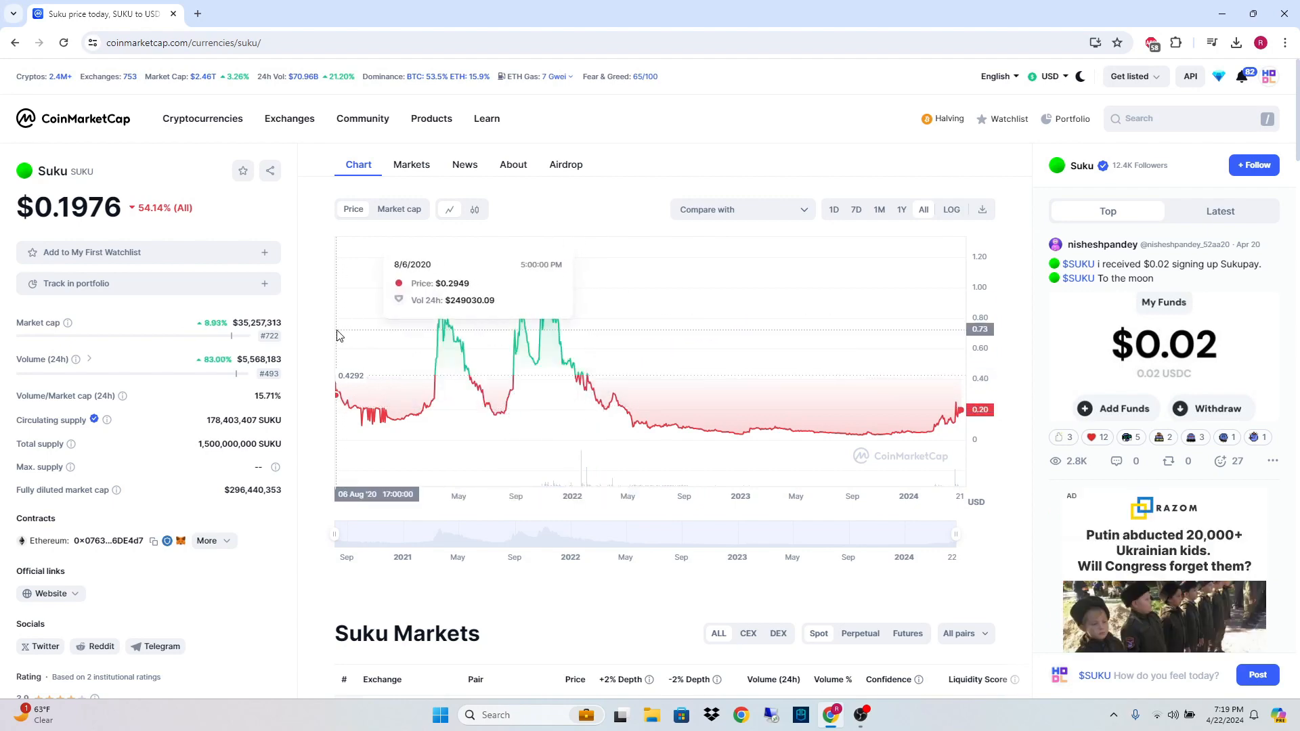
View page 2 of Suku's 20 exchange markets and return to the all-time price chart
scroll("down", 3)
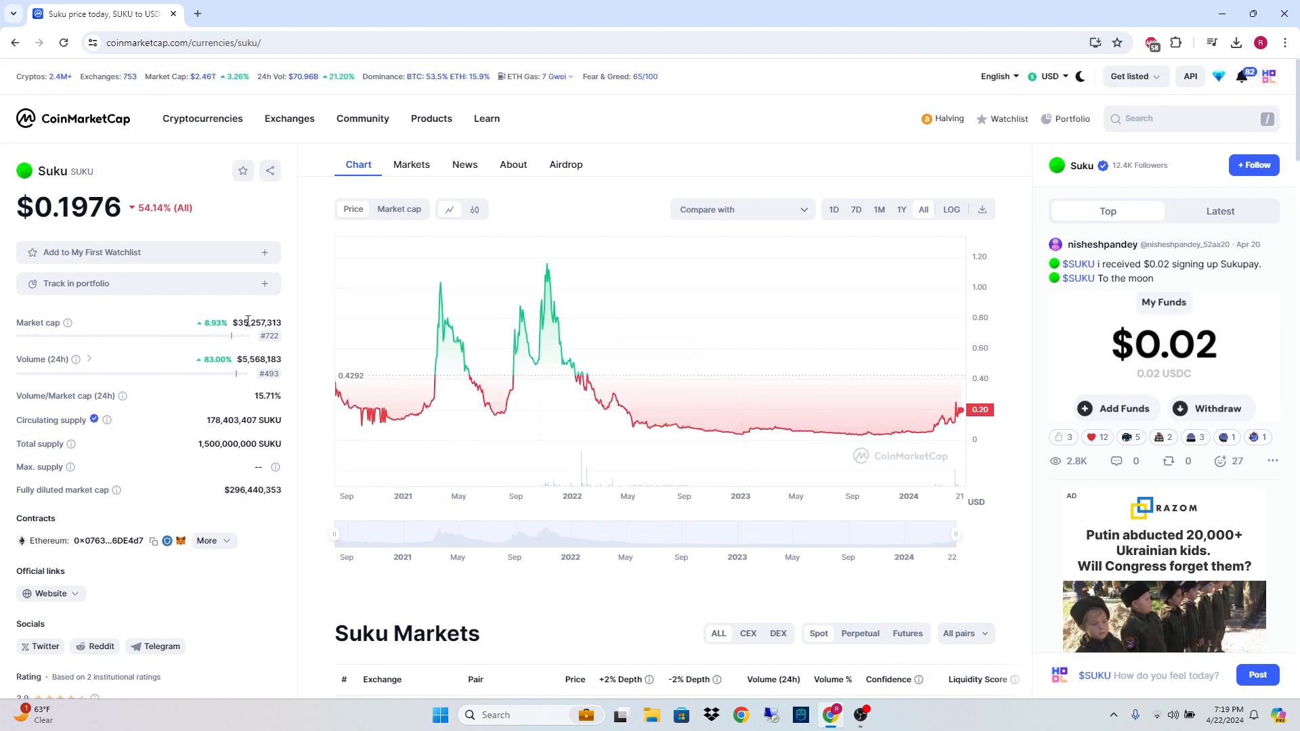
double_click(258, 322)
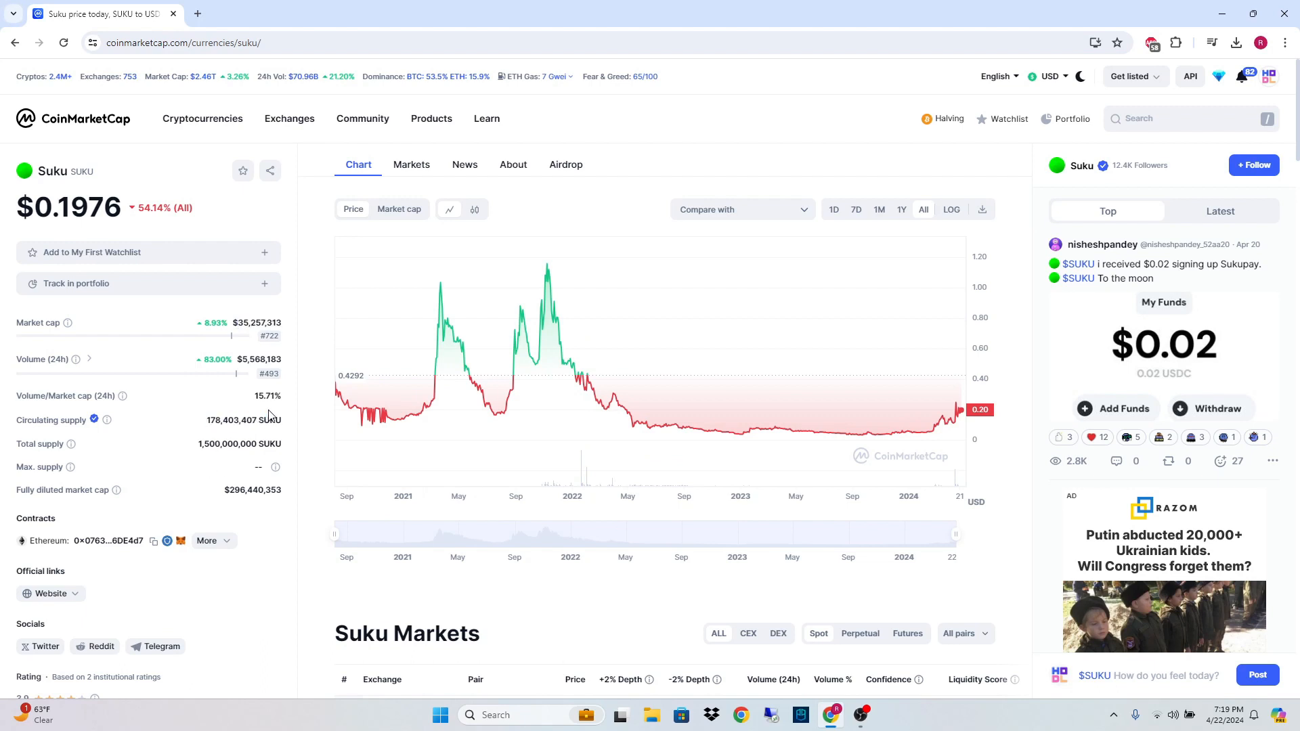
double_click(220, 420)
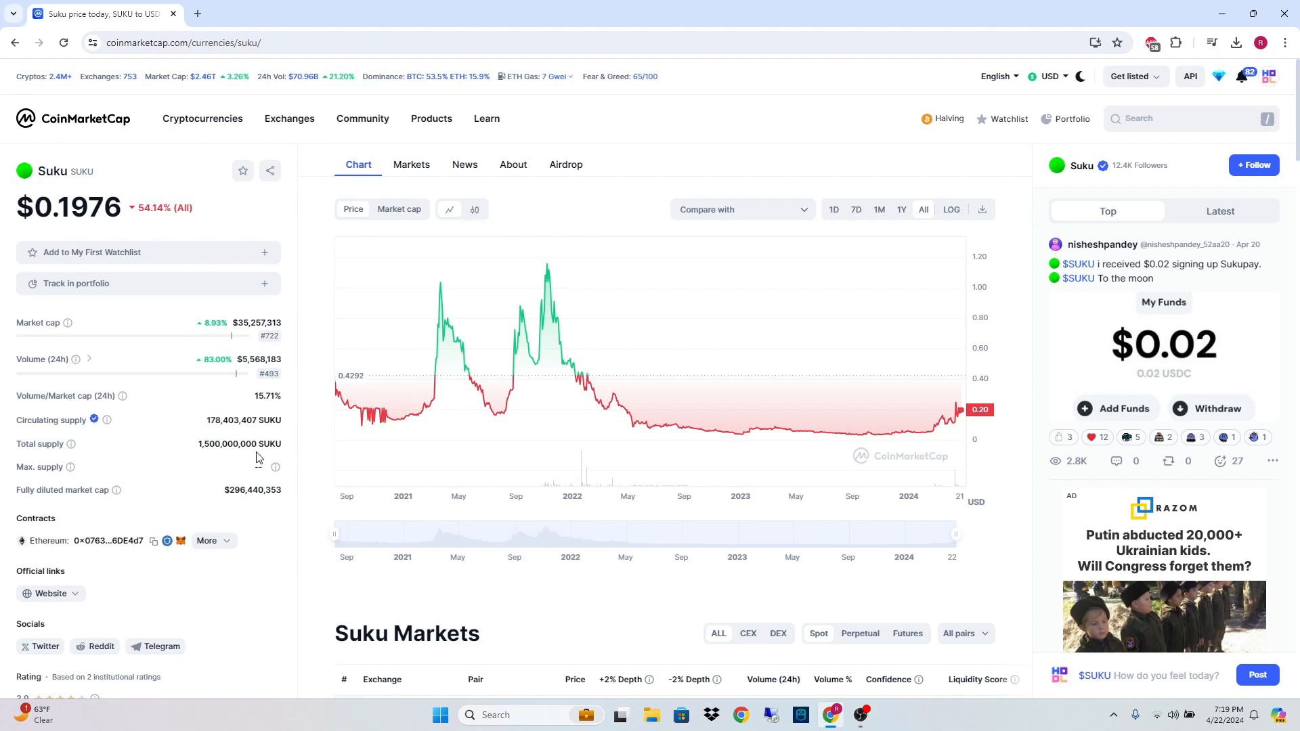
scroll("down", 3)
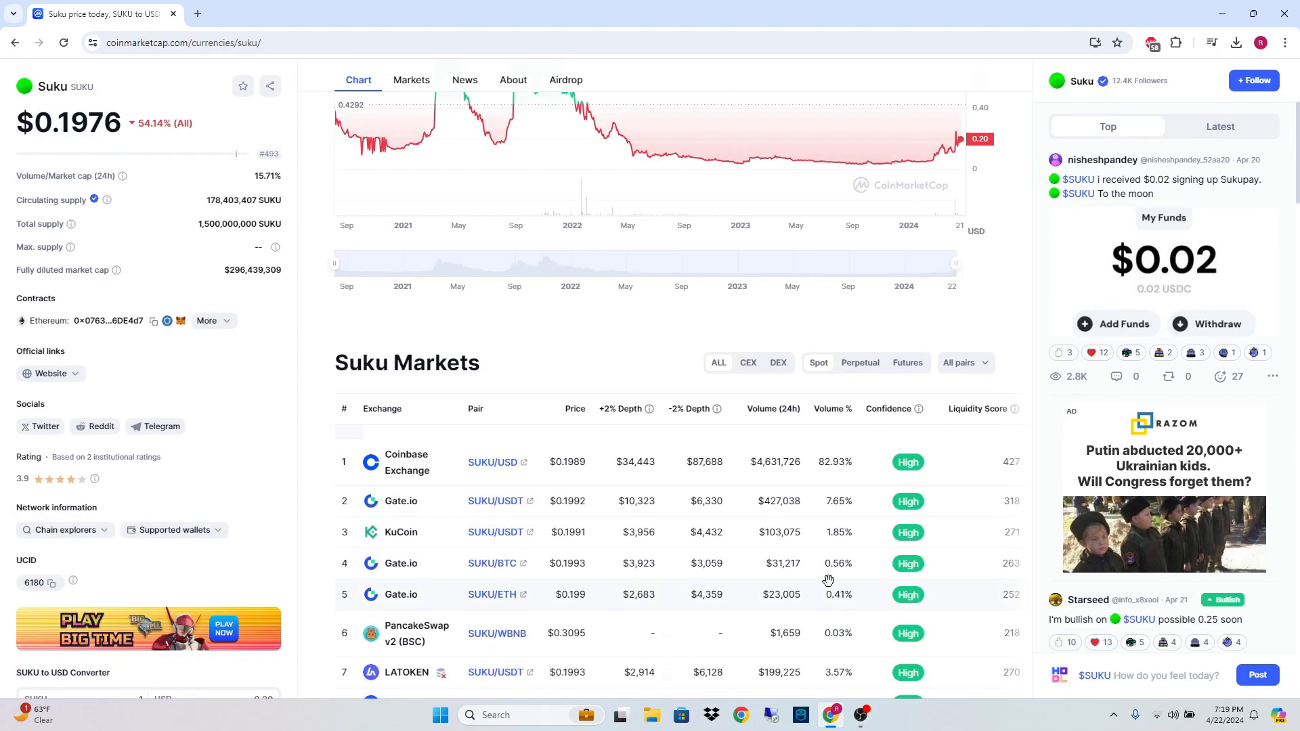
scroll("down", 3)
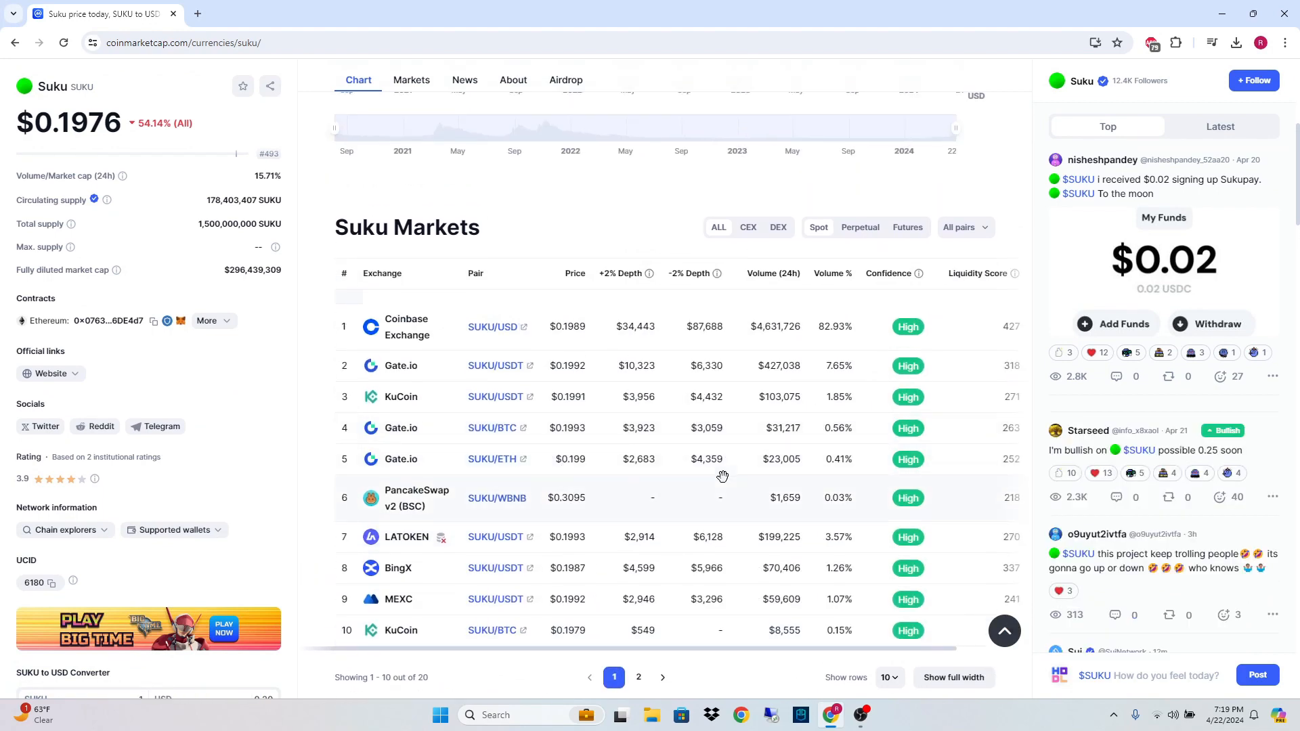
mouse_move(658, 241)
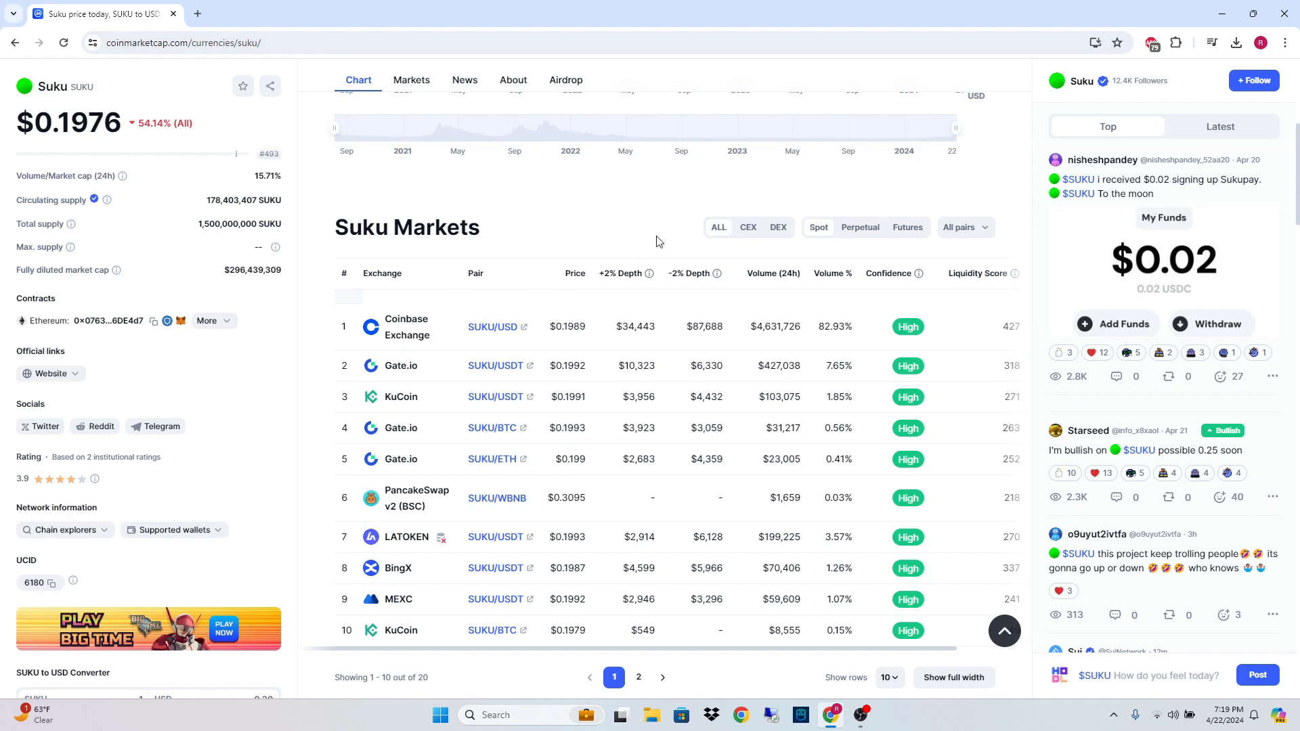
scroll("down", 3)
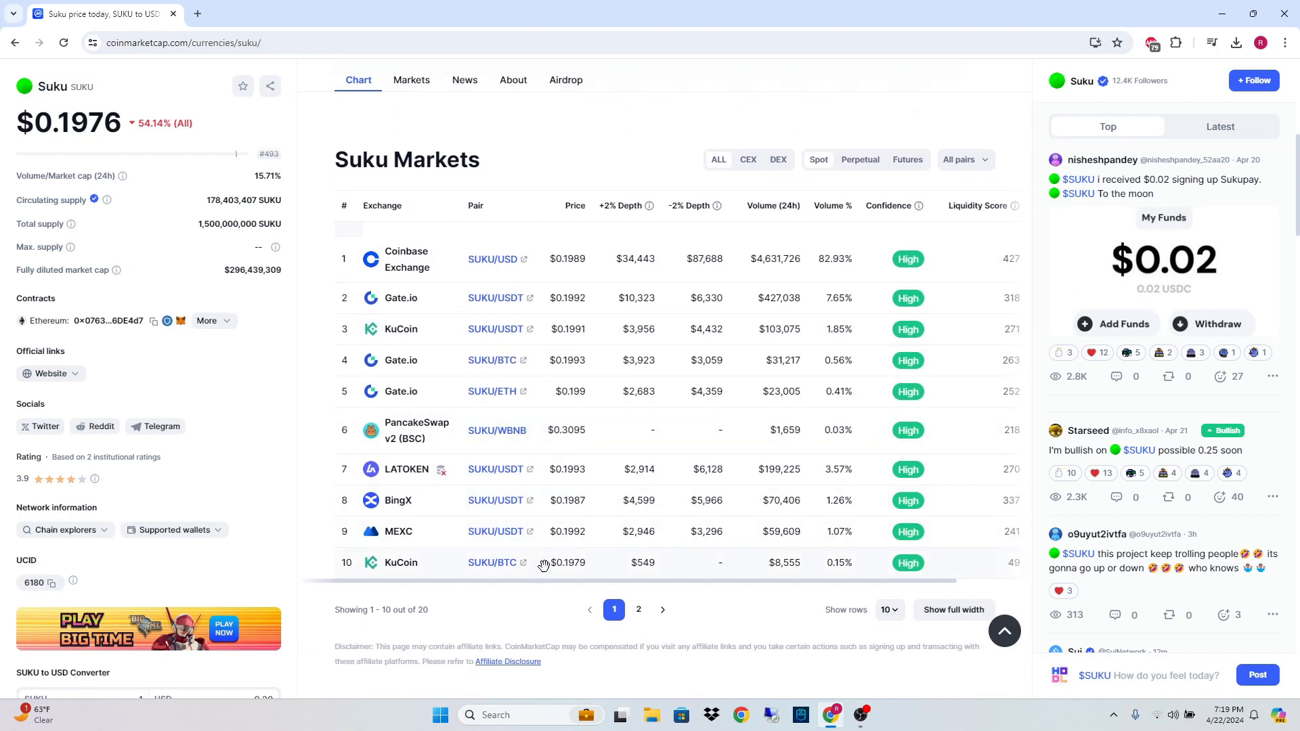
left_click(638, 609)
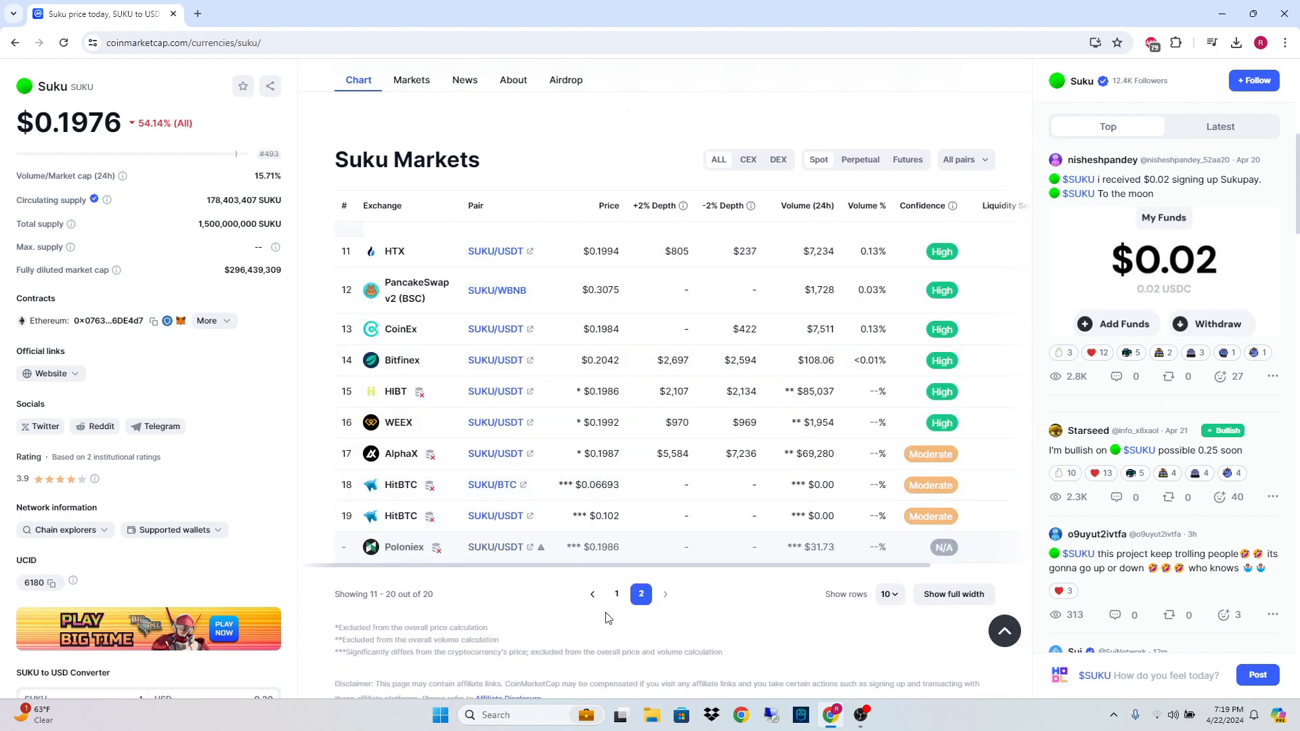
scroll("up", 3)
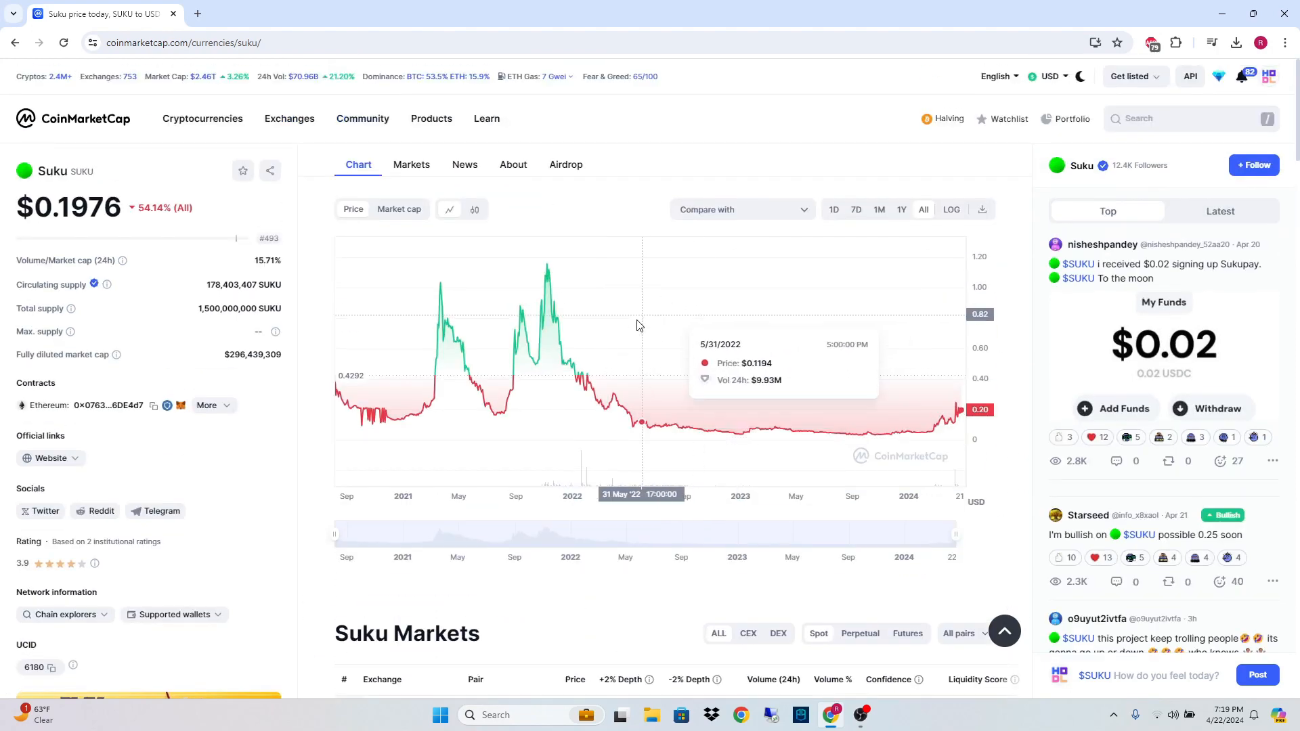
mouse_move(399, 313)
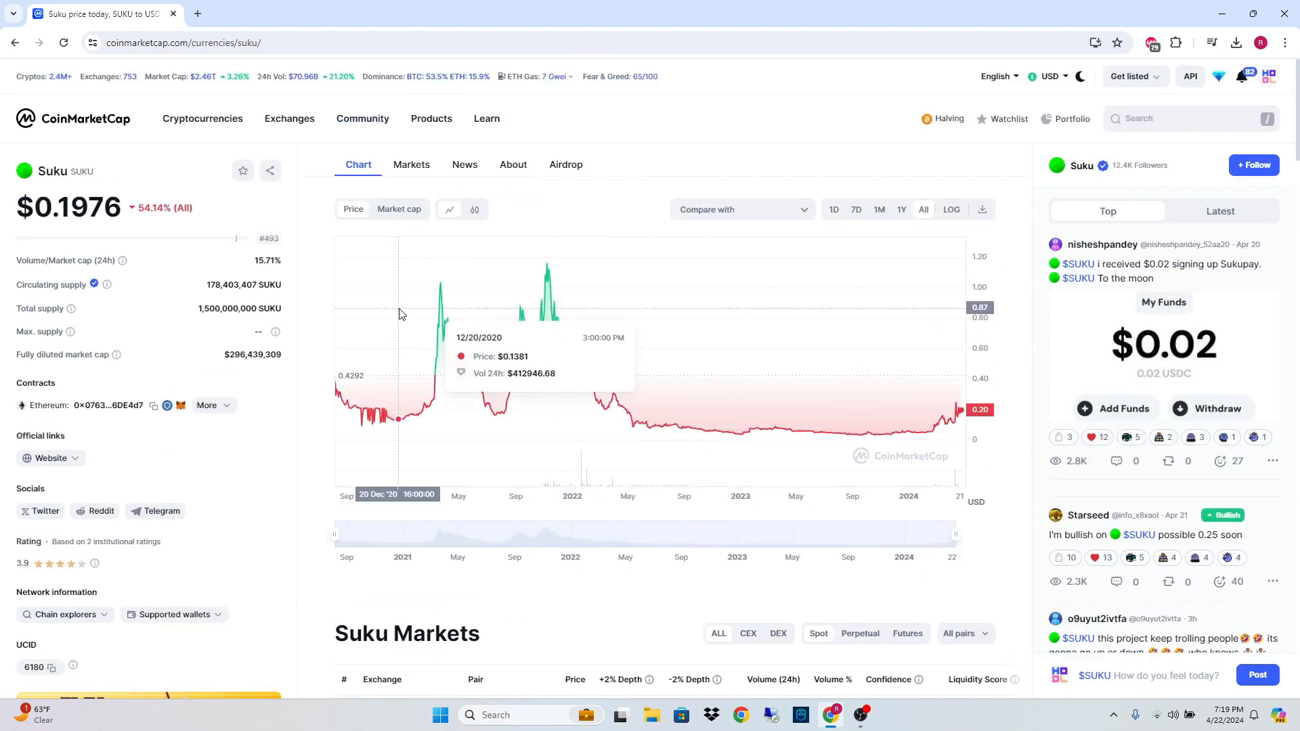
Open the Orchid (OXT) coin page from Recent searches
left_click(1161, 118)
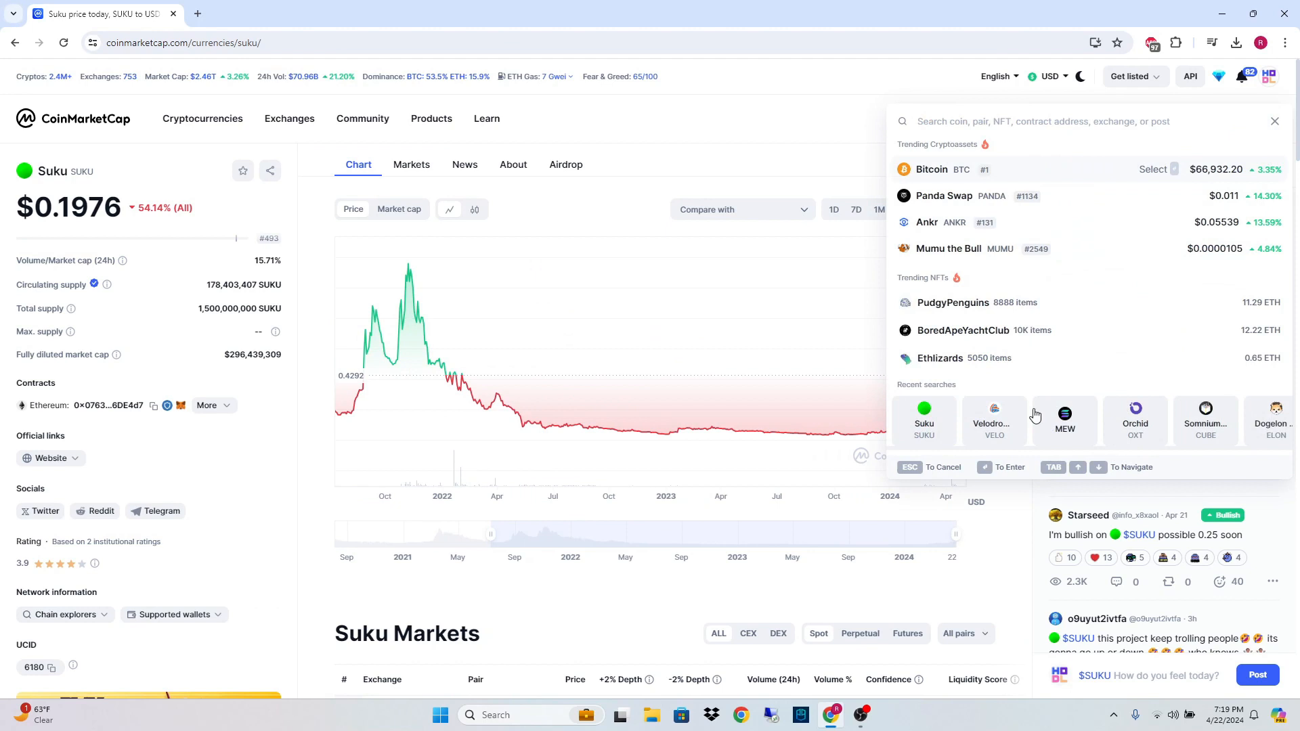
mouse_move(1135, 423)
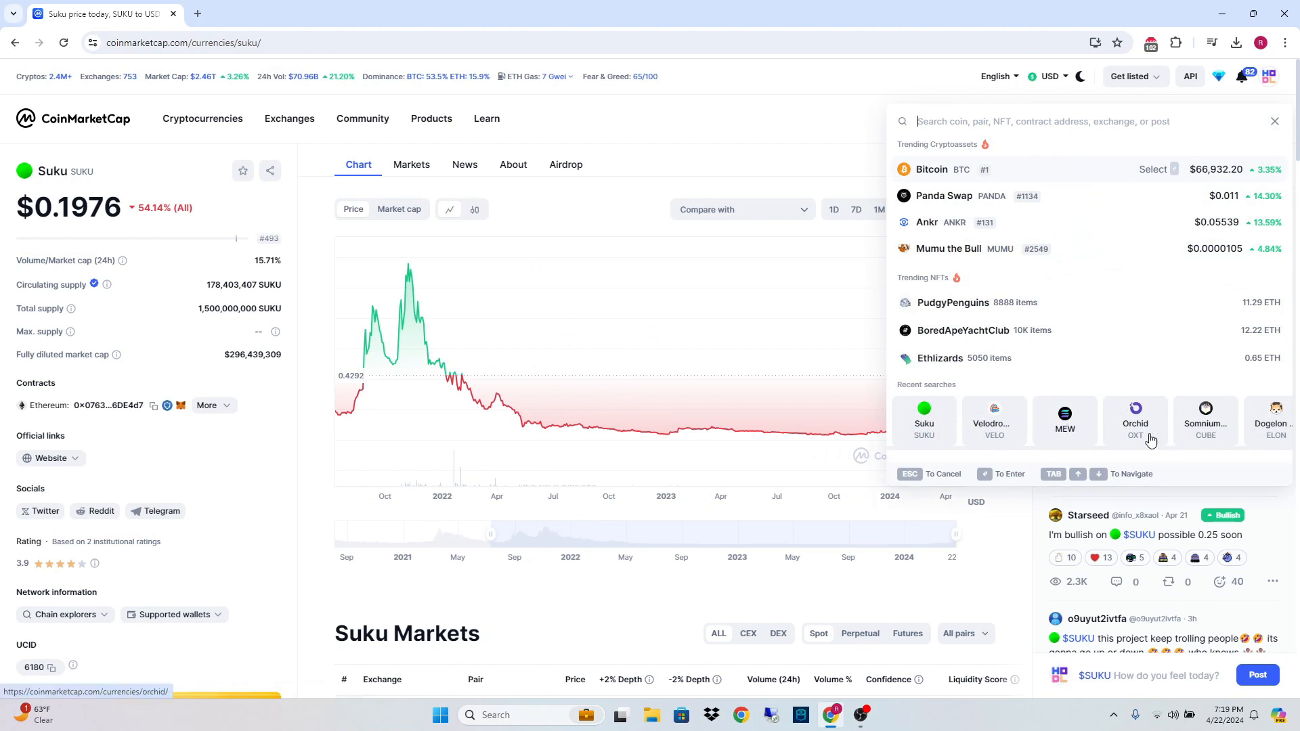
left_click(1135, 418)
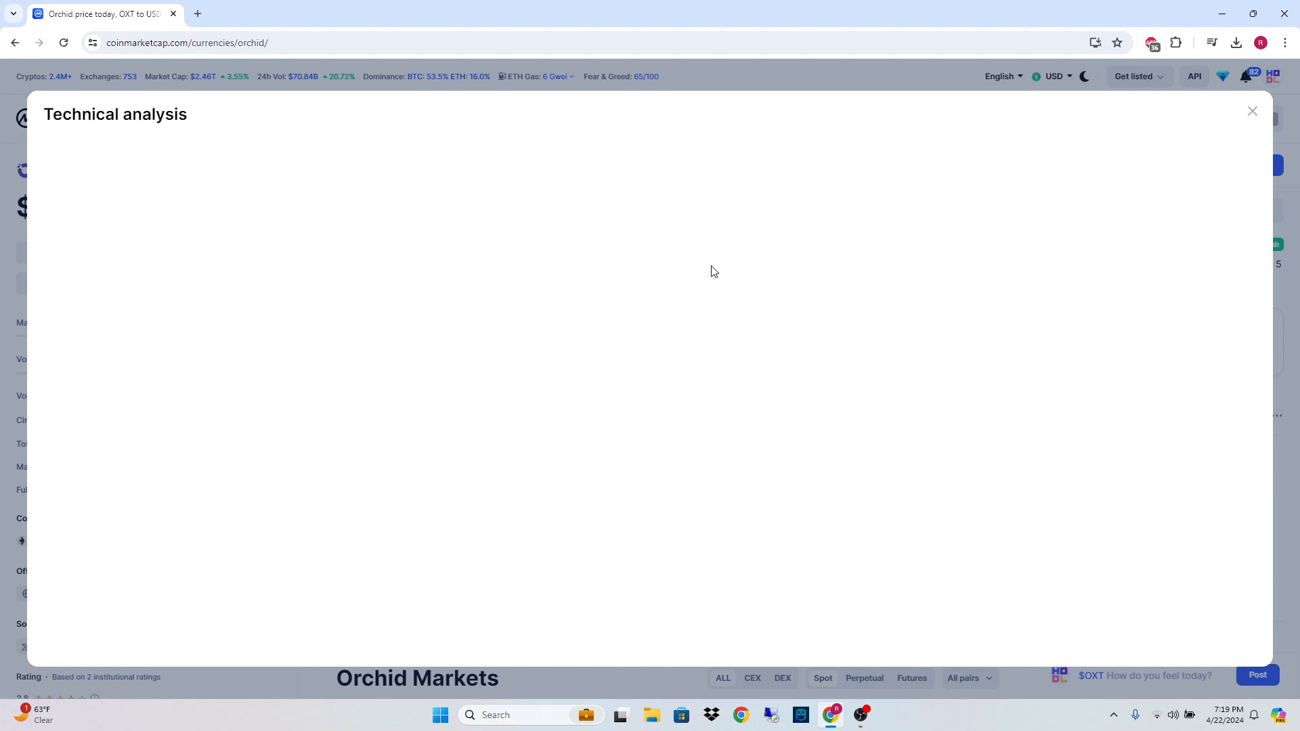
mouse_move(1090, 164)
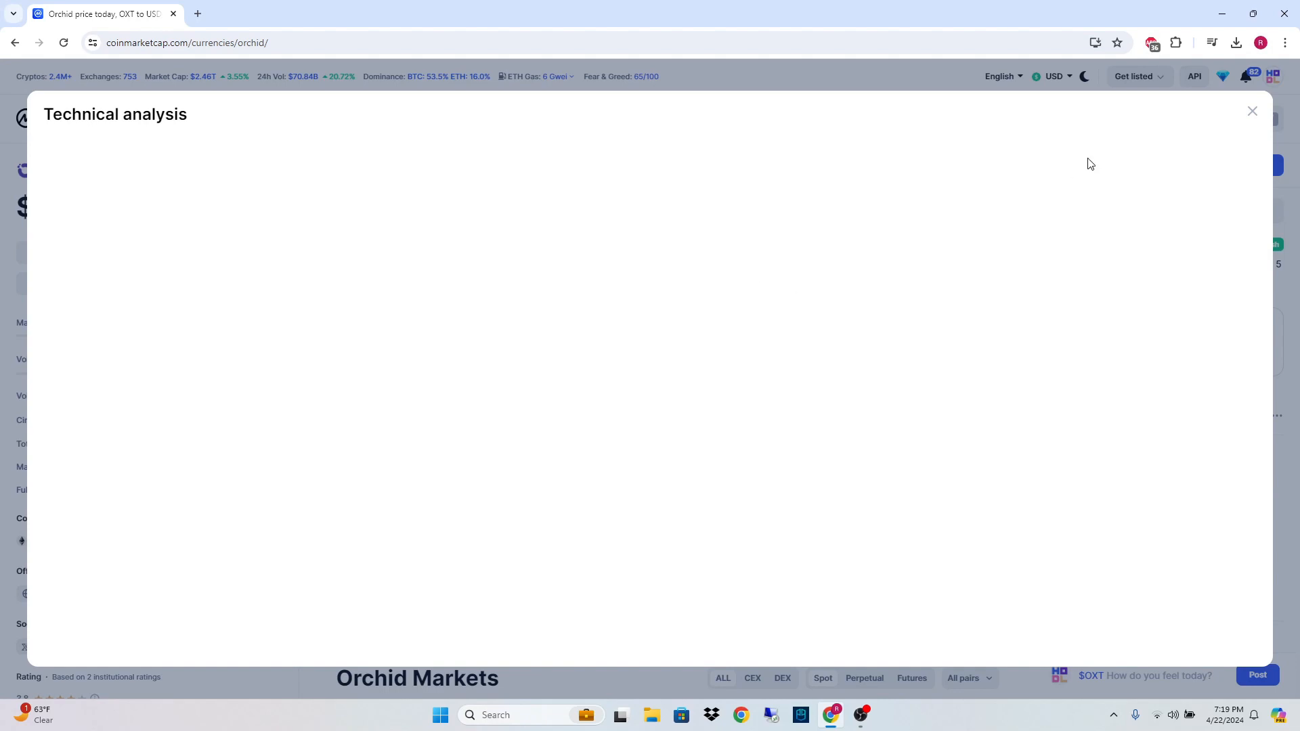
mouse_move(1208, 130)
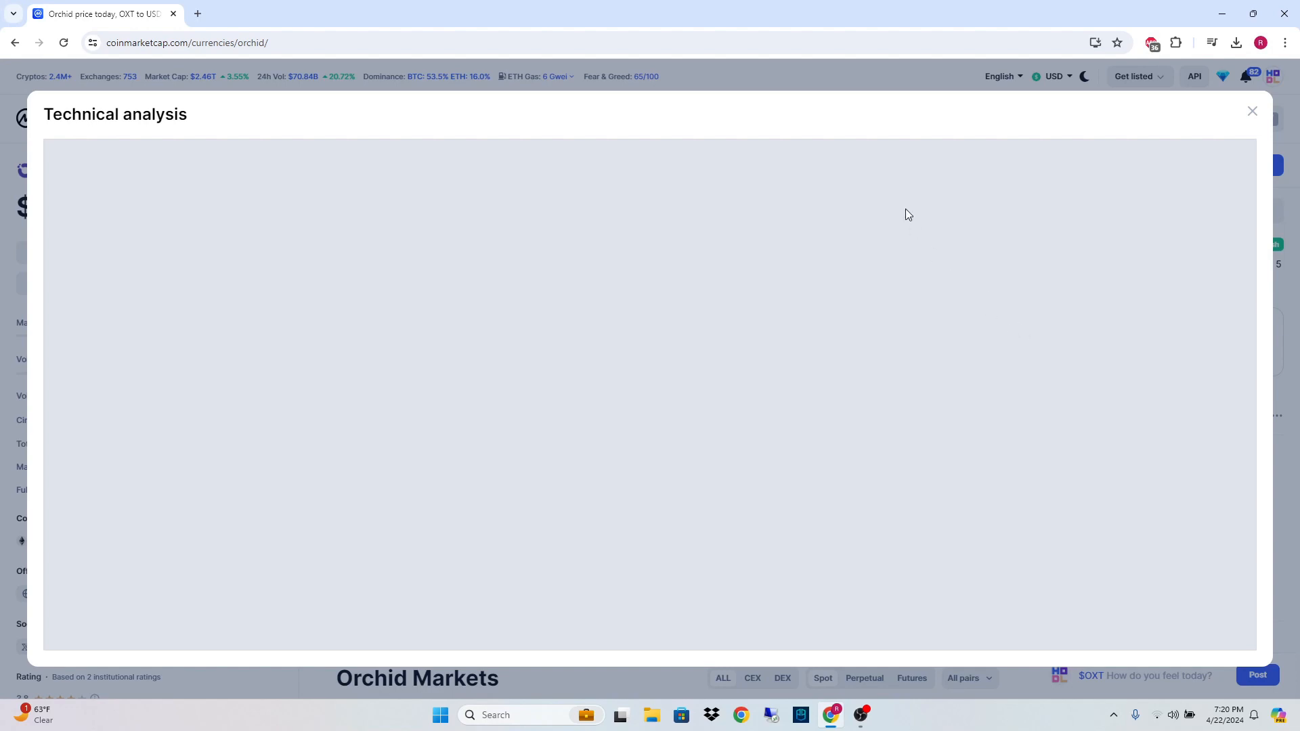
mouse_move(861, 213)
type("S")
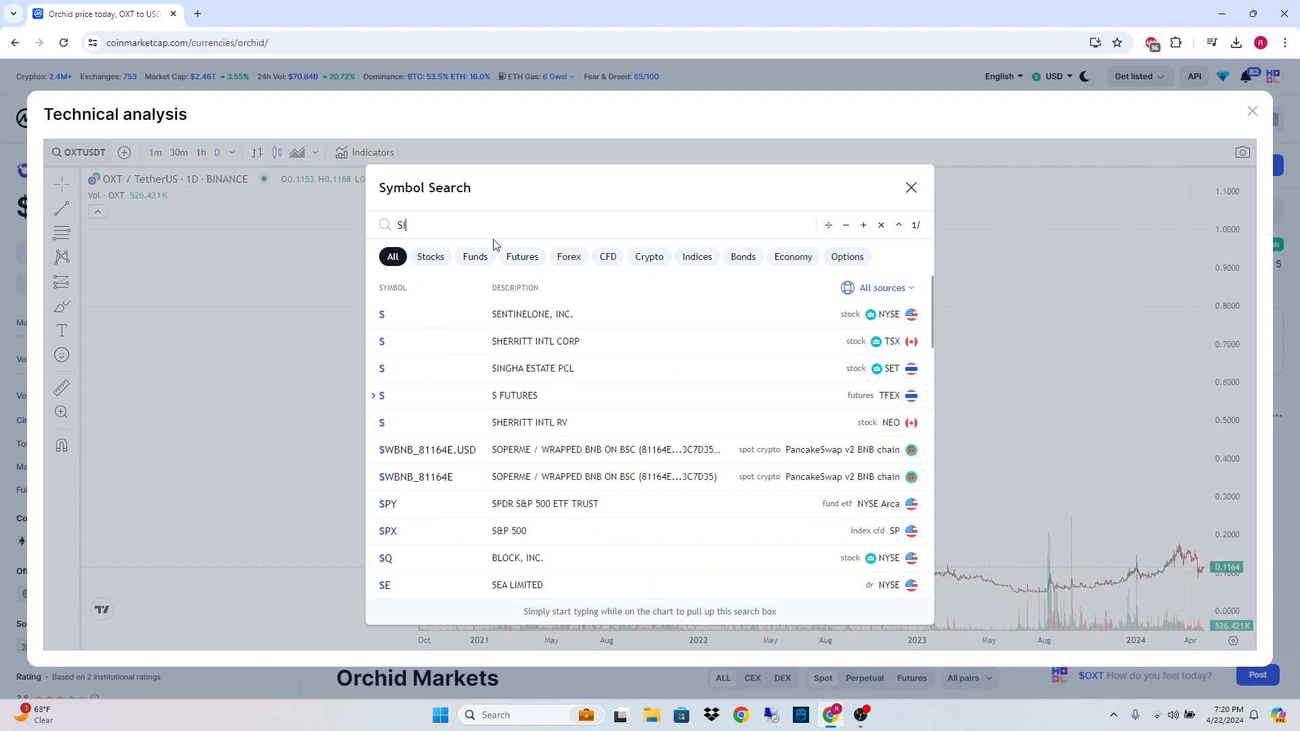
Search SUKUUSDT and load the KuCoin SUKU/USDT pair onto the chart
type("U")
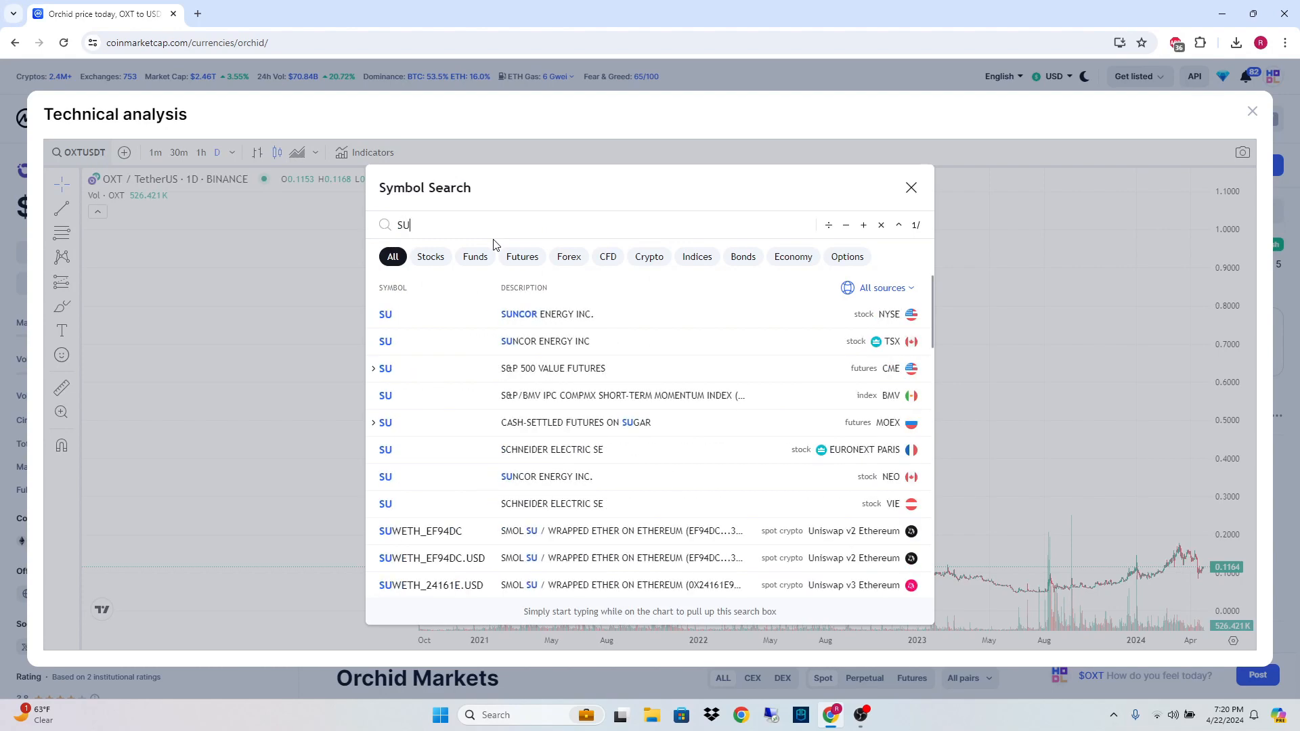
type("KU")
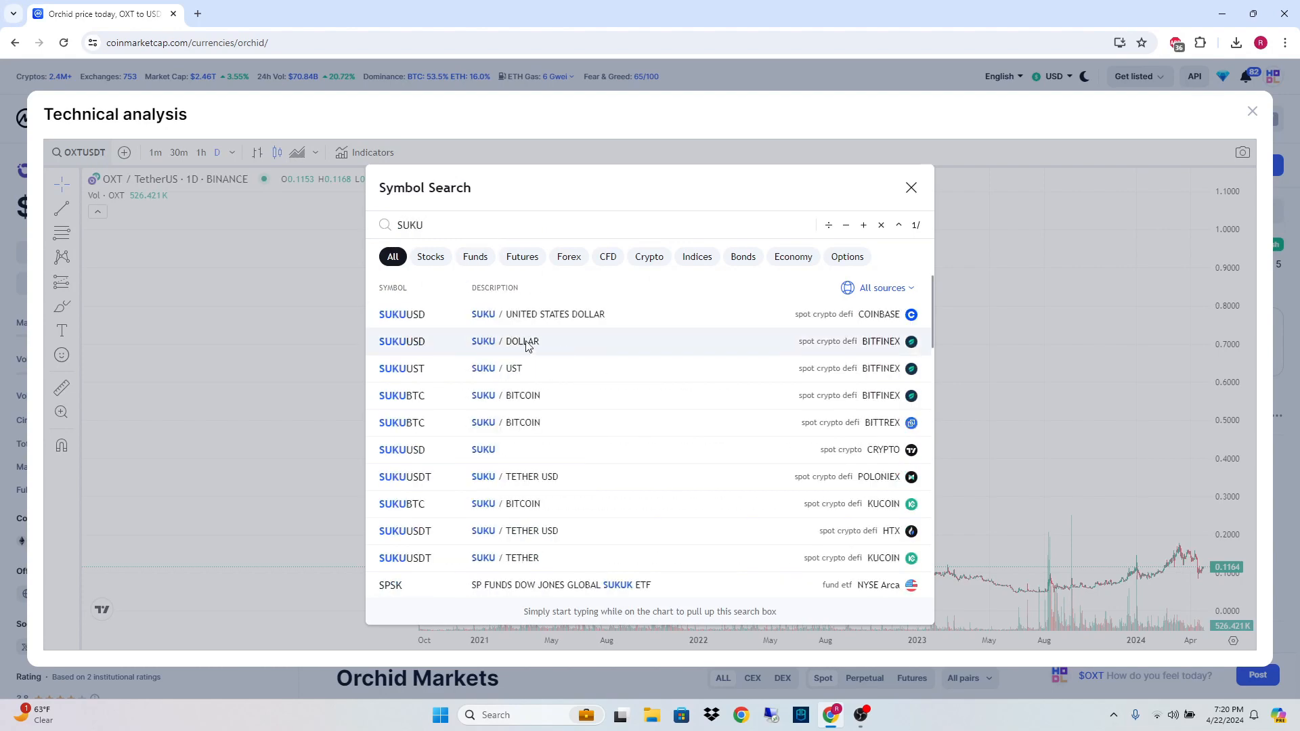
type("USD")
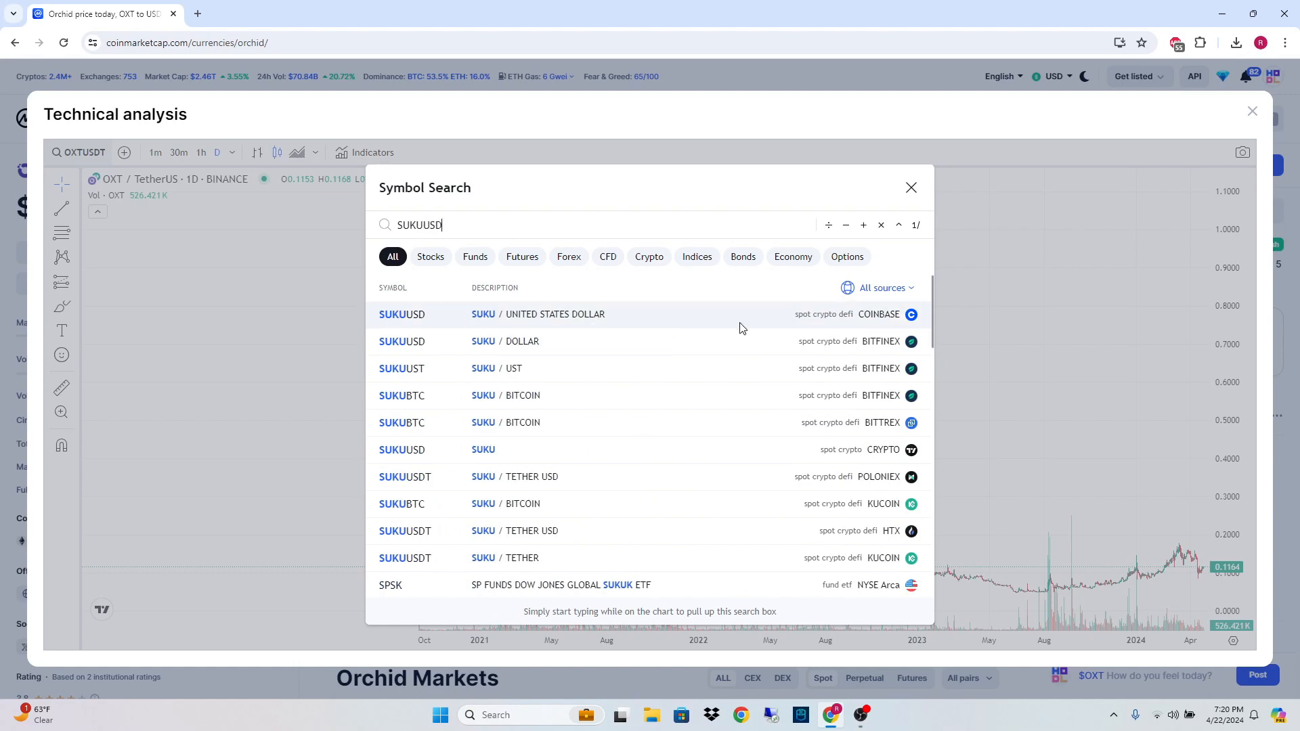
type("T")
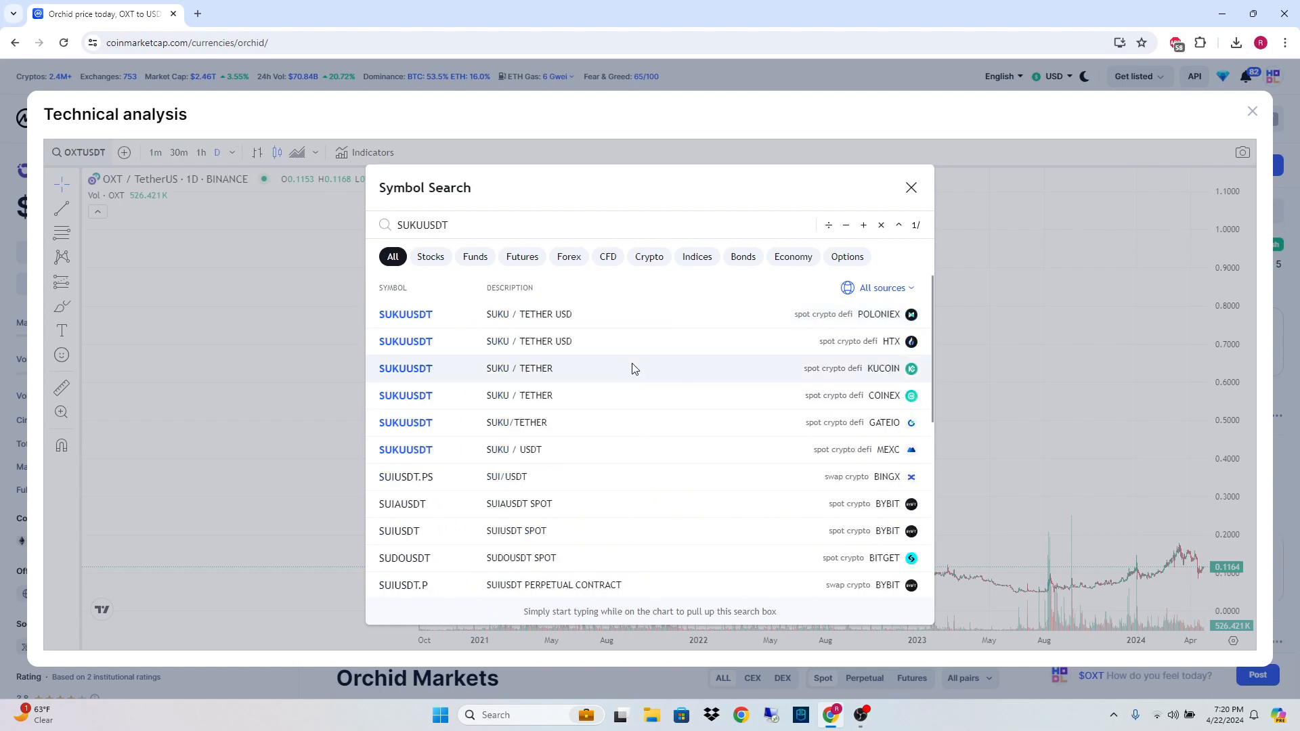
left_click(405, 313)
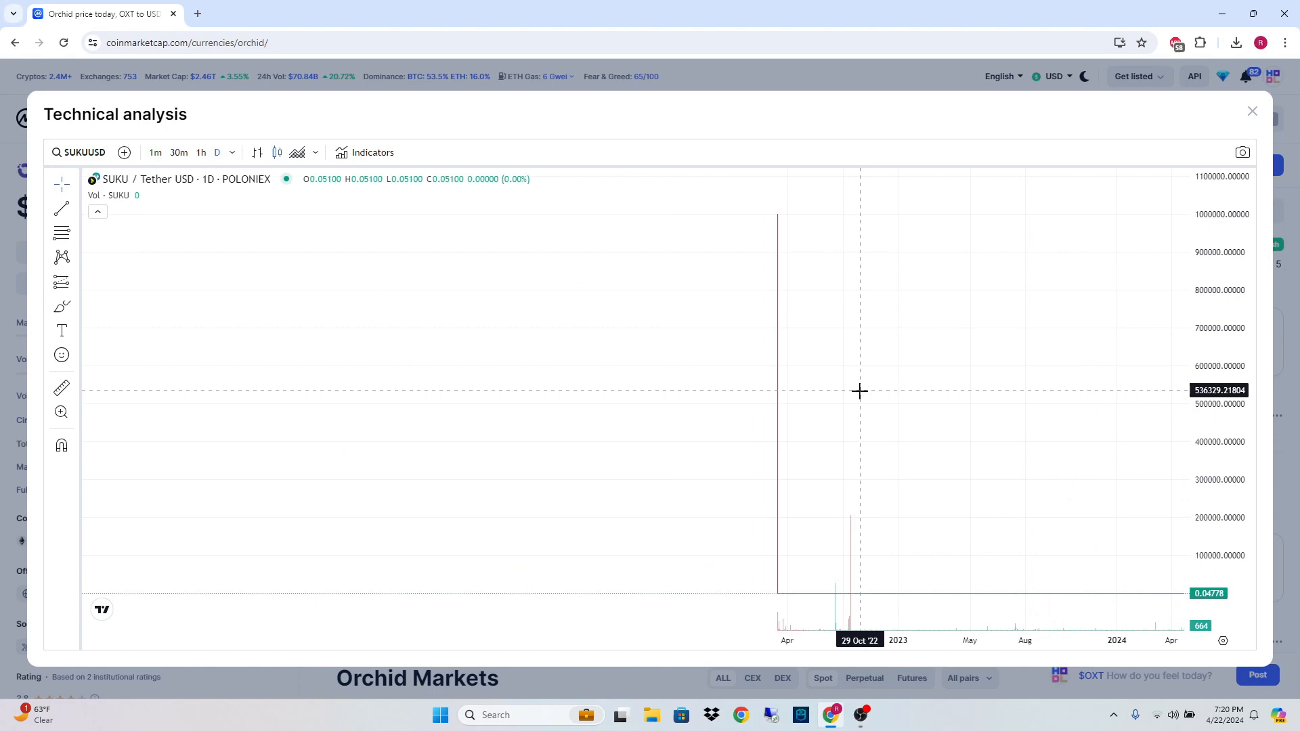
mouse_move(825, 409)
type("SUKUUSDT")
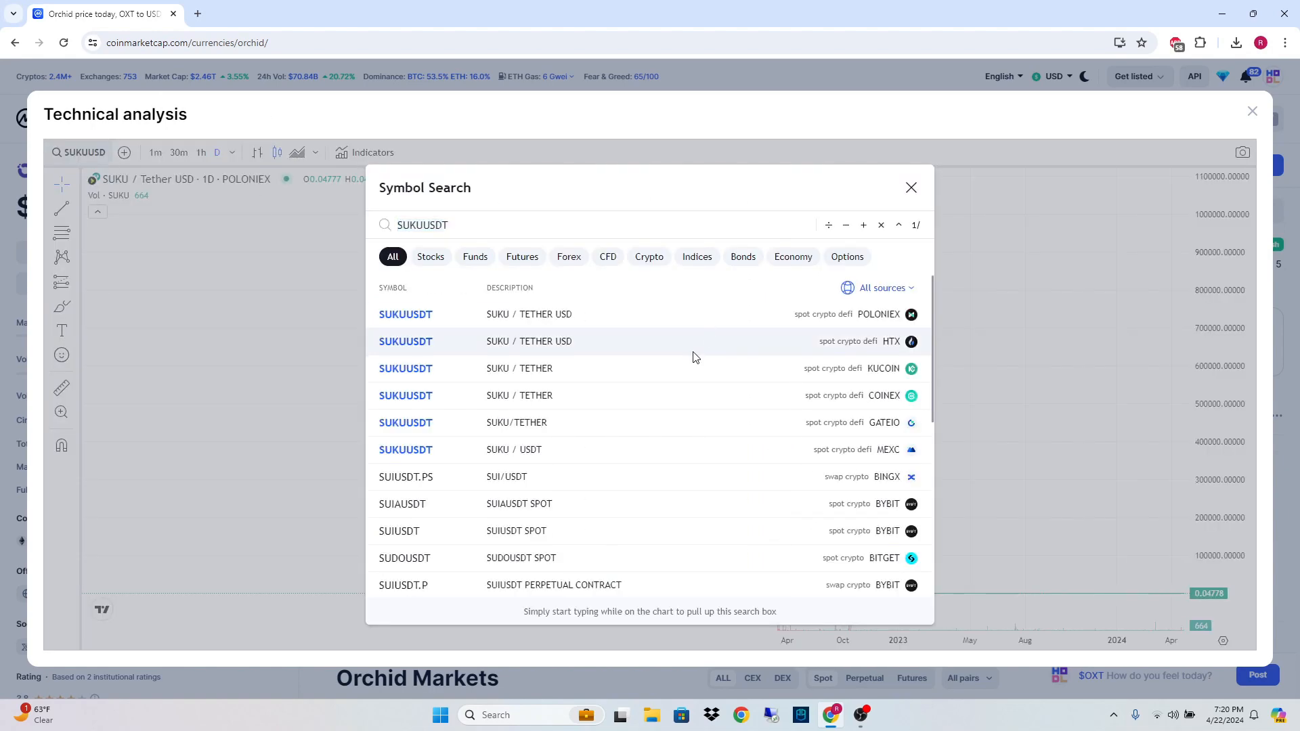
left_click(405, 342)
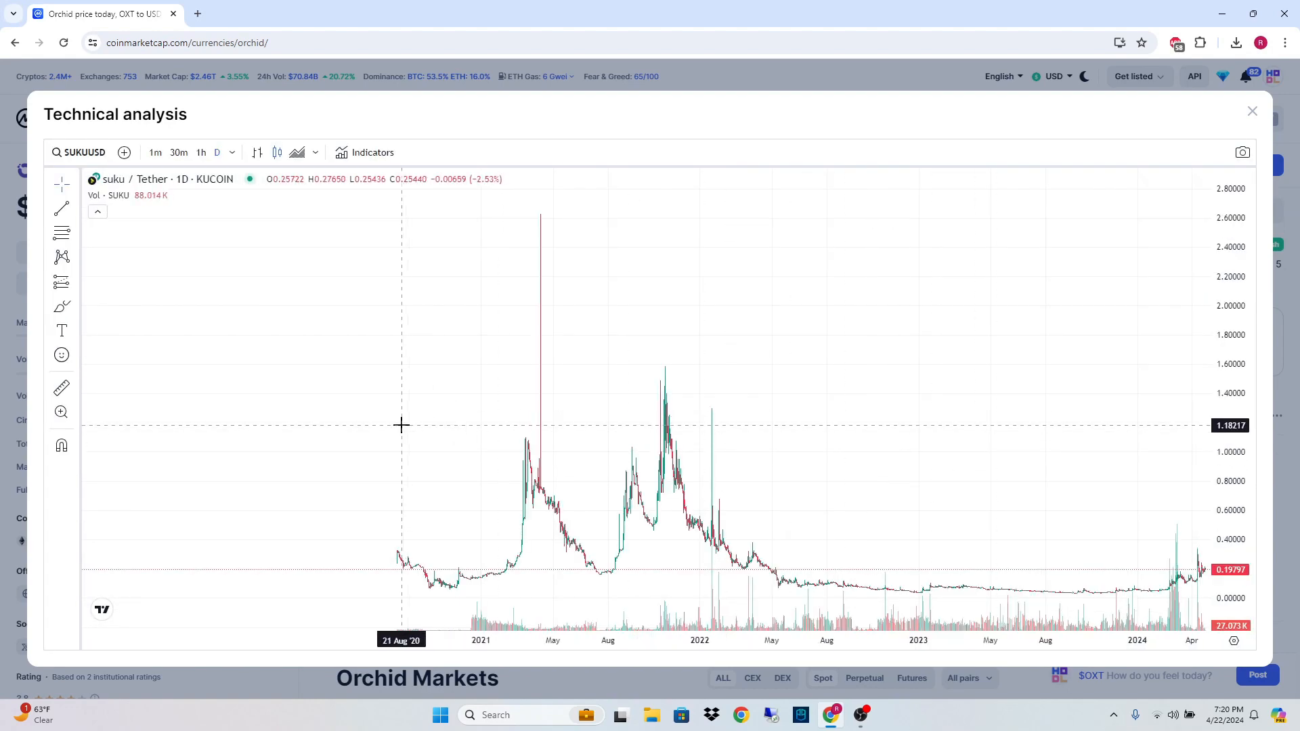
mouse_move(430, 431)
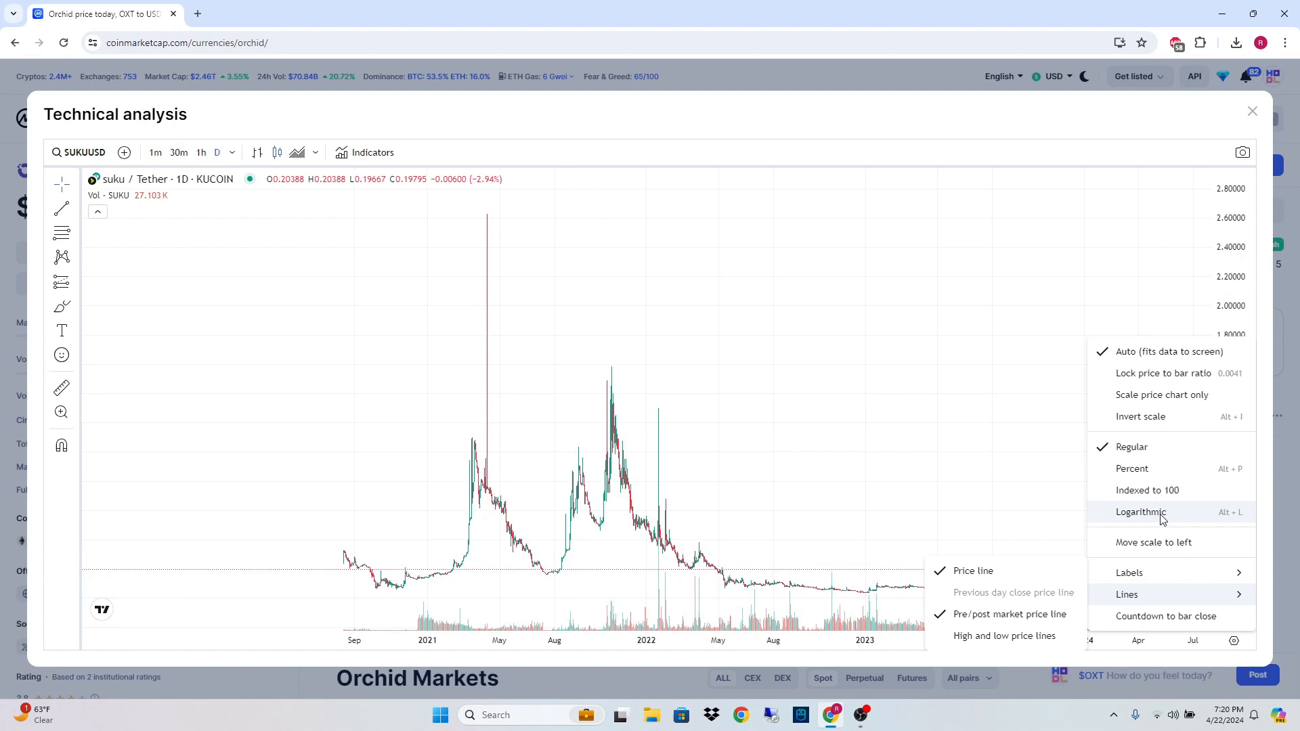
Set the price axis to logarithmic and add the Relative Strength Index indicator
left_click(1143, 511)
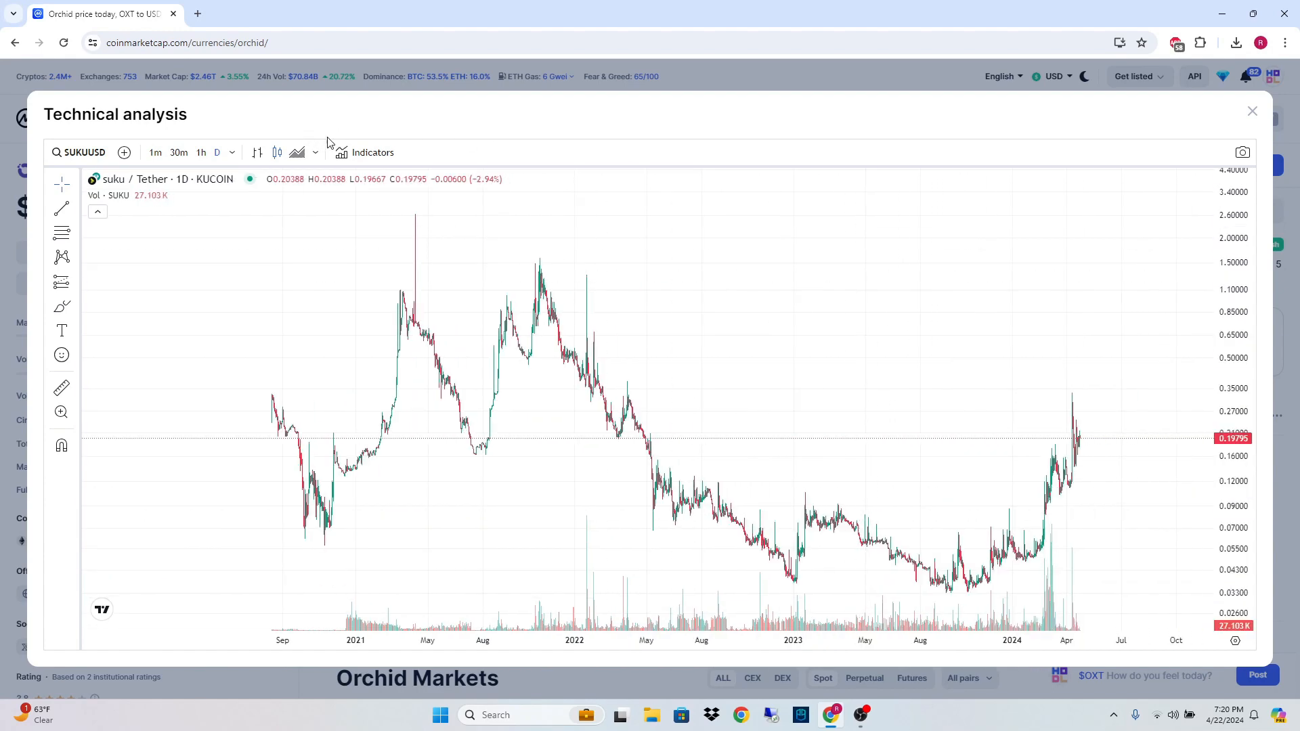
left_click(372, 152)
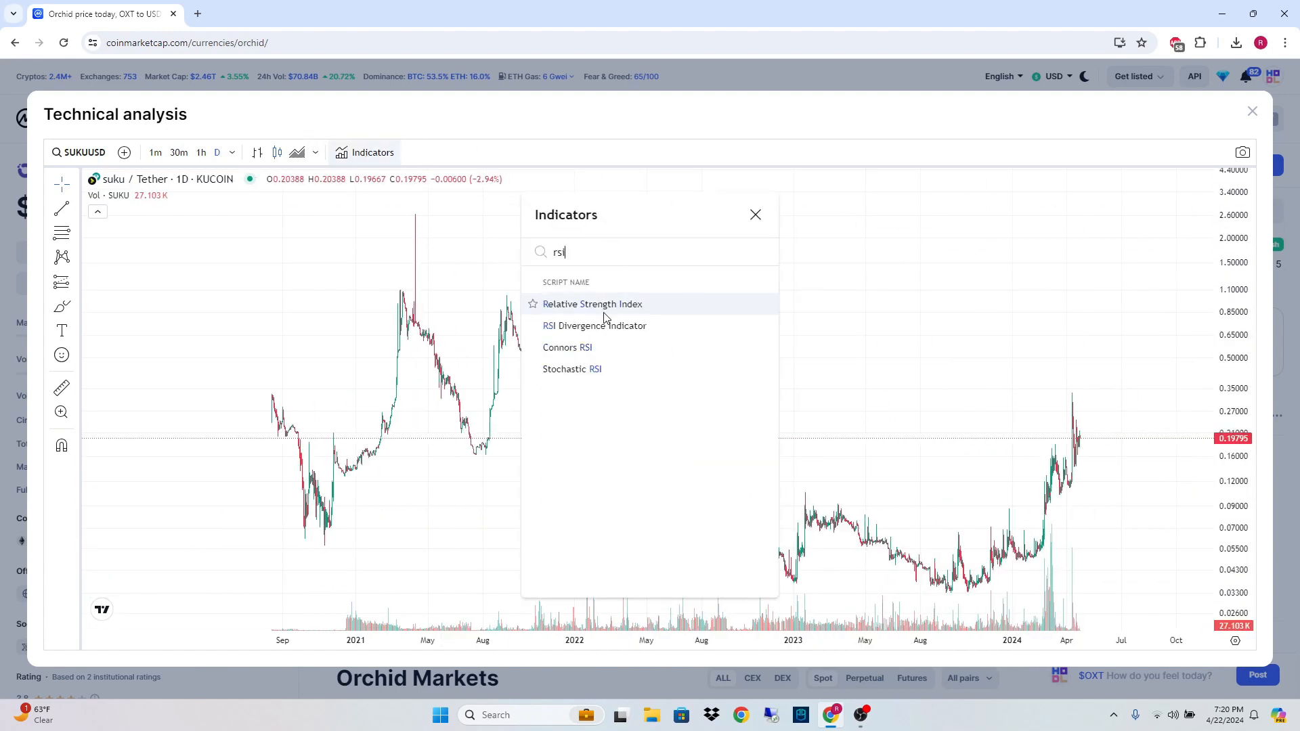
left_click(592, 303)
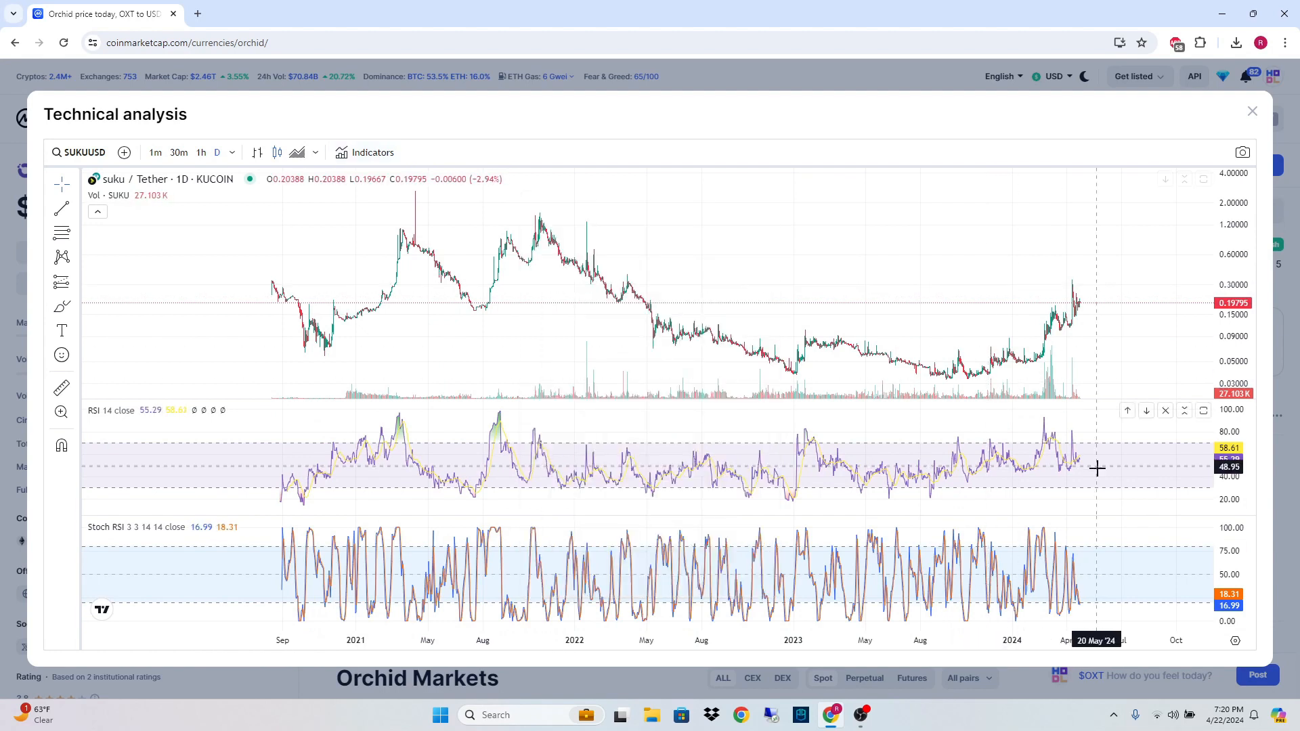
mouse_move(1082, 456)
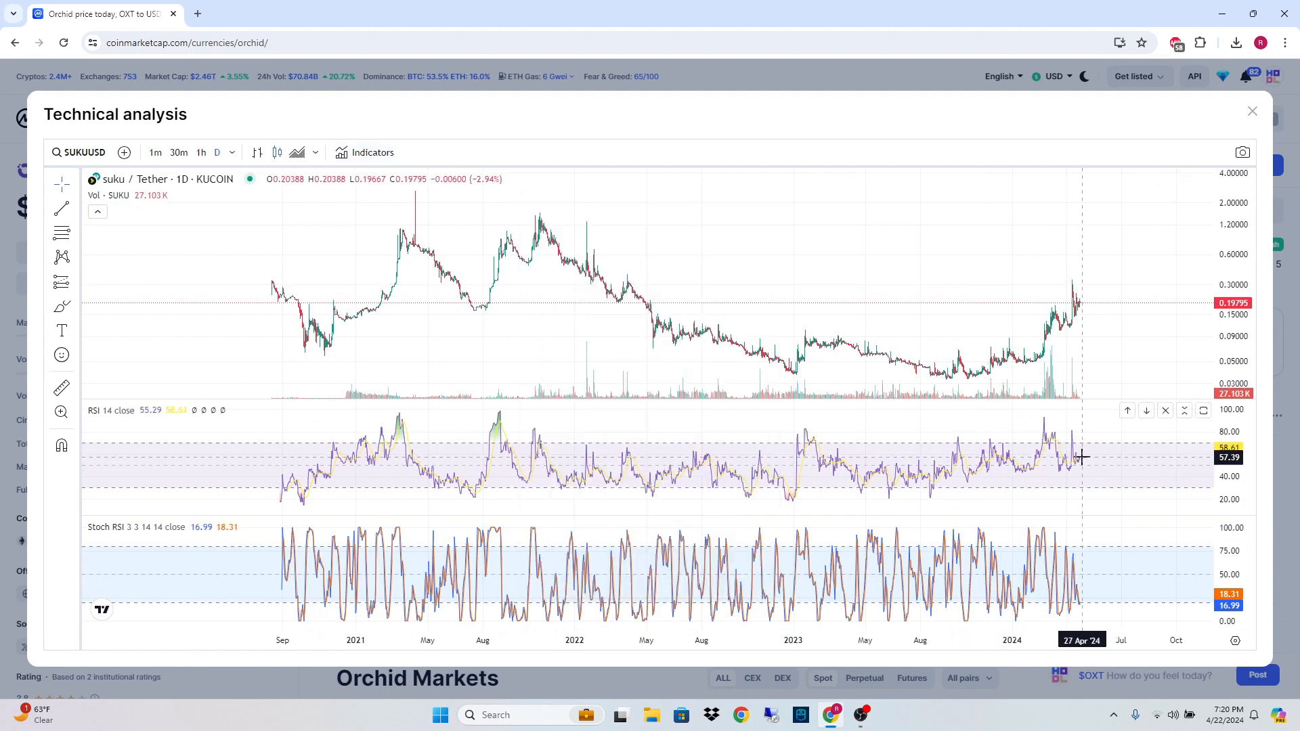
mouse_move(730, 407)
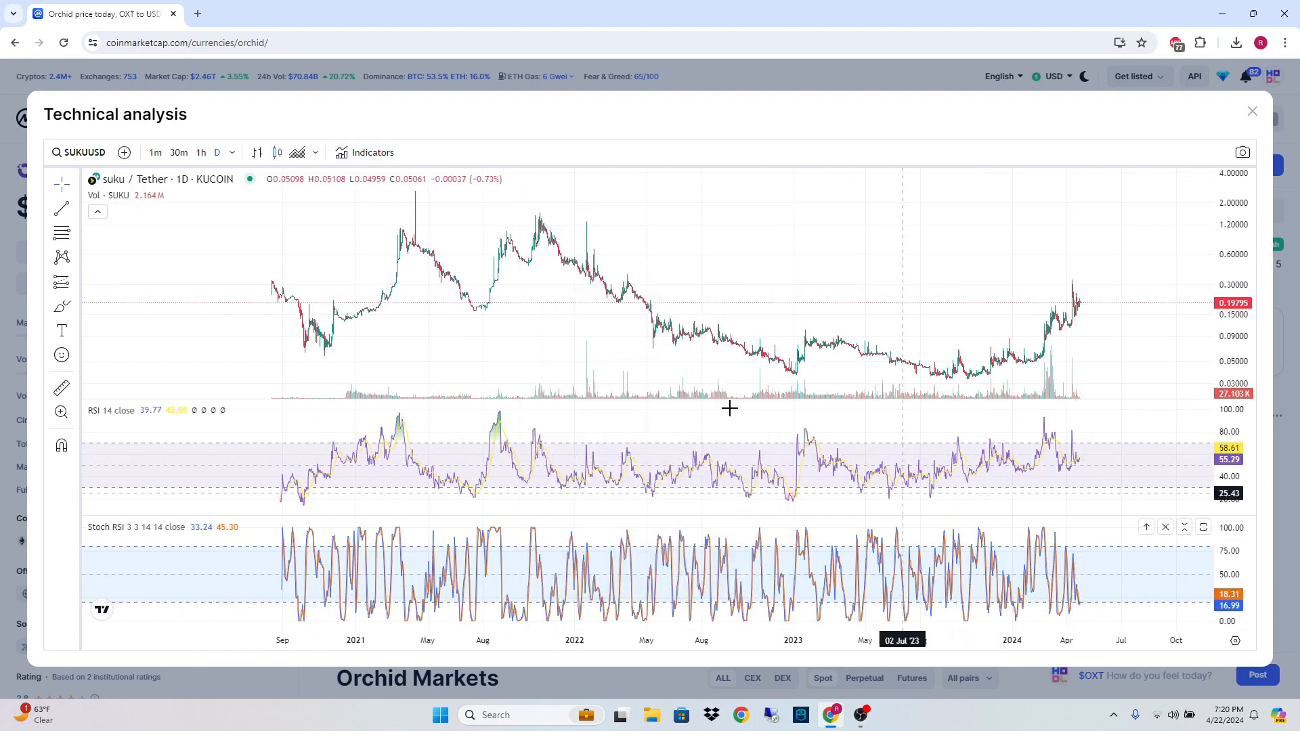
mouse_move(1080, 601)
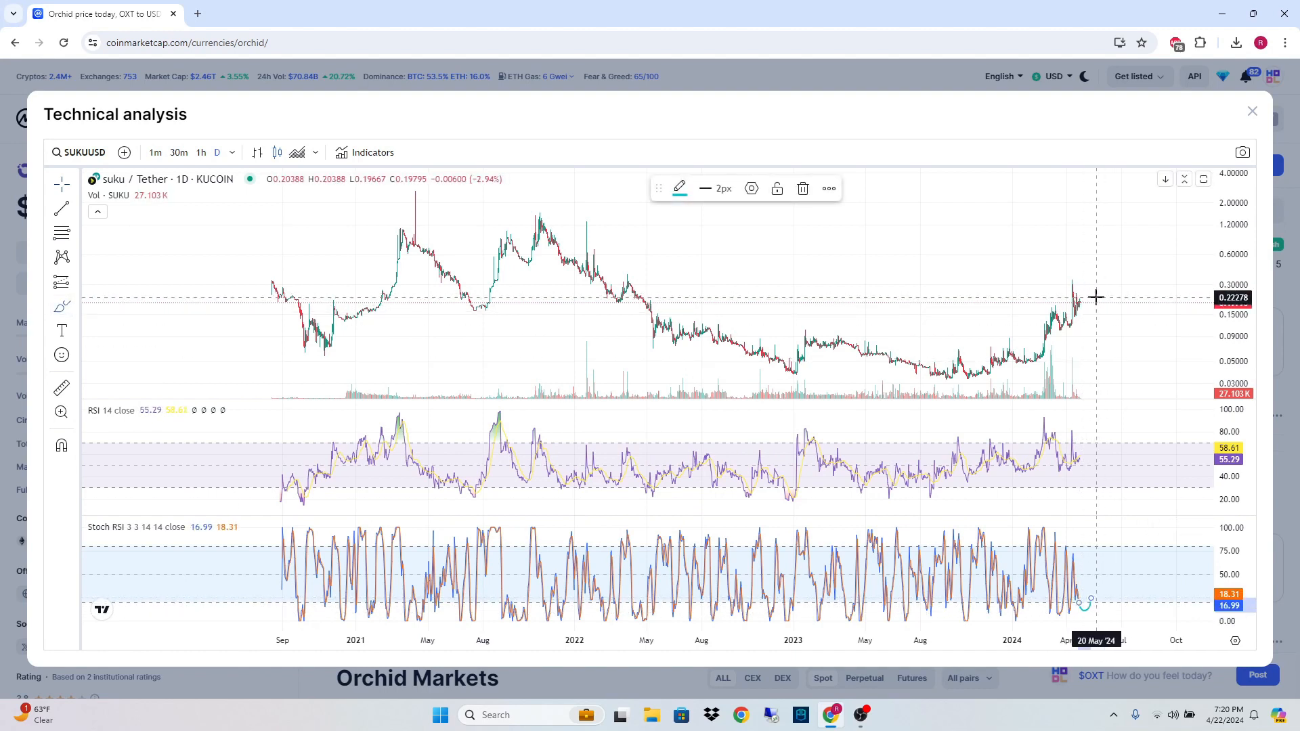
mouse_move(1078, 296)
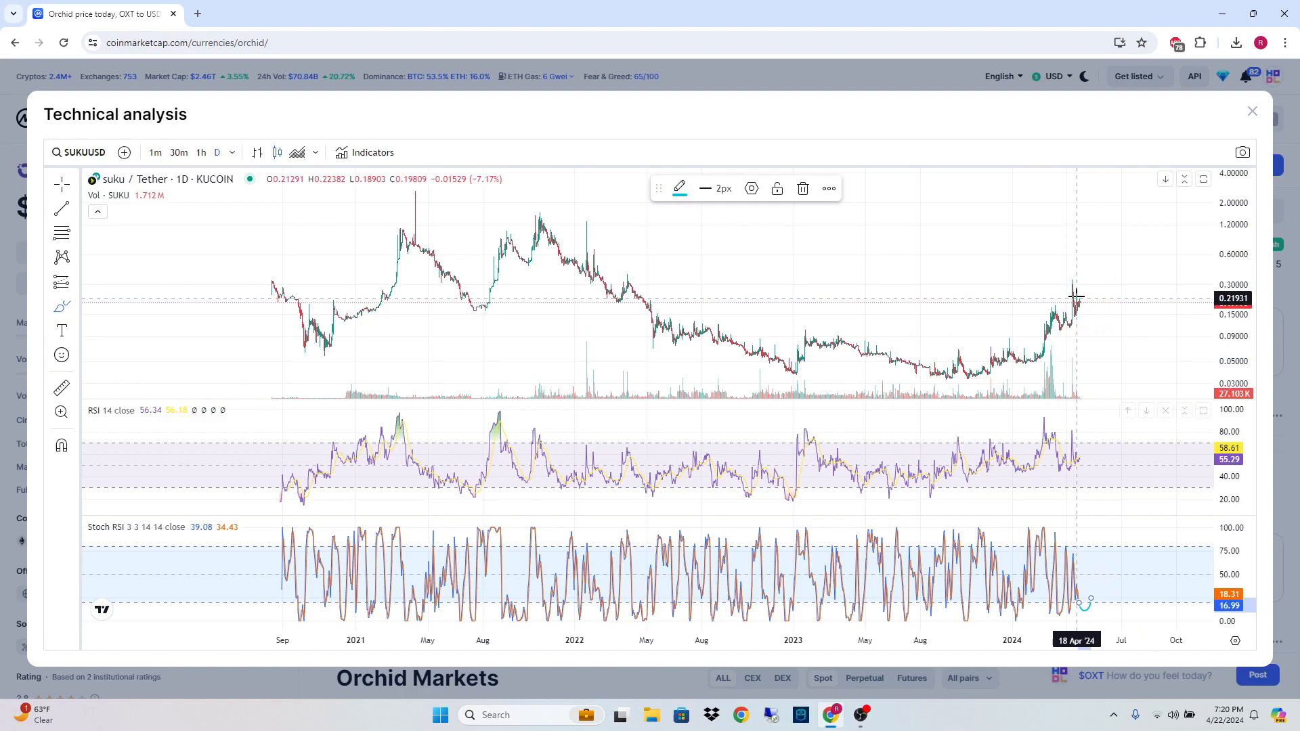
mouse_move(1037, 430)
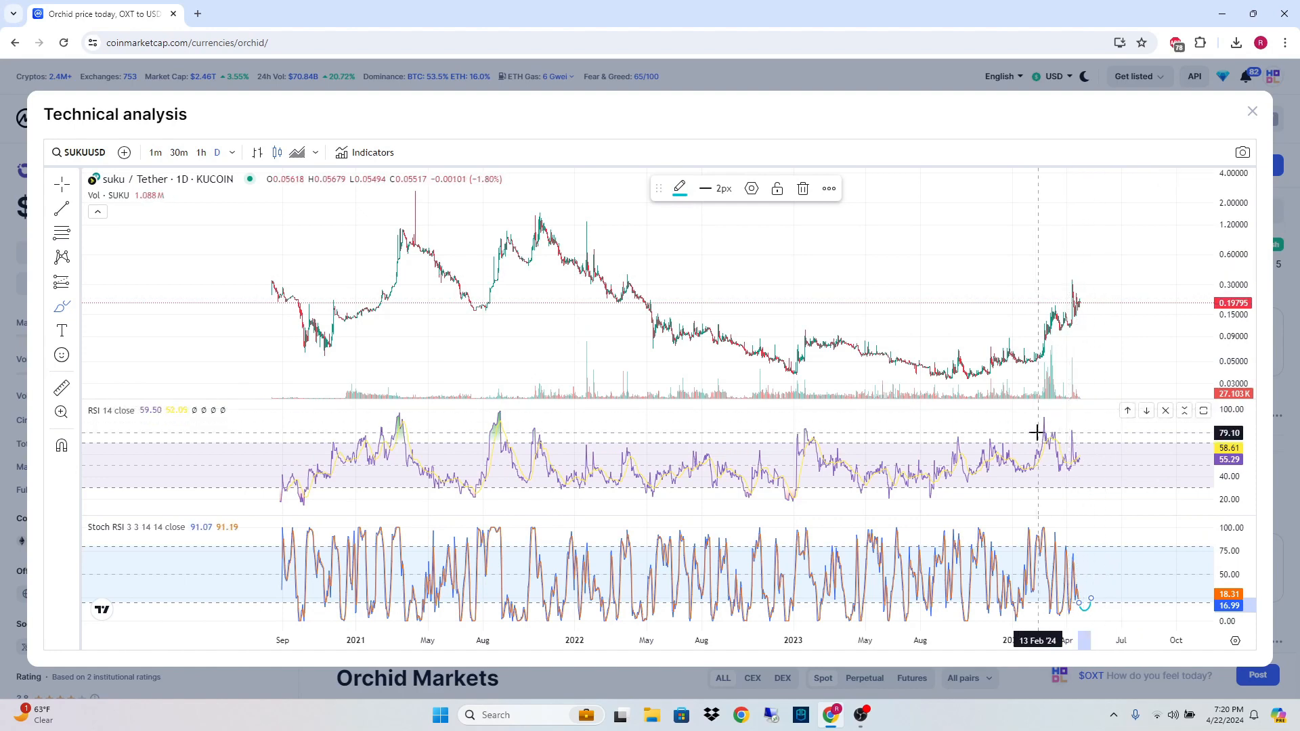
mouse_move(978, 296)
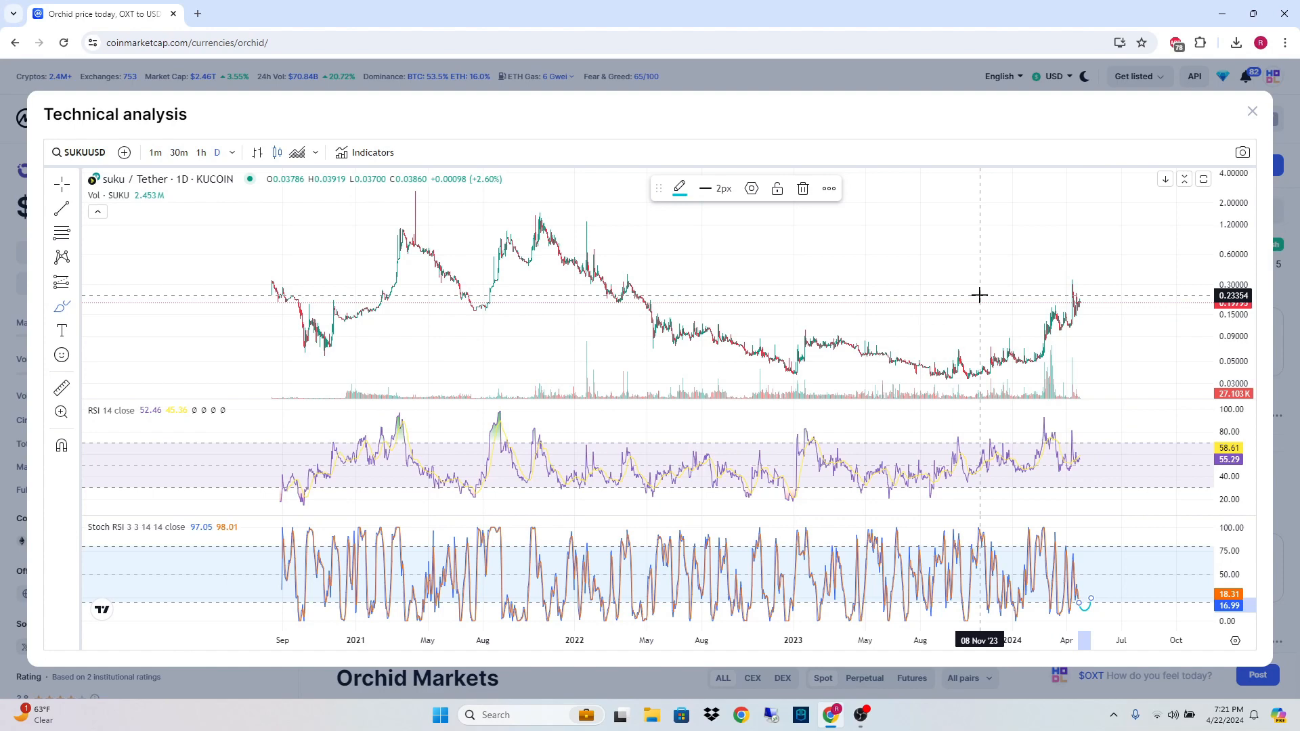
mouse_move(527, 422)
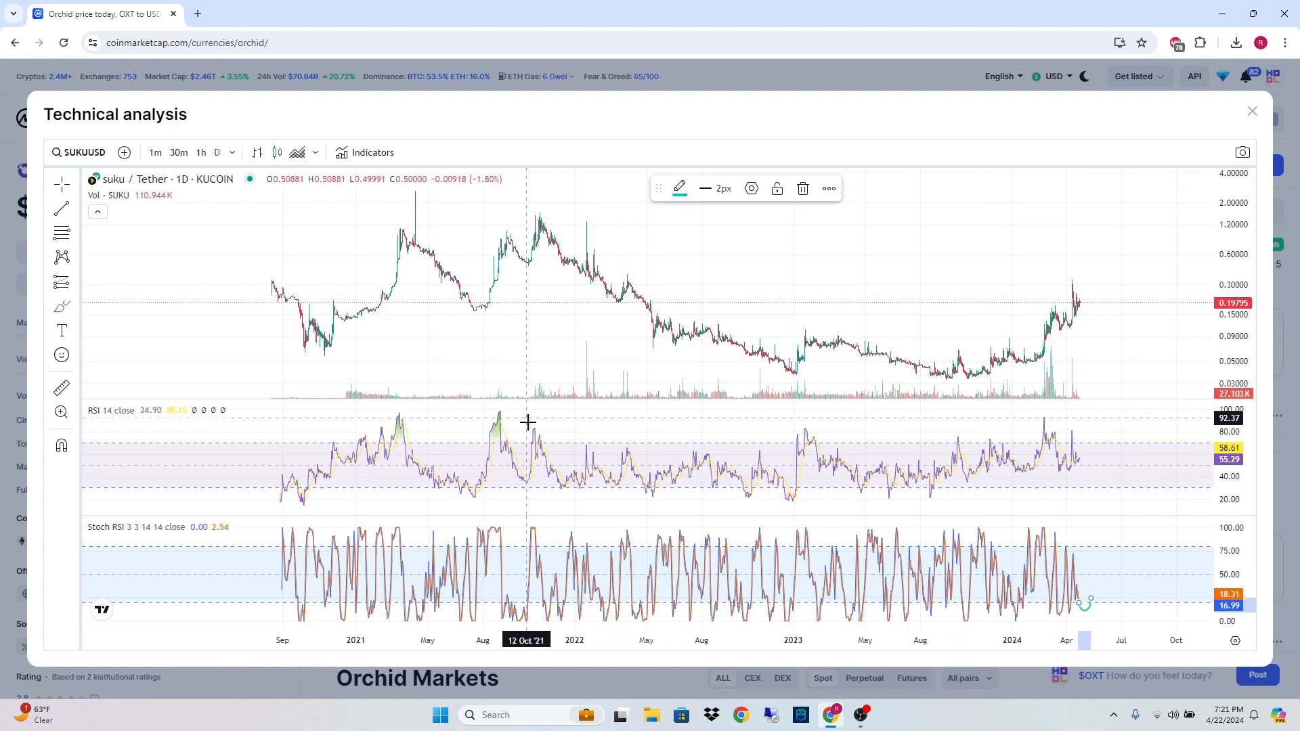
mouse_move(475, 489)
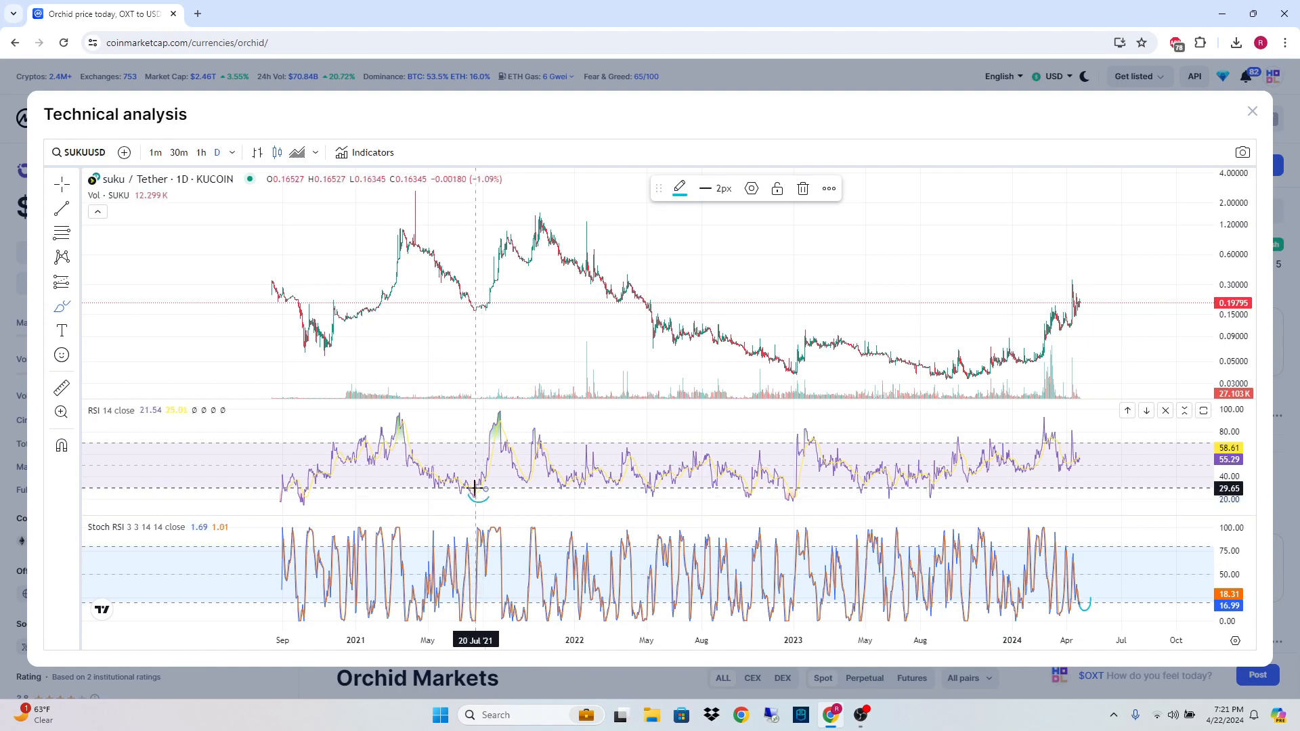
mouse_move(651, 491)
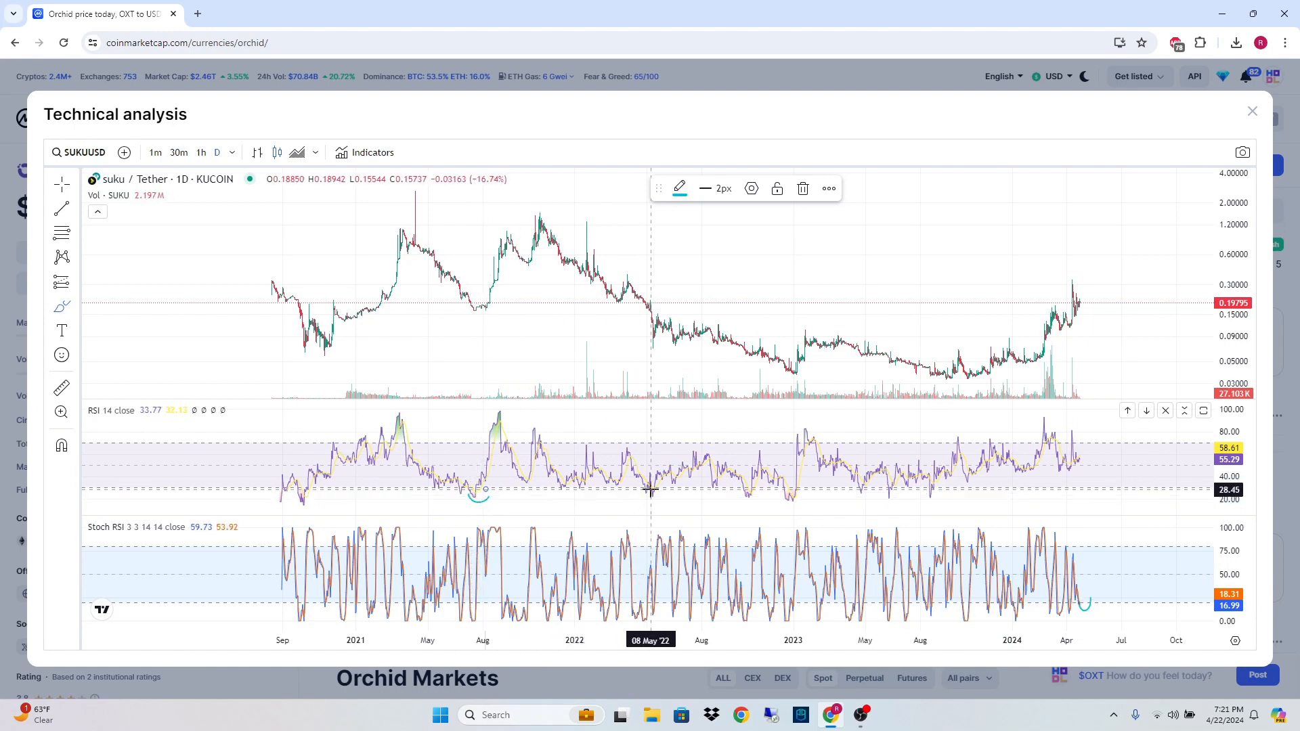
mouse_move(501, 308)
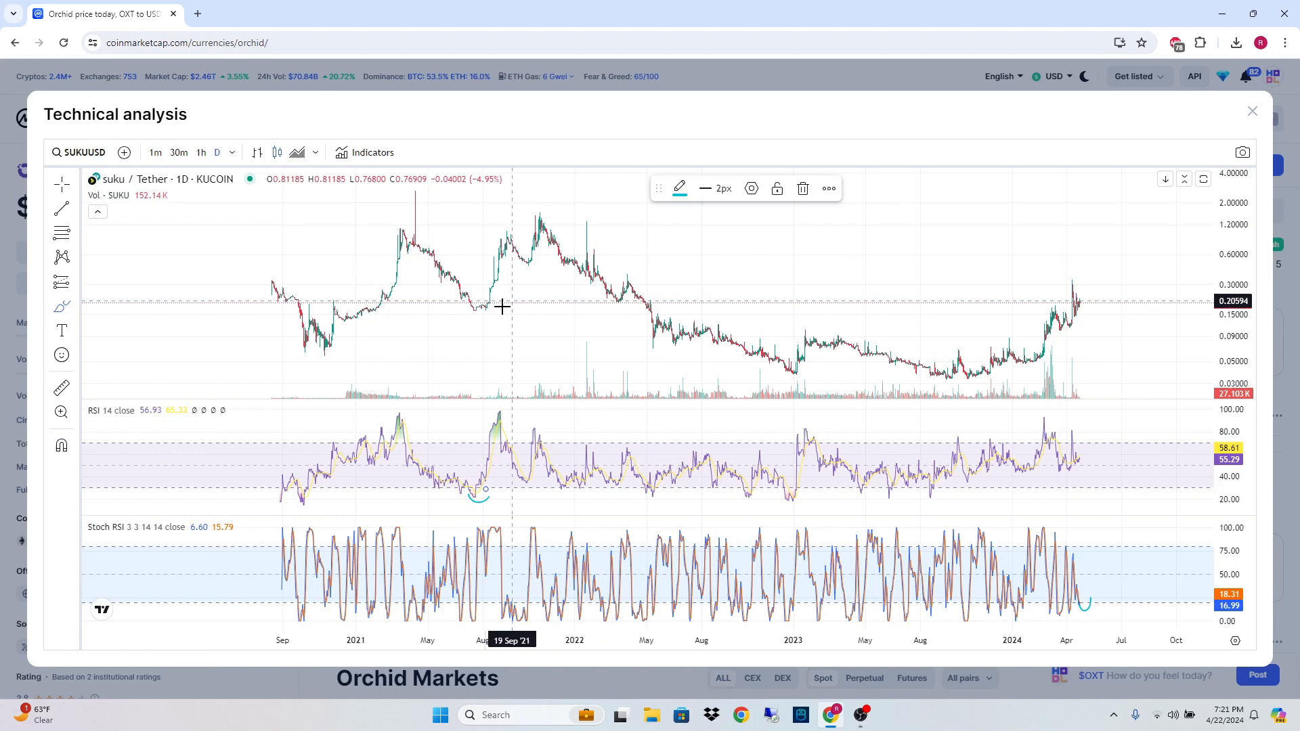
mouse_move(726, 438)
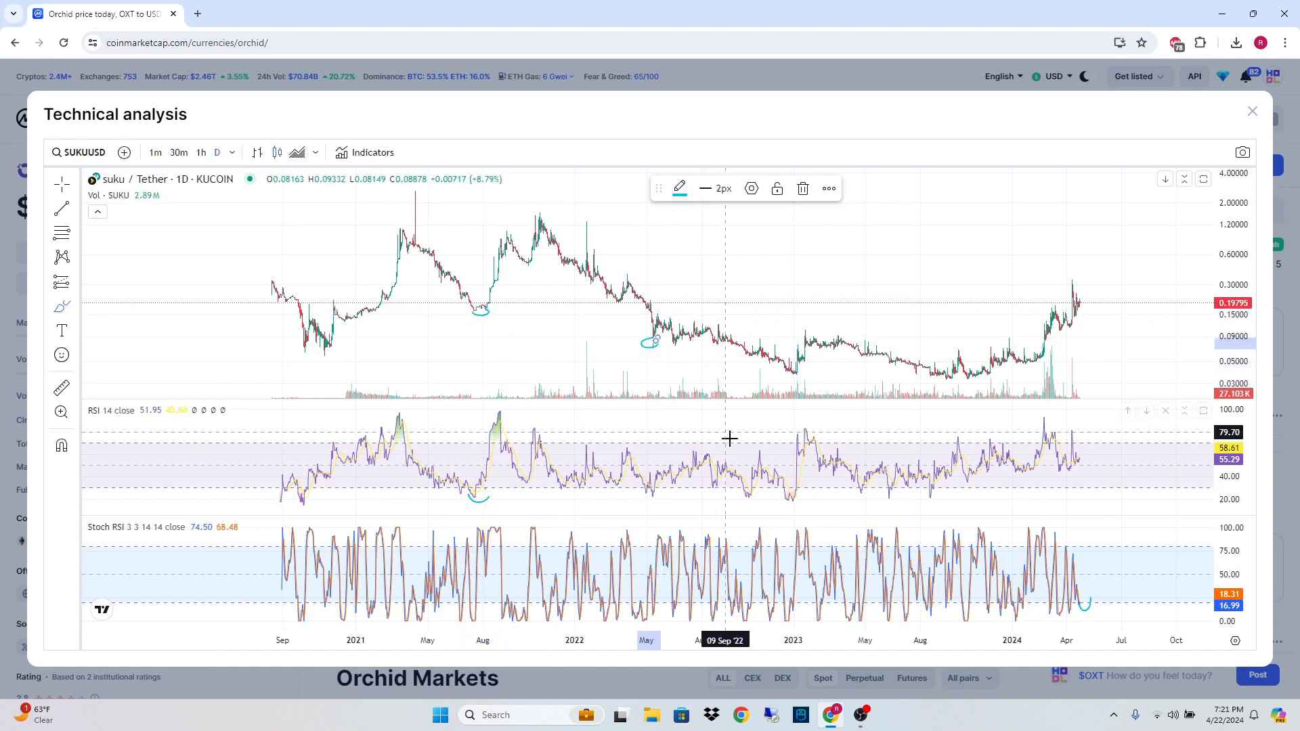
mouse_move(801, 371)
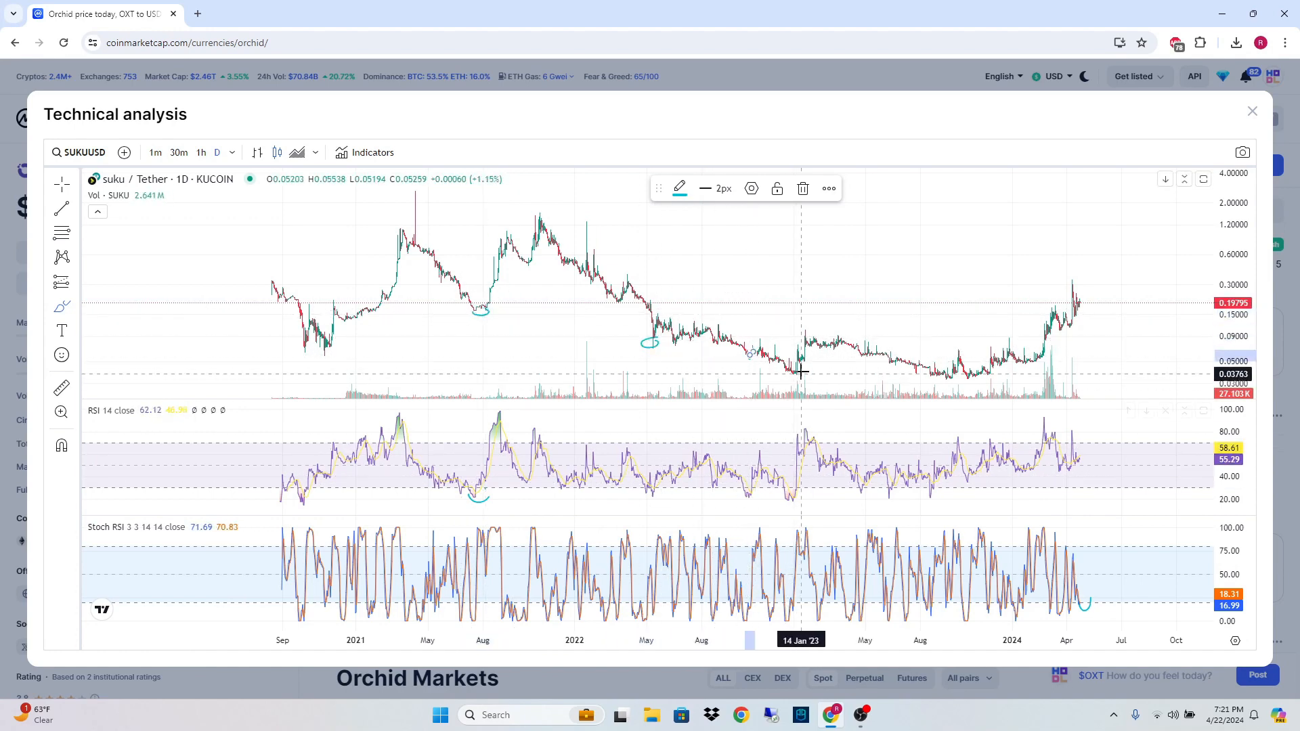
mouse_move(861, 367)
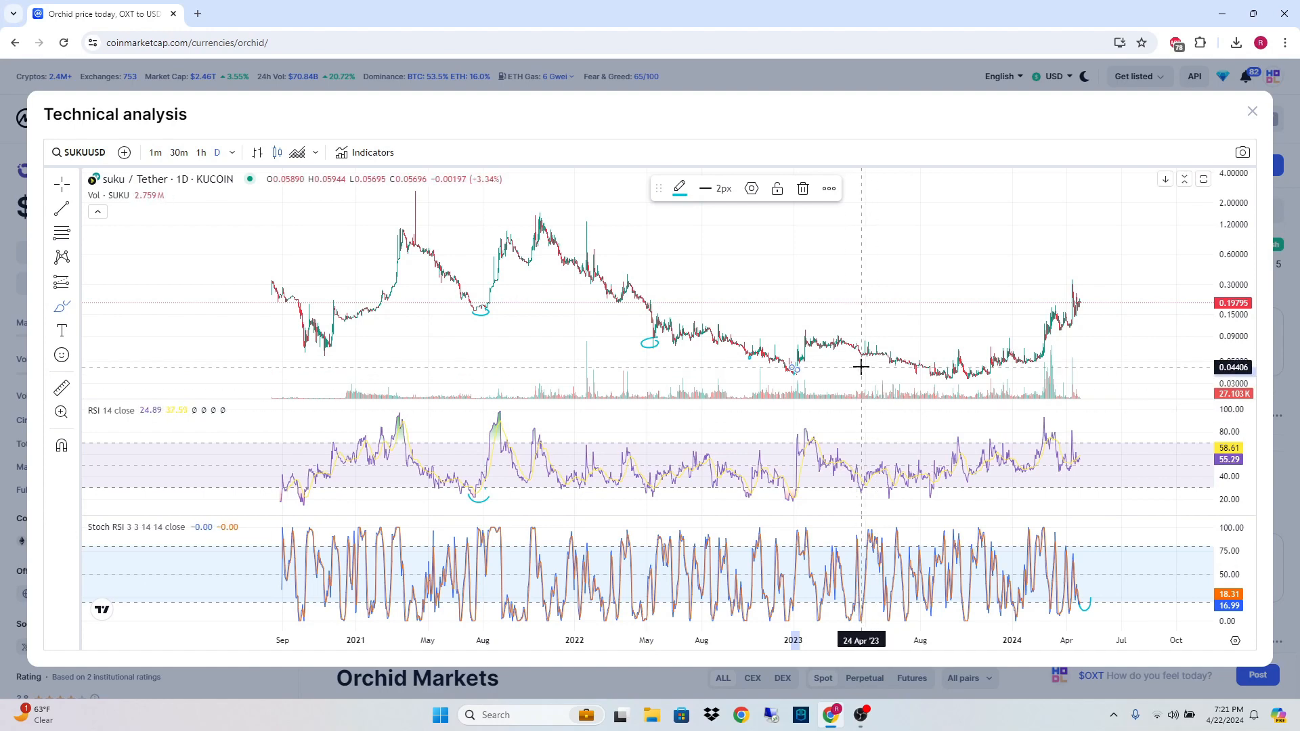
mouse_move(892, 489)
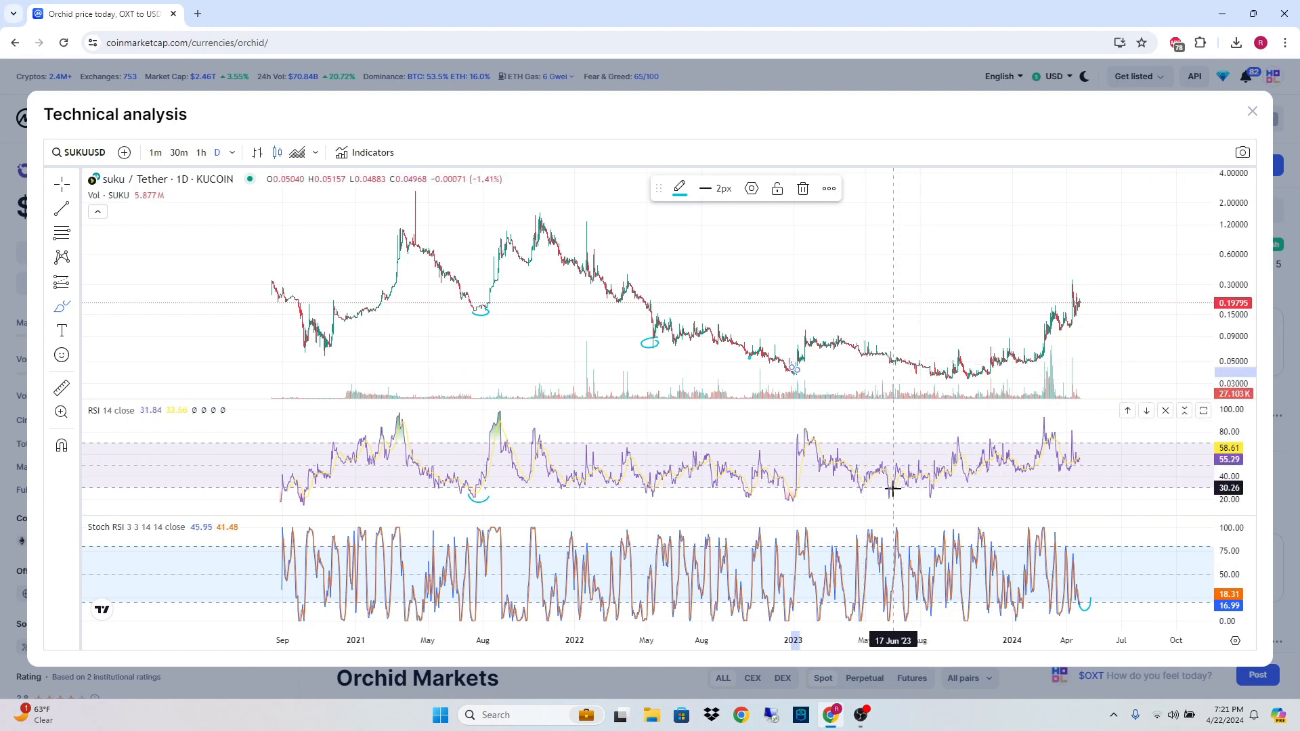
mouse_move(939, 483)
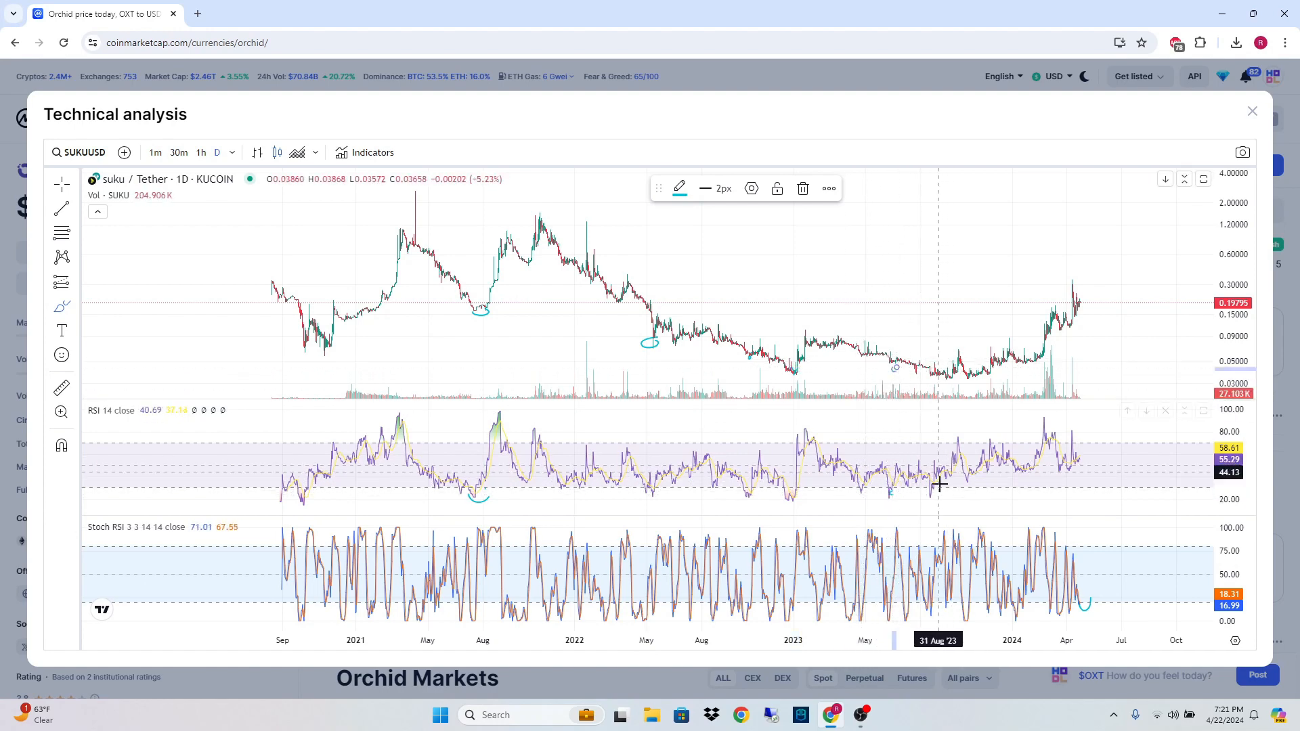
mouse_move(921, 504)
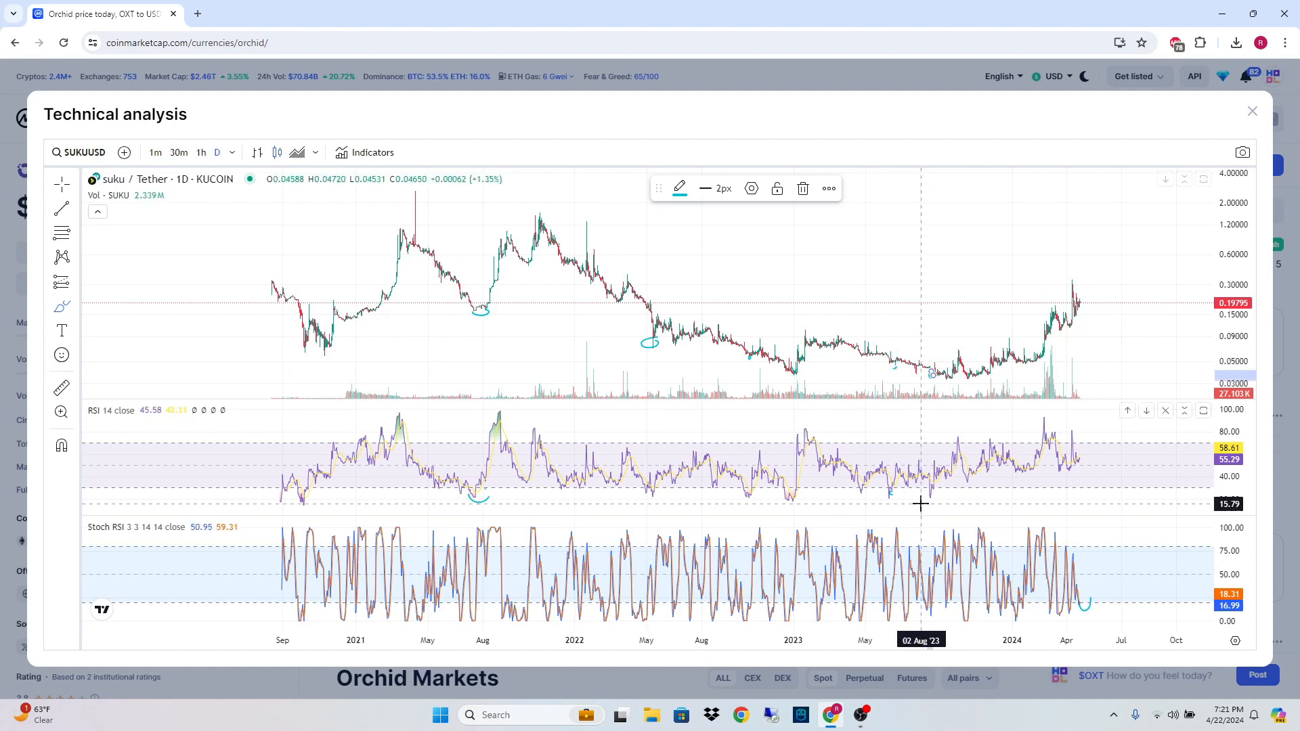
mouse_move(932, 498)
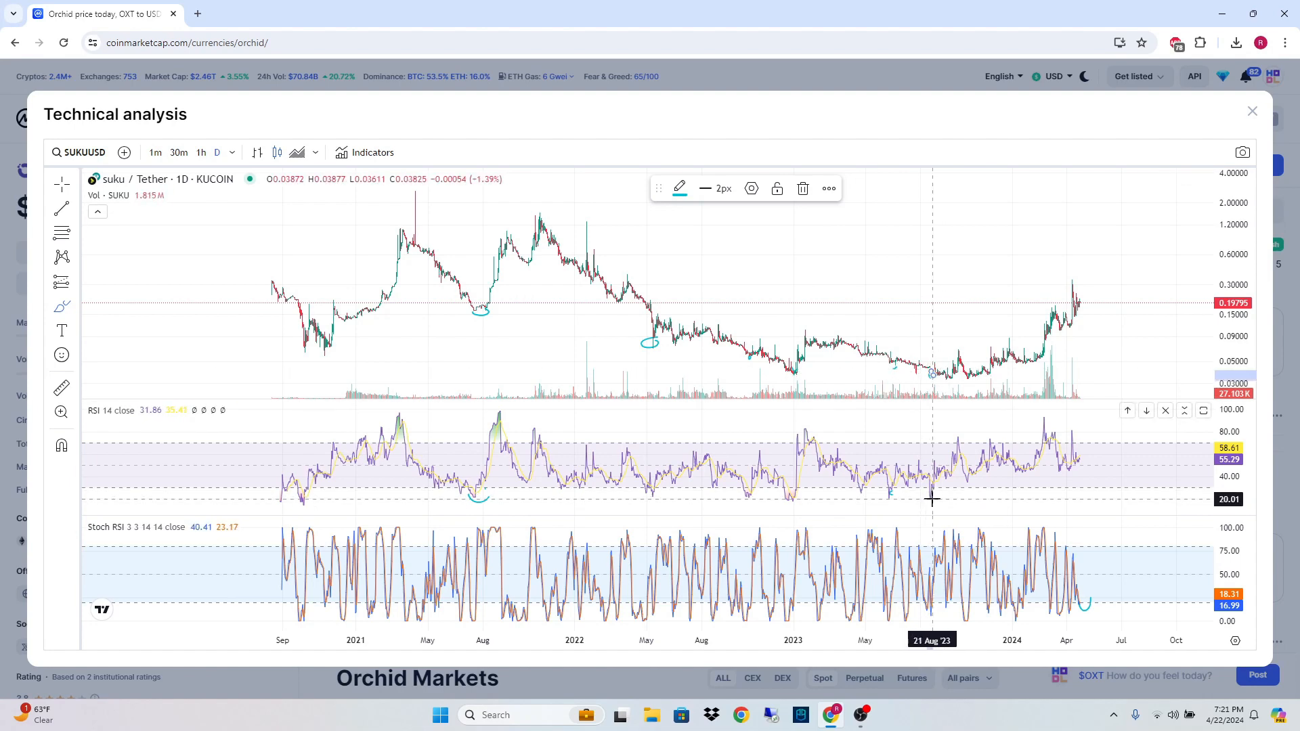
mouse_move(957, 434)
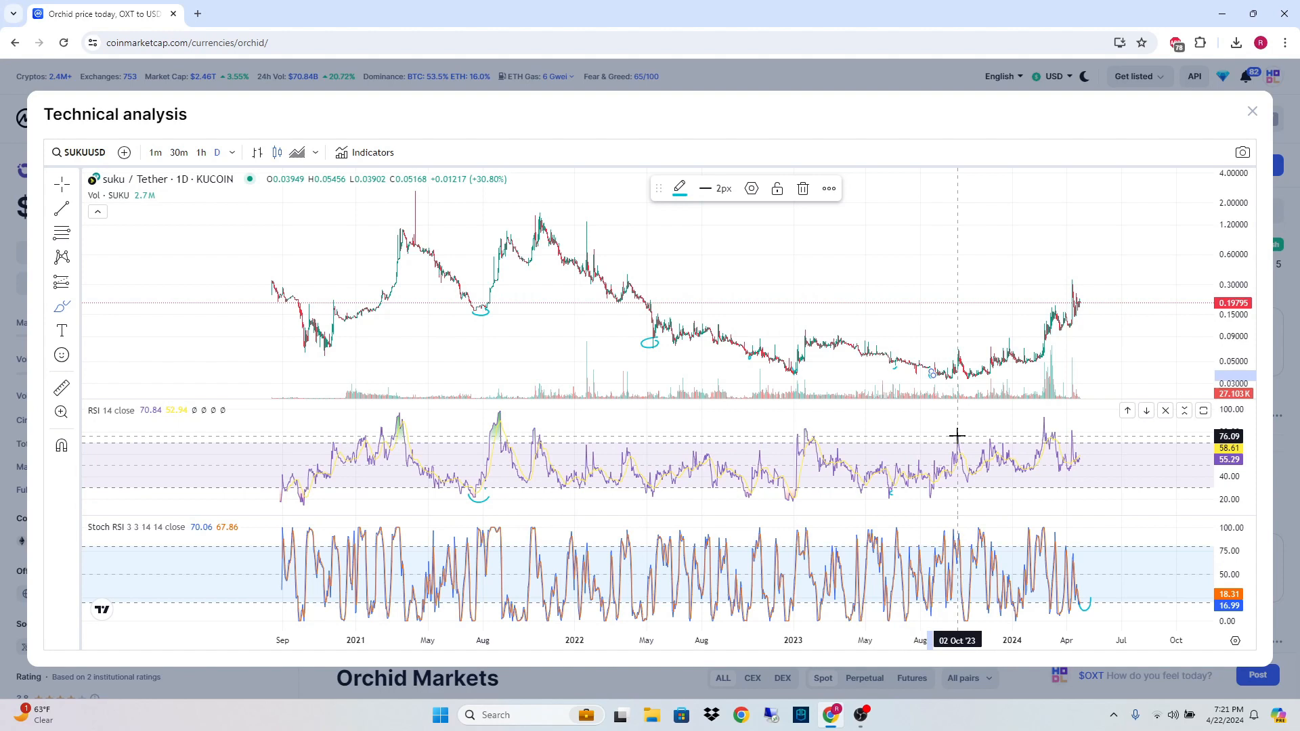
mouse_move(949, 422)
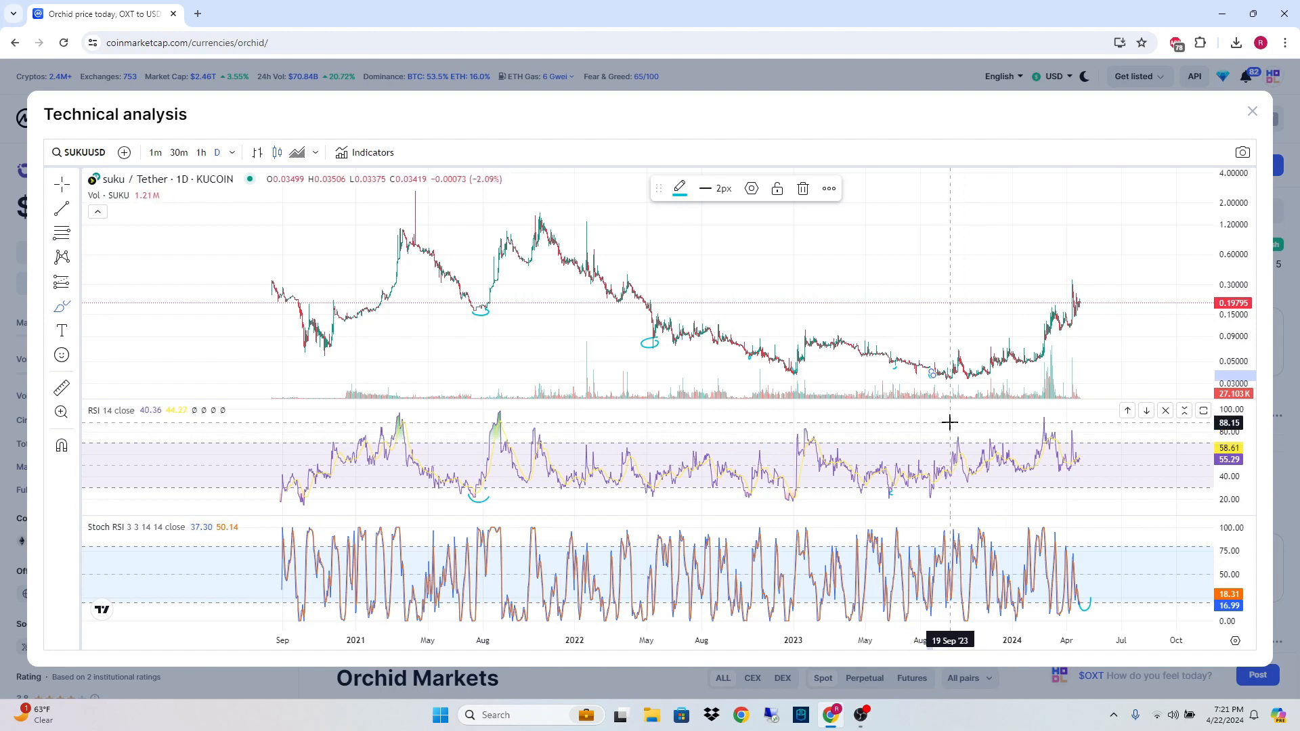
mouse_move(992, 423)
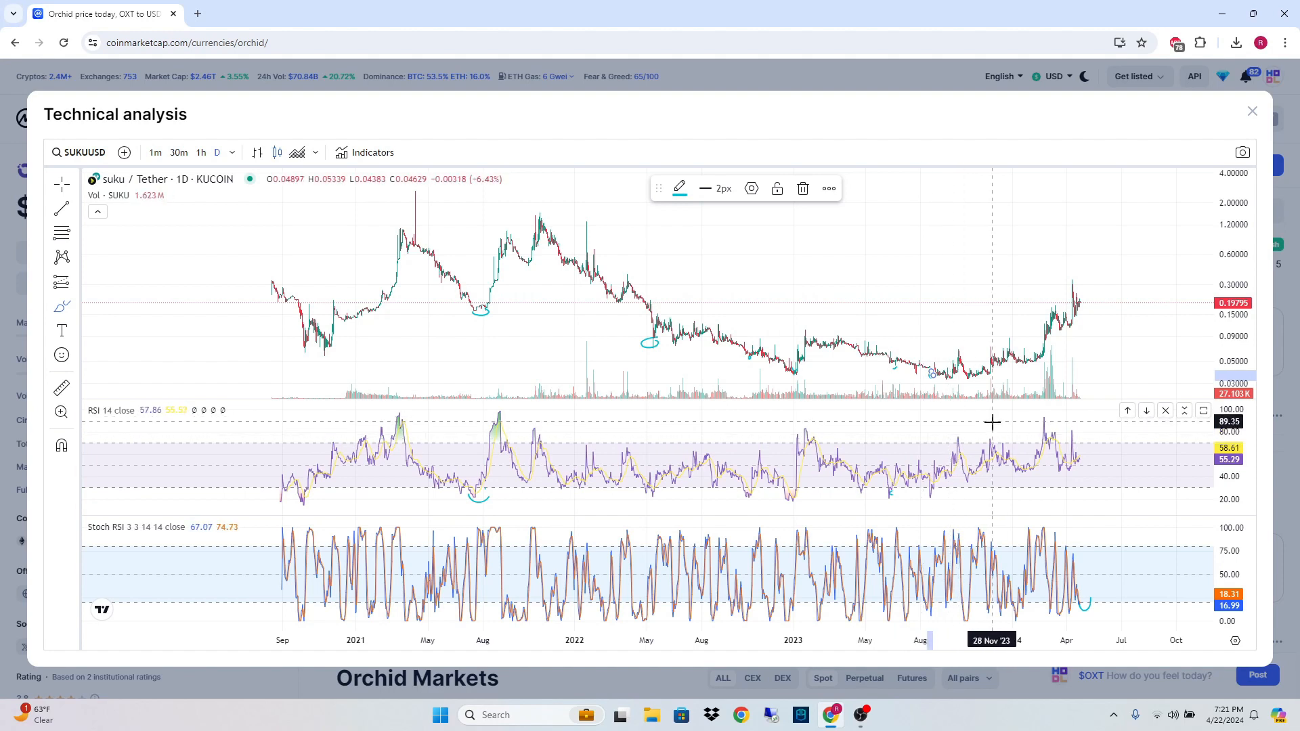
mouse_move(957, 422)
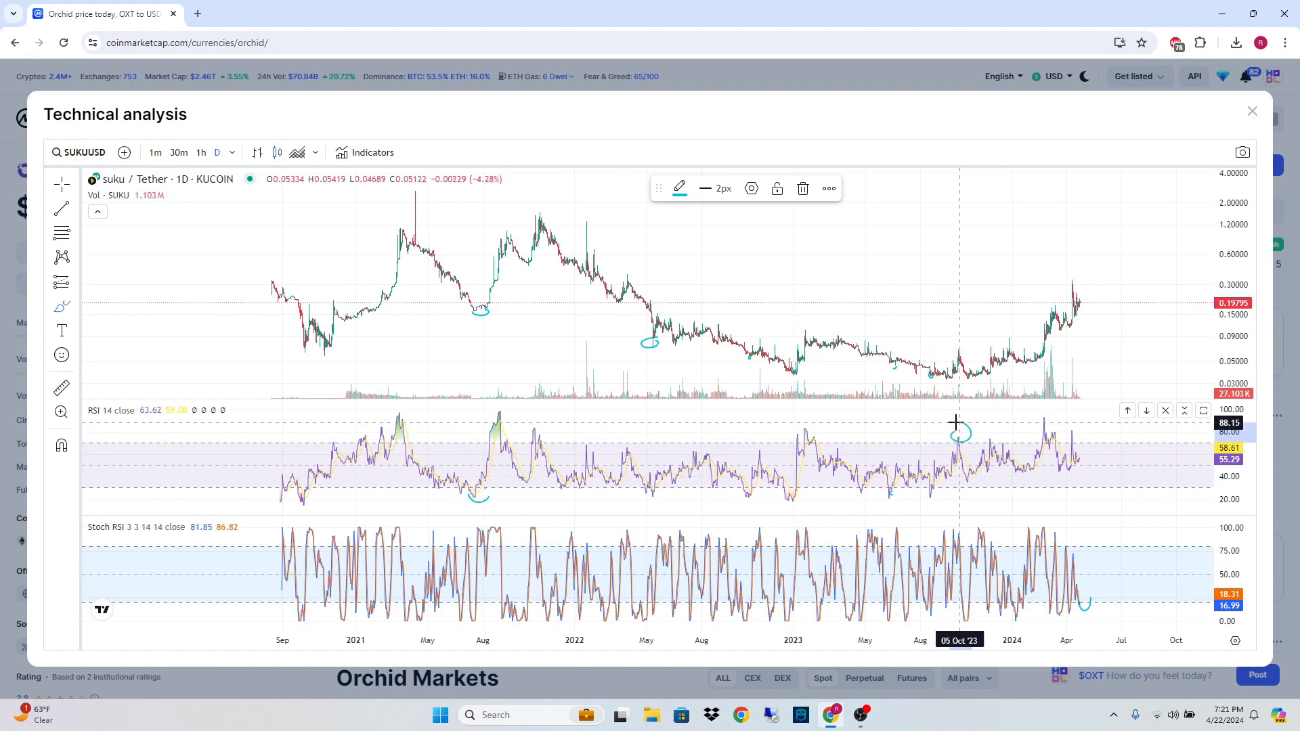
mouse_move(947, 371)
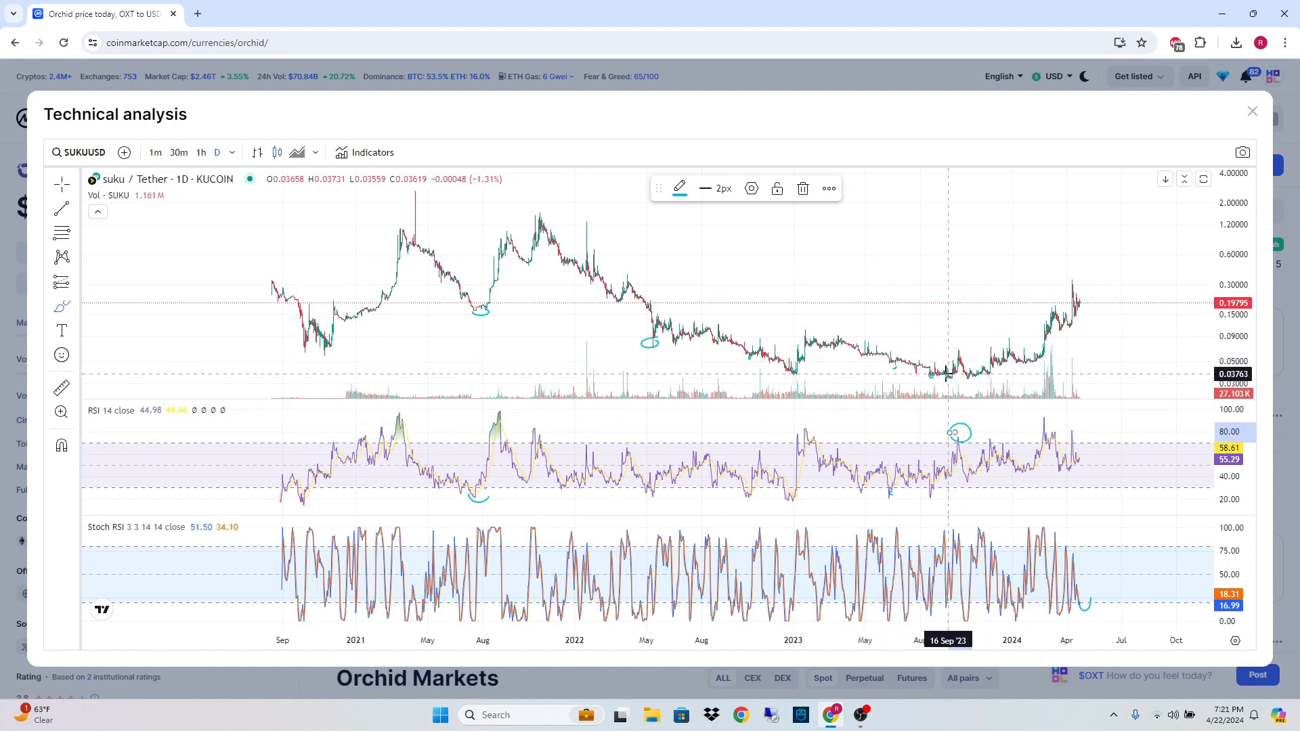
mouse_move(953, 379)
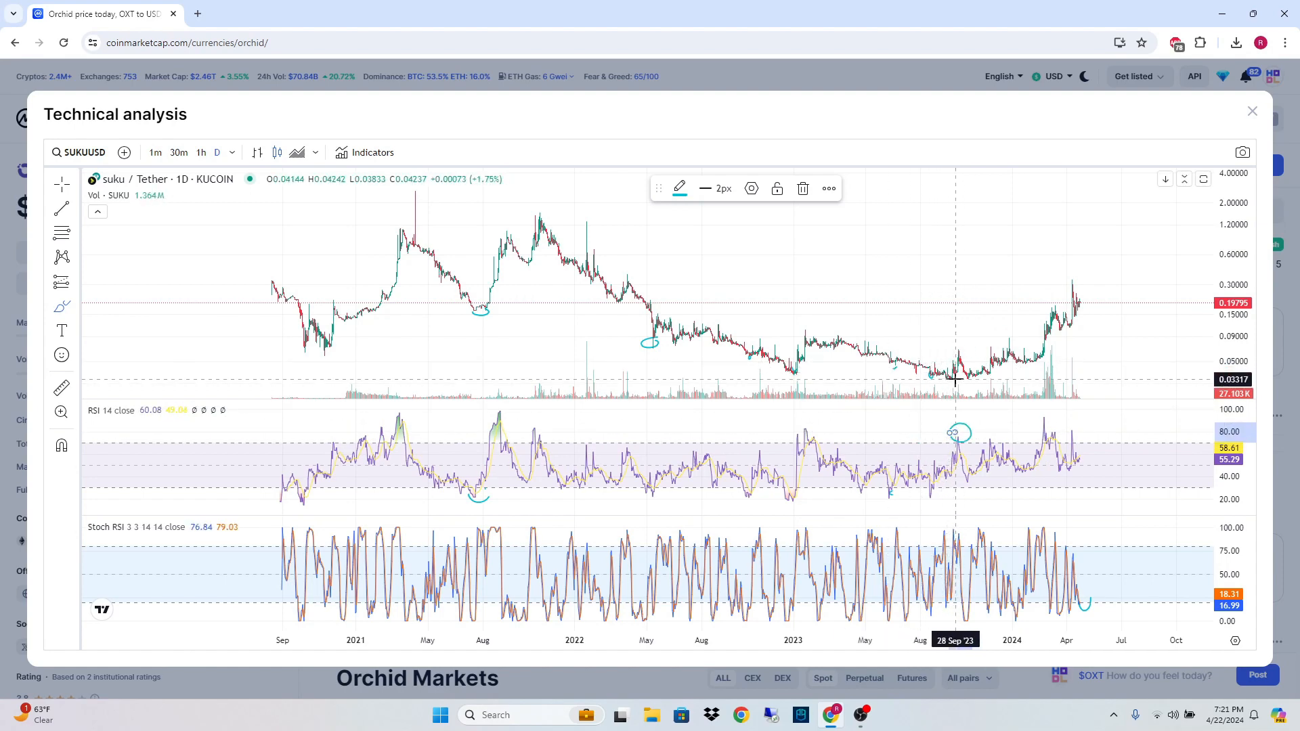
mouse_move(959, 437)
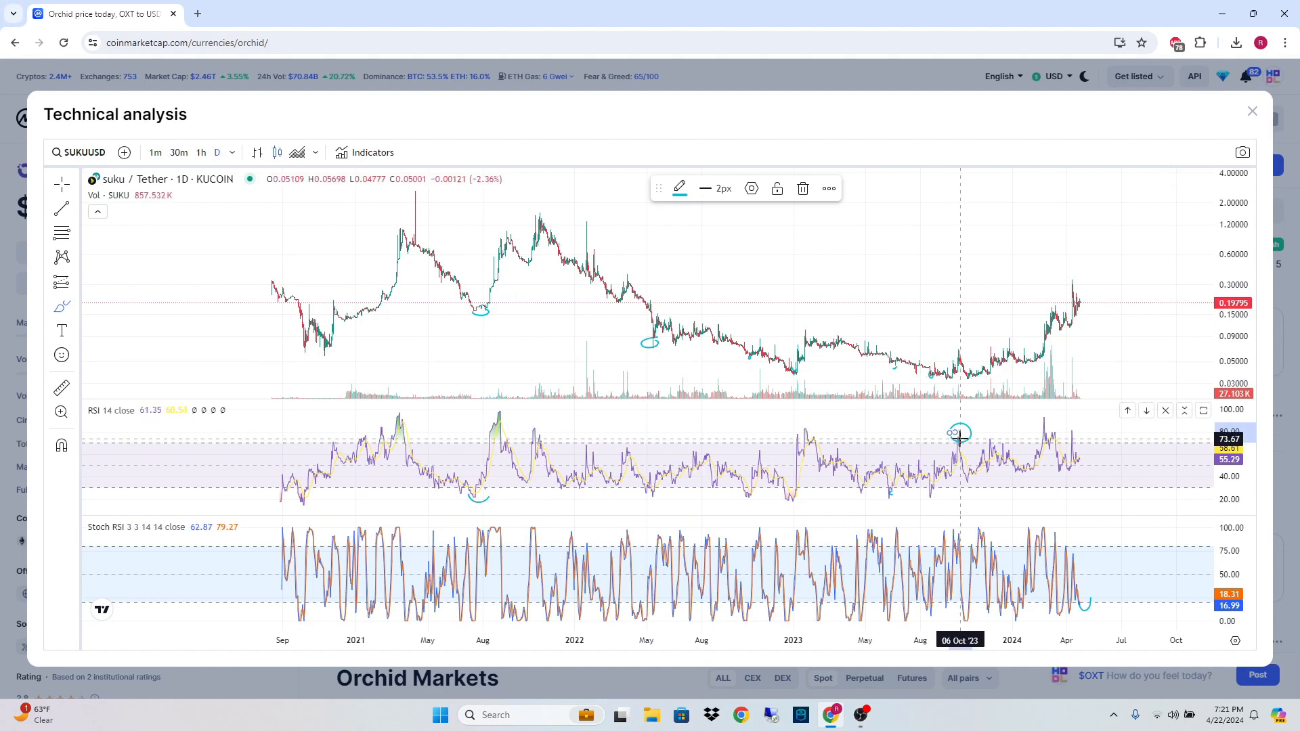
mouse_move(993, 375)
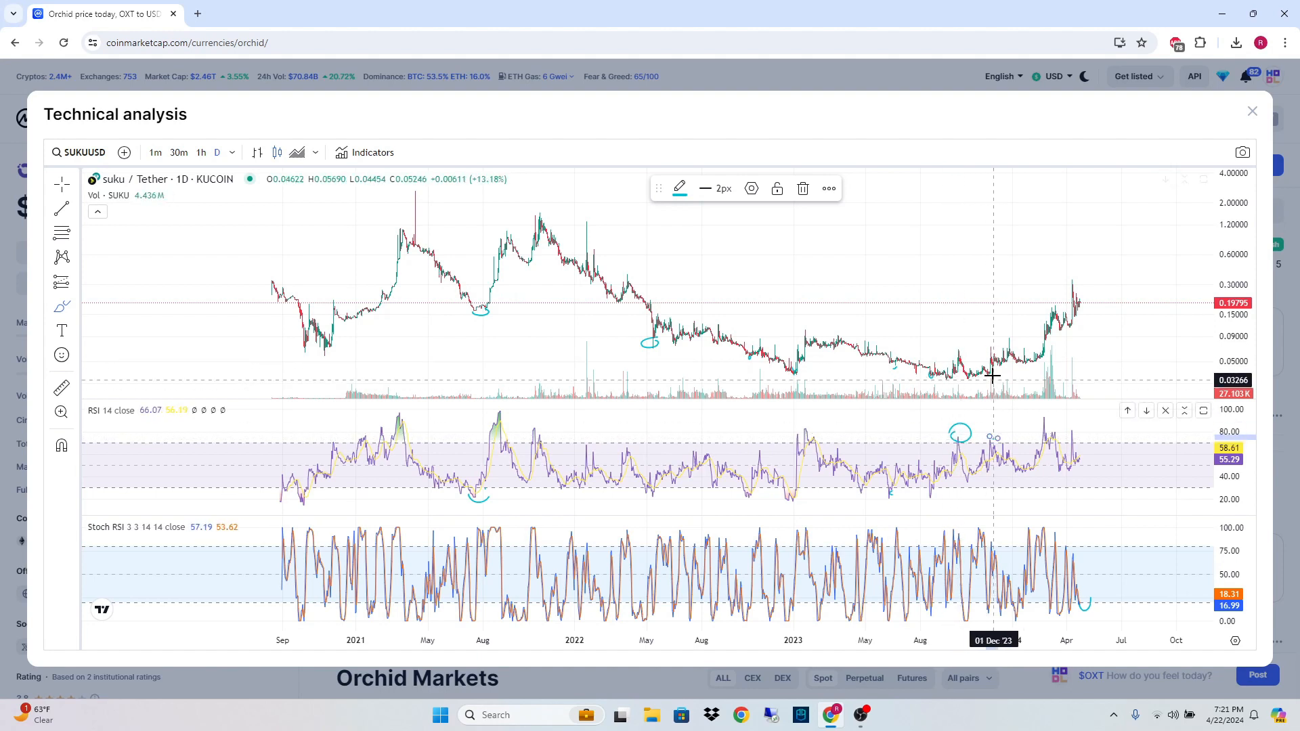
mouse_move(1040, 415)
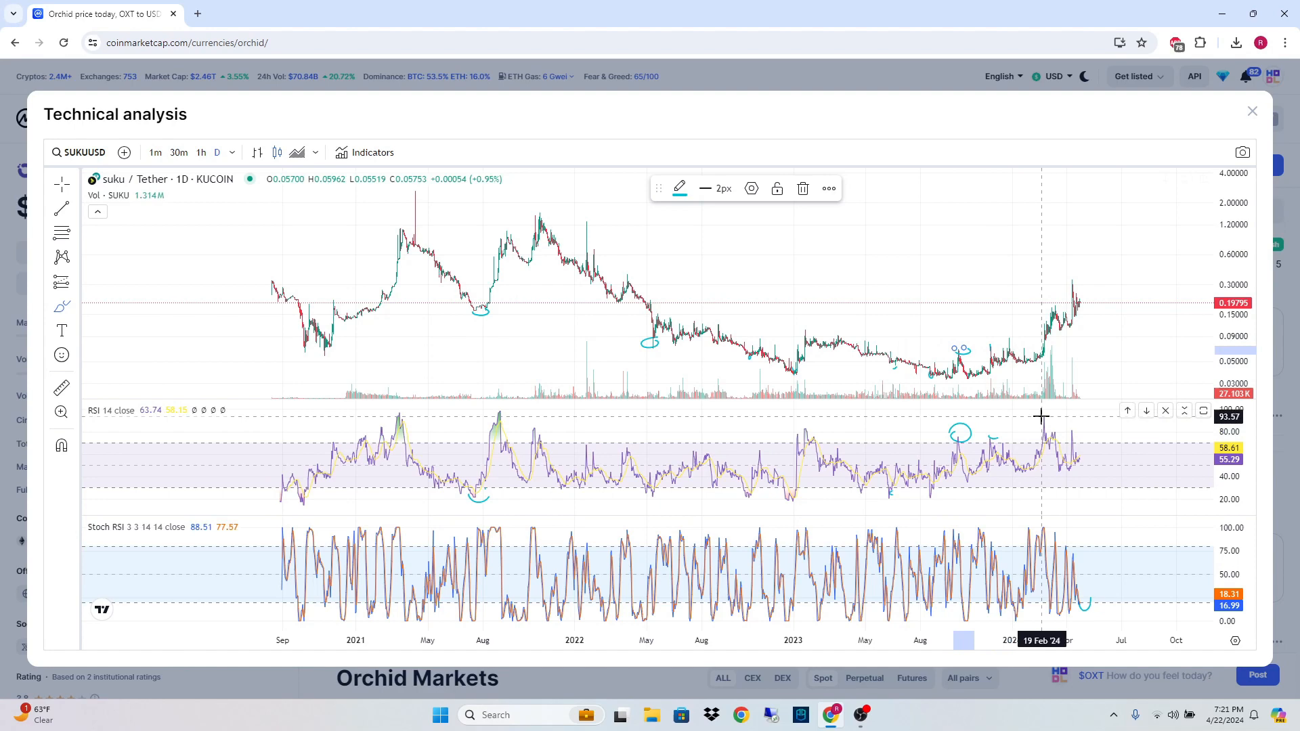
mouse_move(1070, 277)
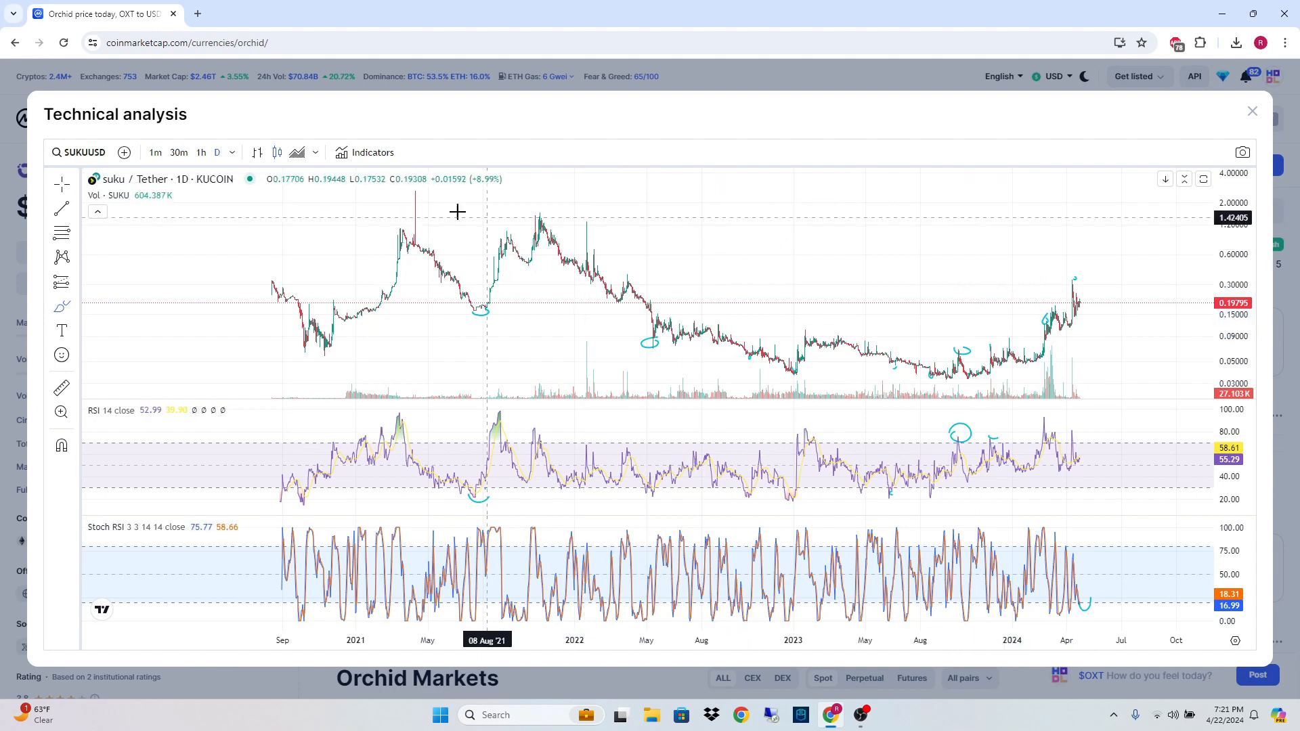
mouse_move(777, 207)
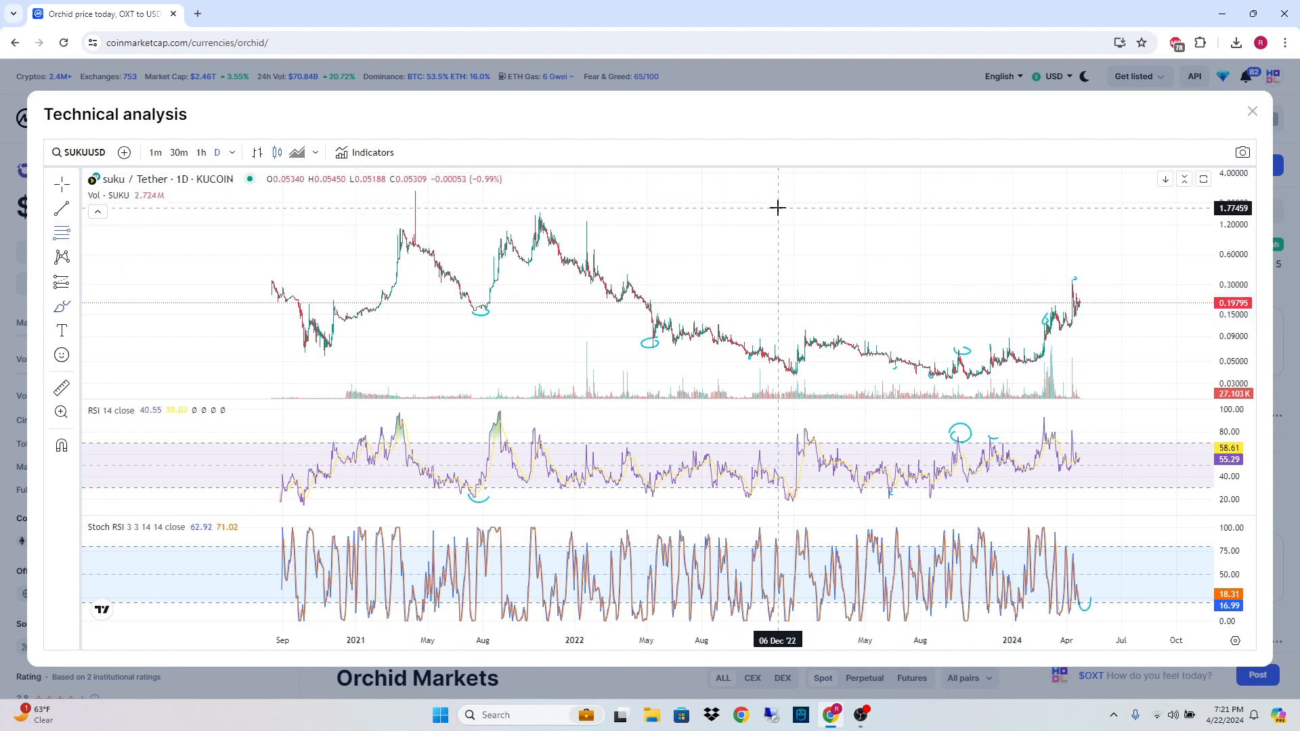
mouse_move(1070, 294)
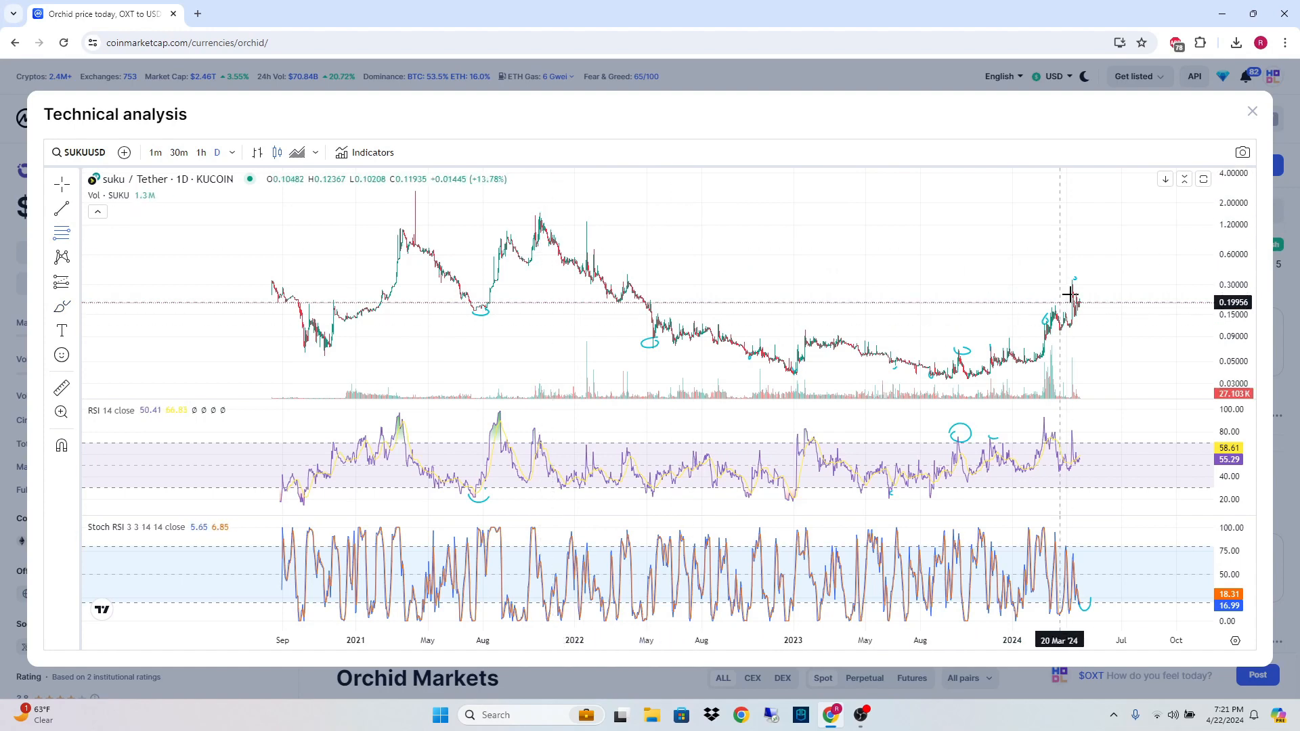
mouse_move(1021, 312)
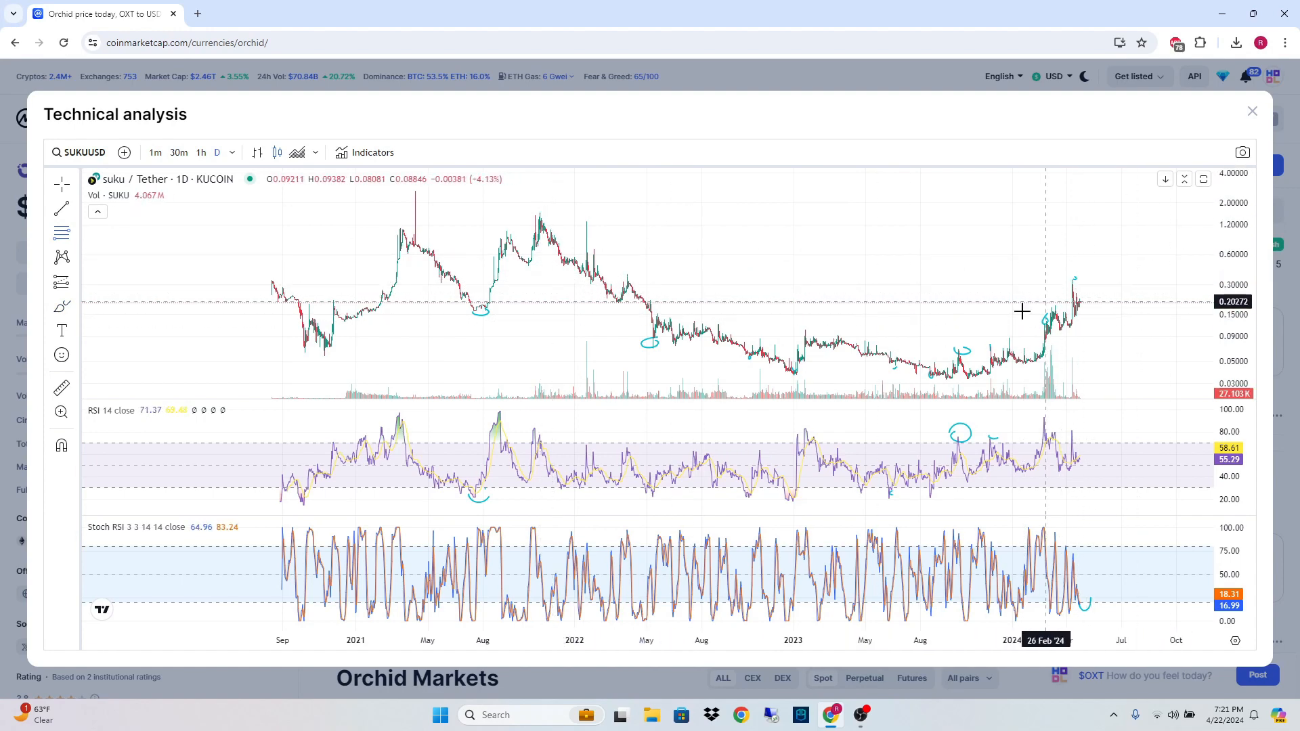
mouse_move(858, 333)
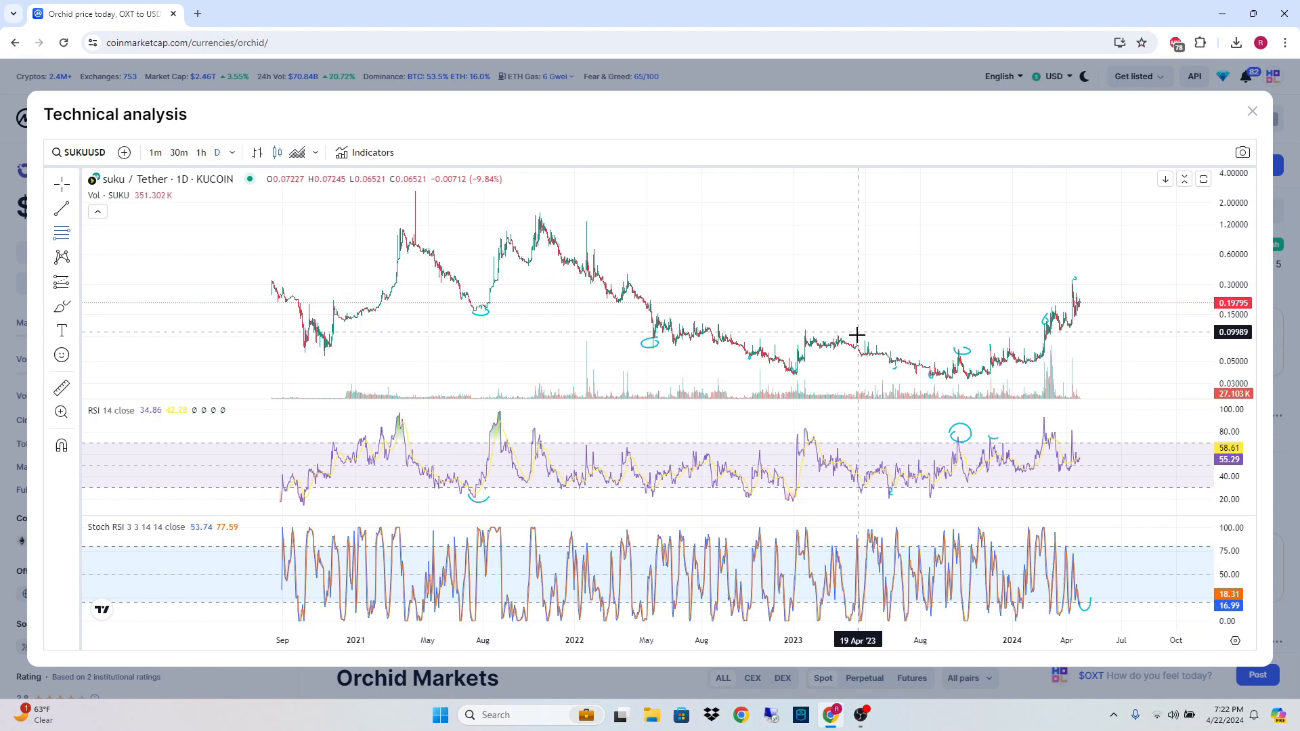
mouse_move(231, 217)
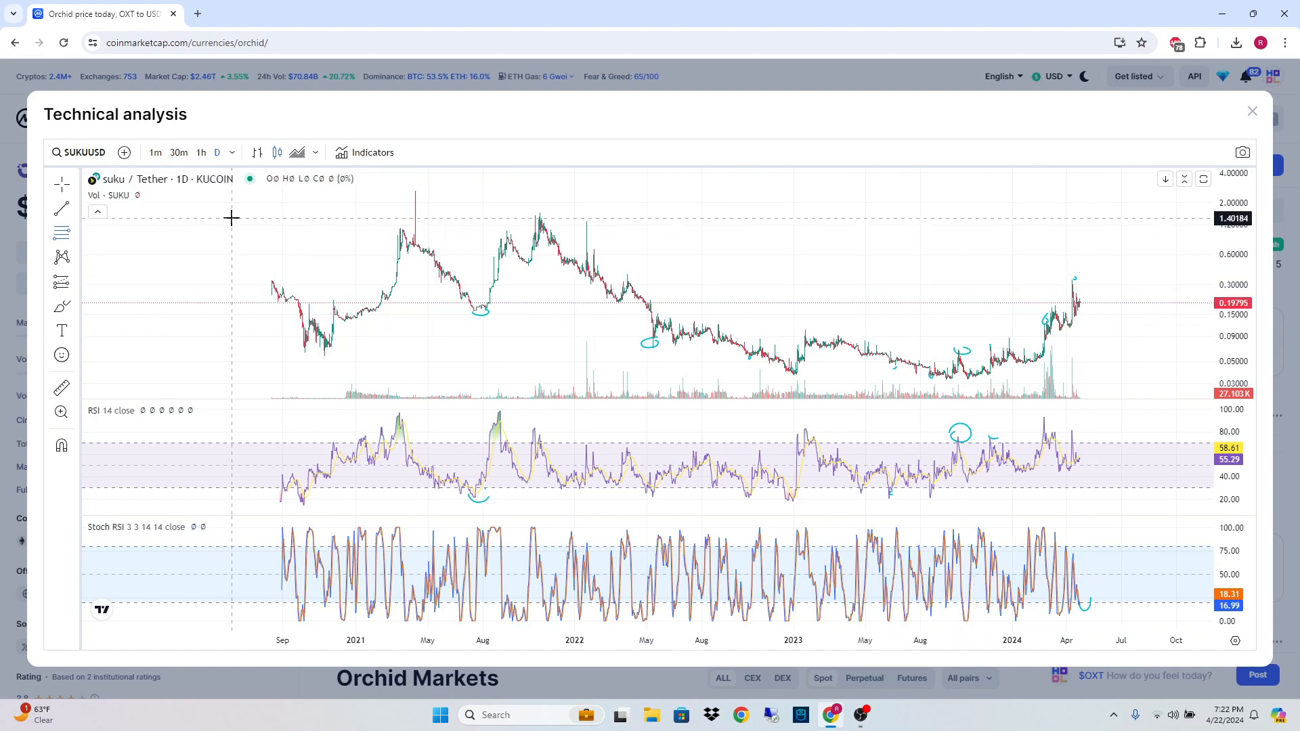
mouse_move(245, 192)
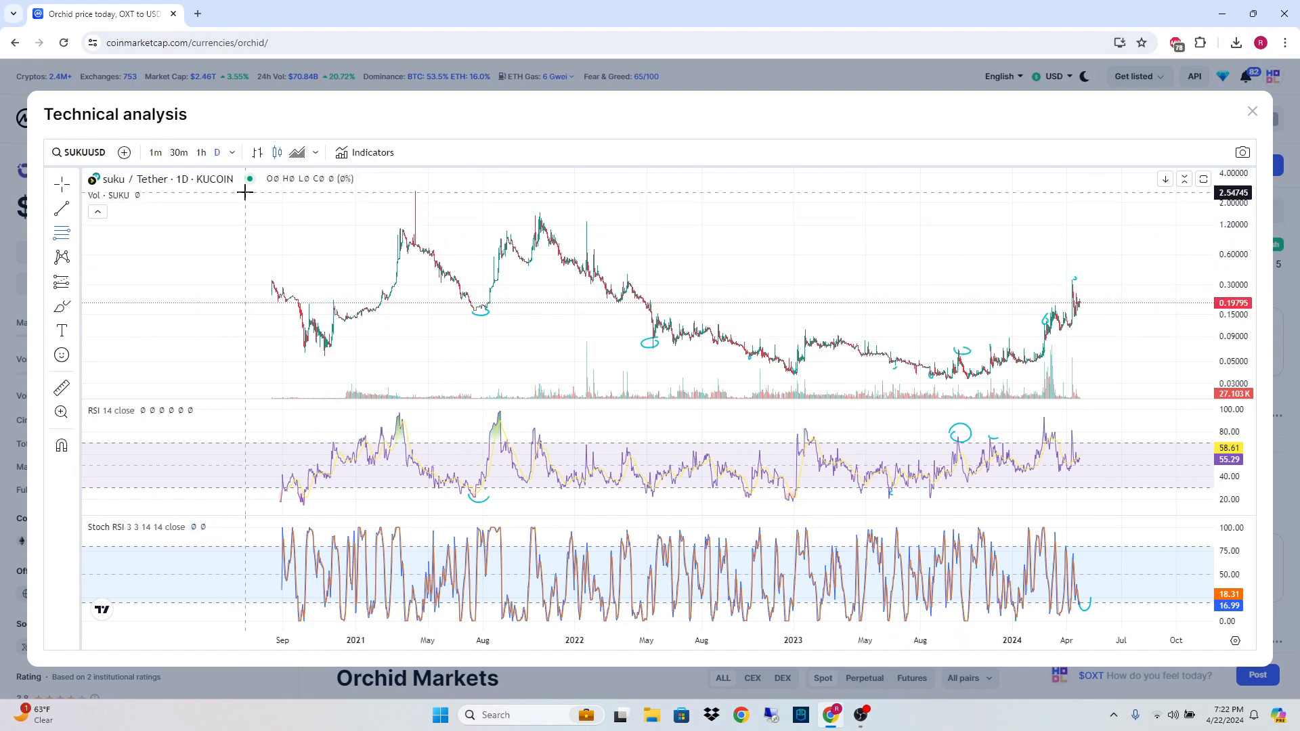
mouse_move(423, 187)
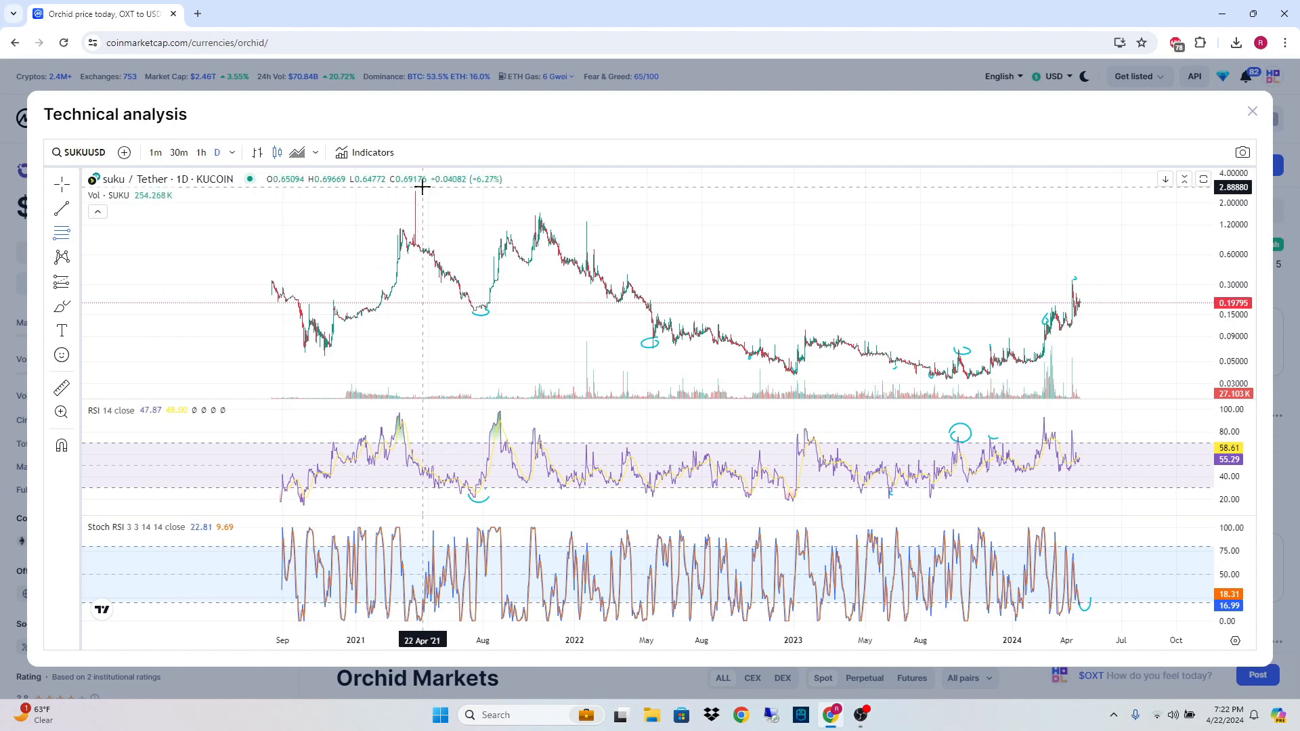
mouse_move(375, 212)
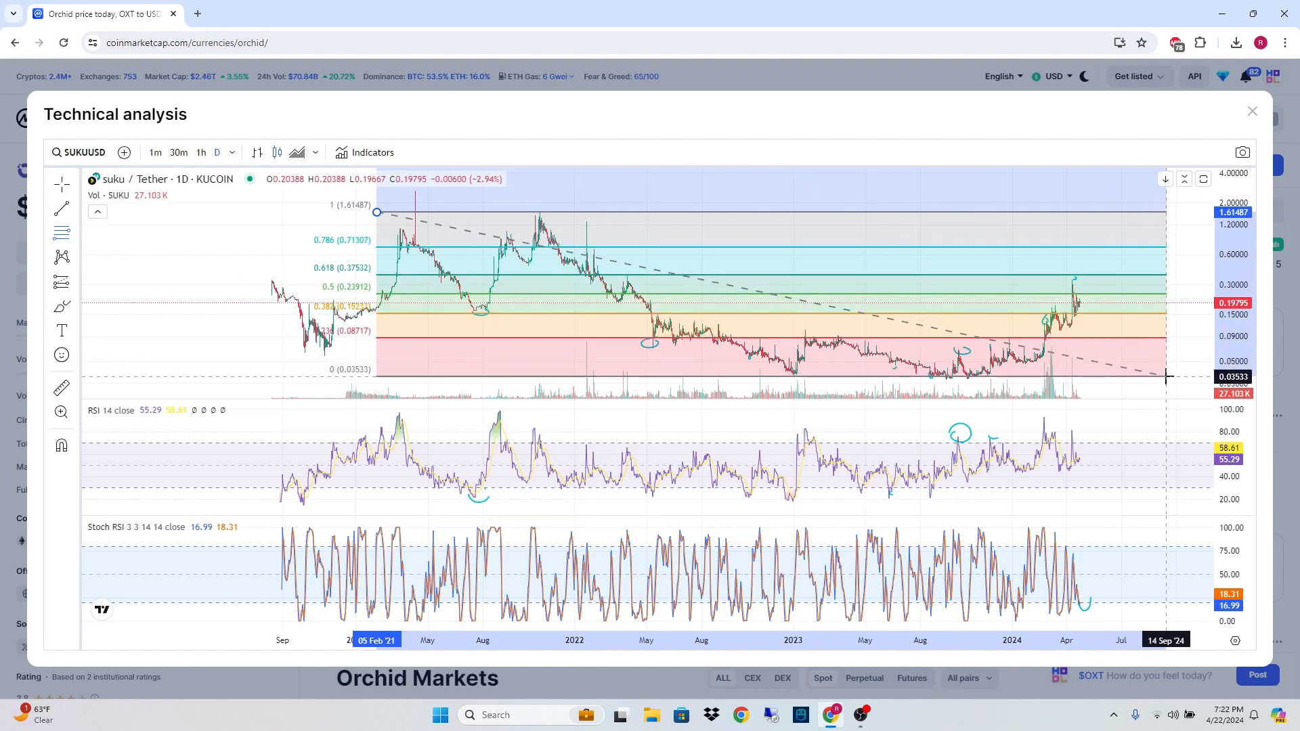
mouse_move(1169, 379)
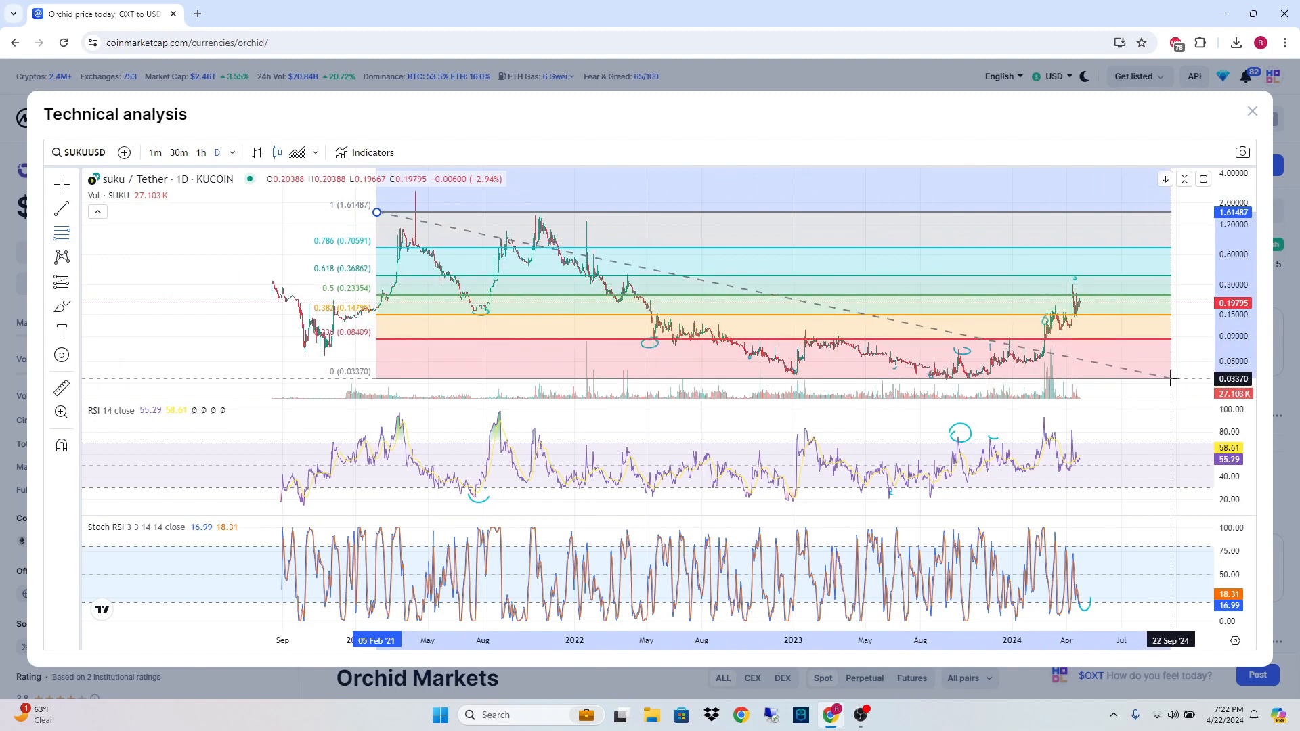
mouse_move(1176, 391)
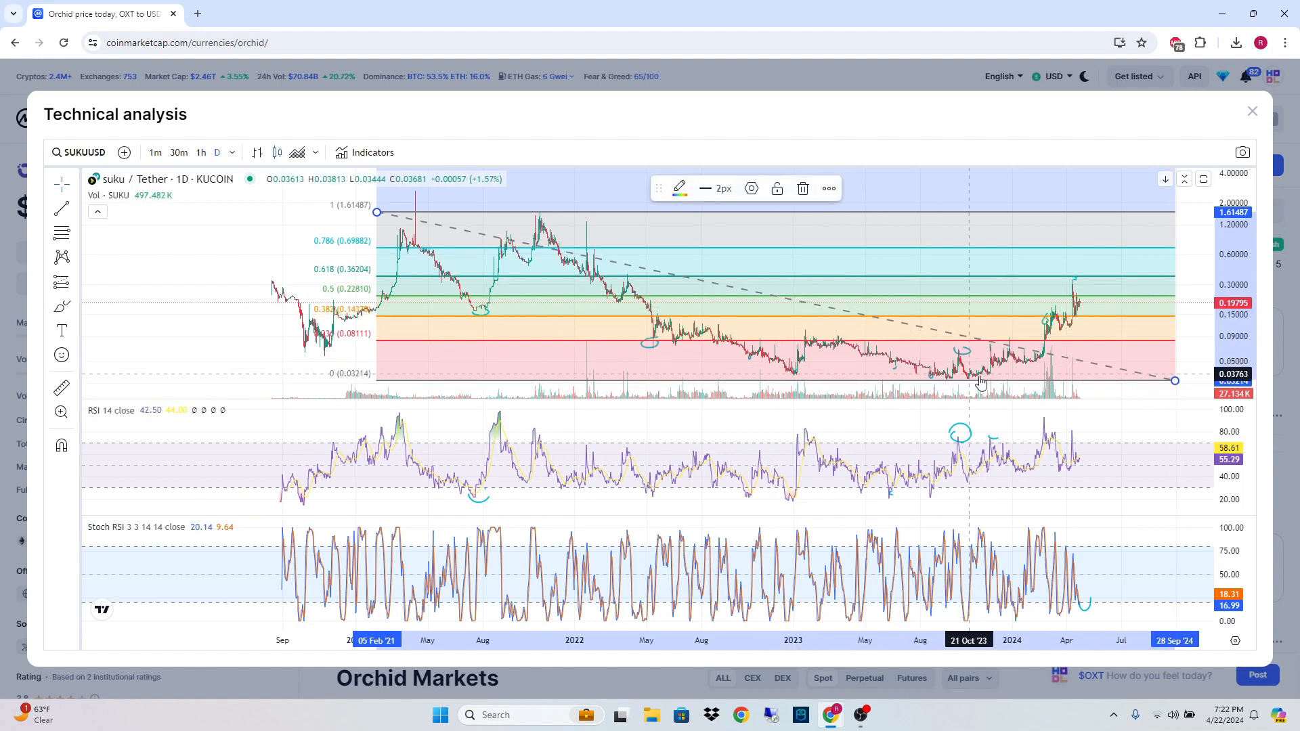
mouse_move(603, 312)
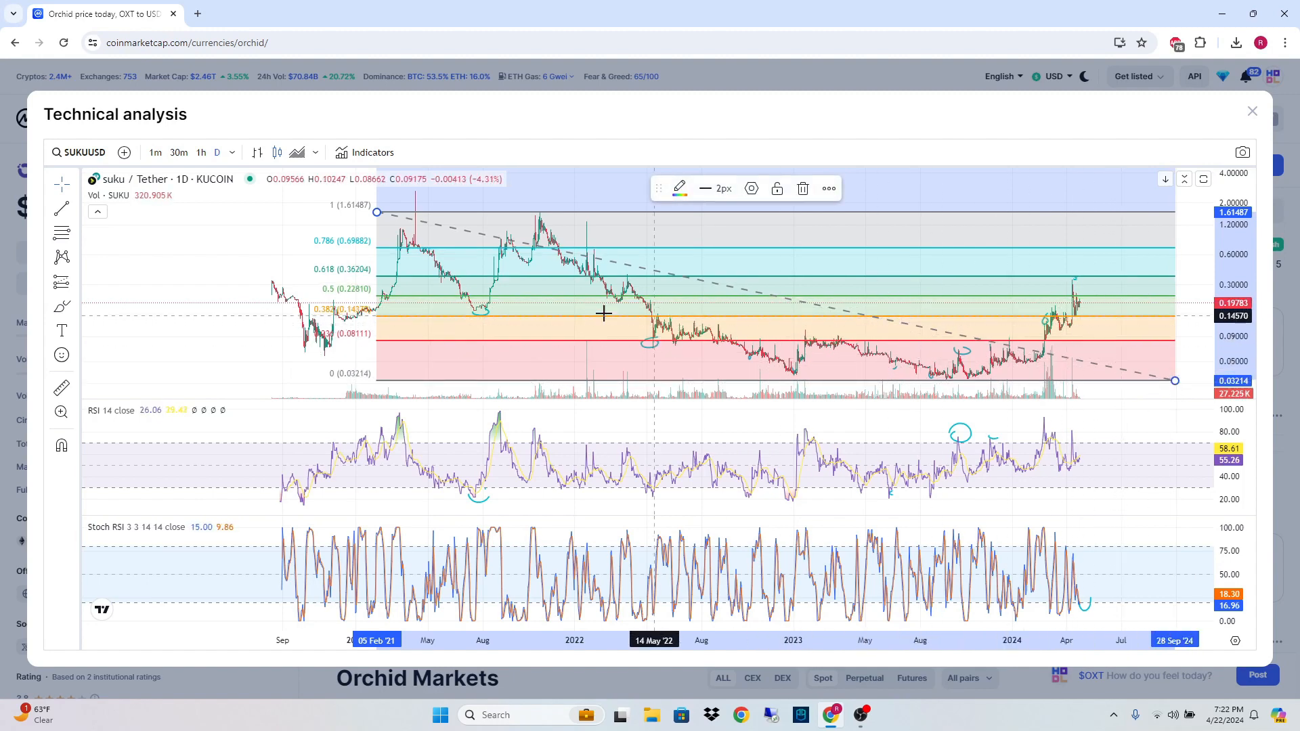
mouse_move(387, 314)
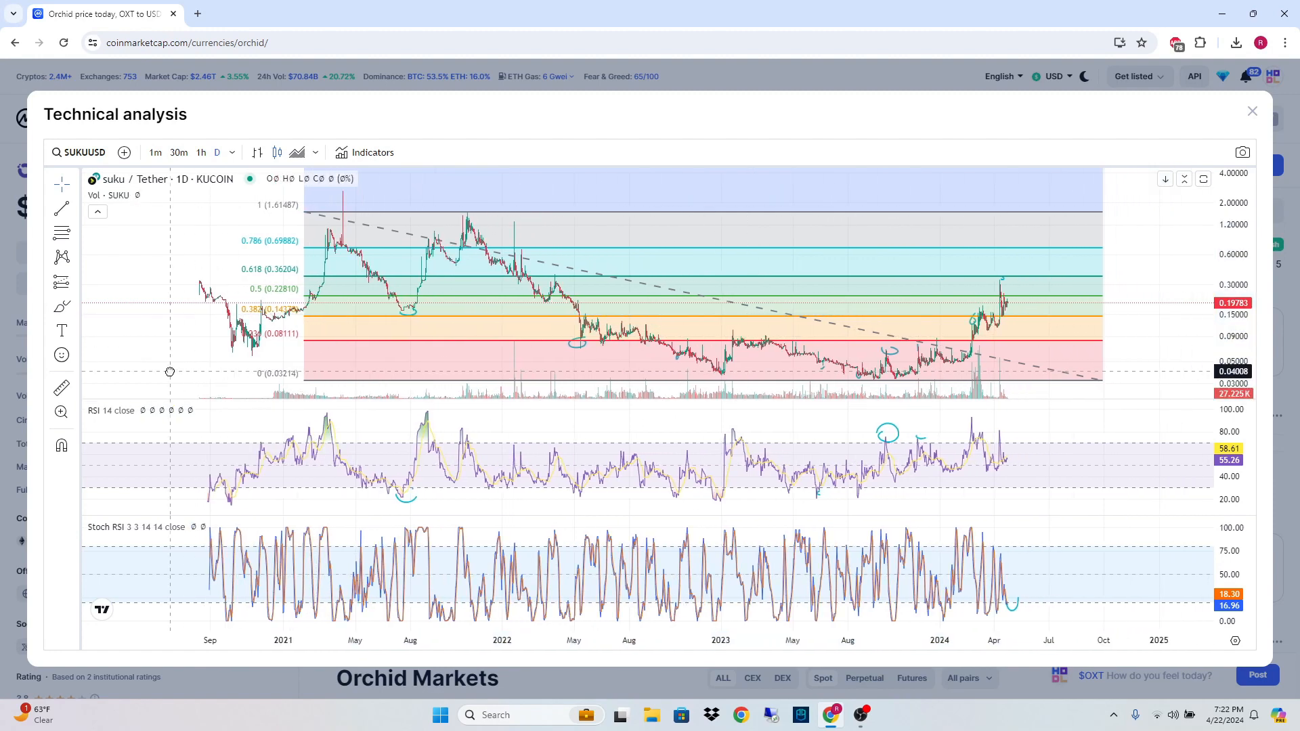
mouse_move(1181, 313)
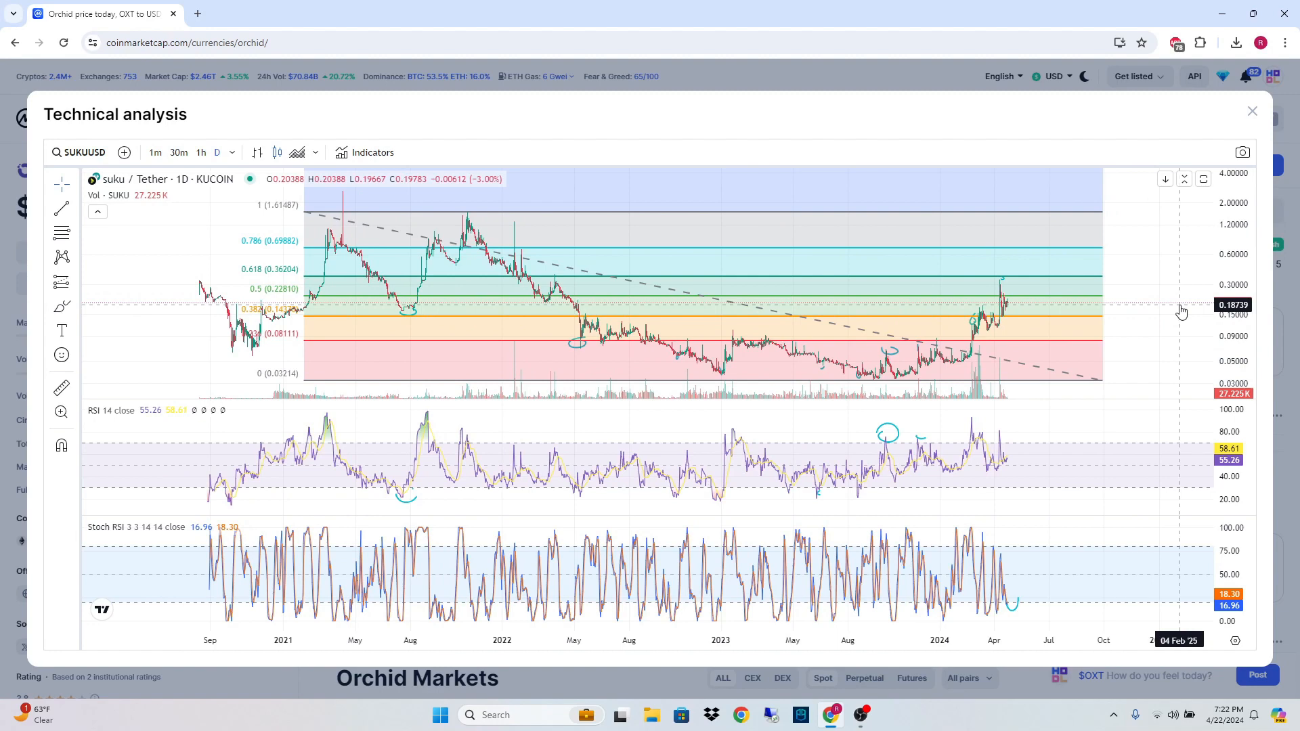
mouse_move(319, 301)
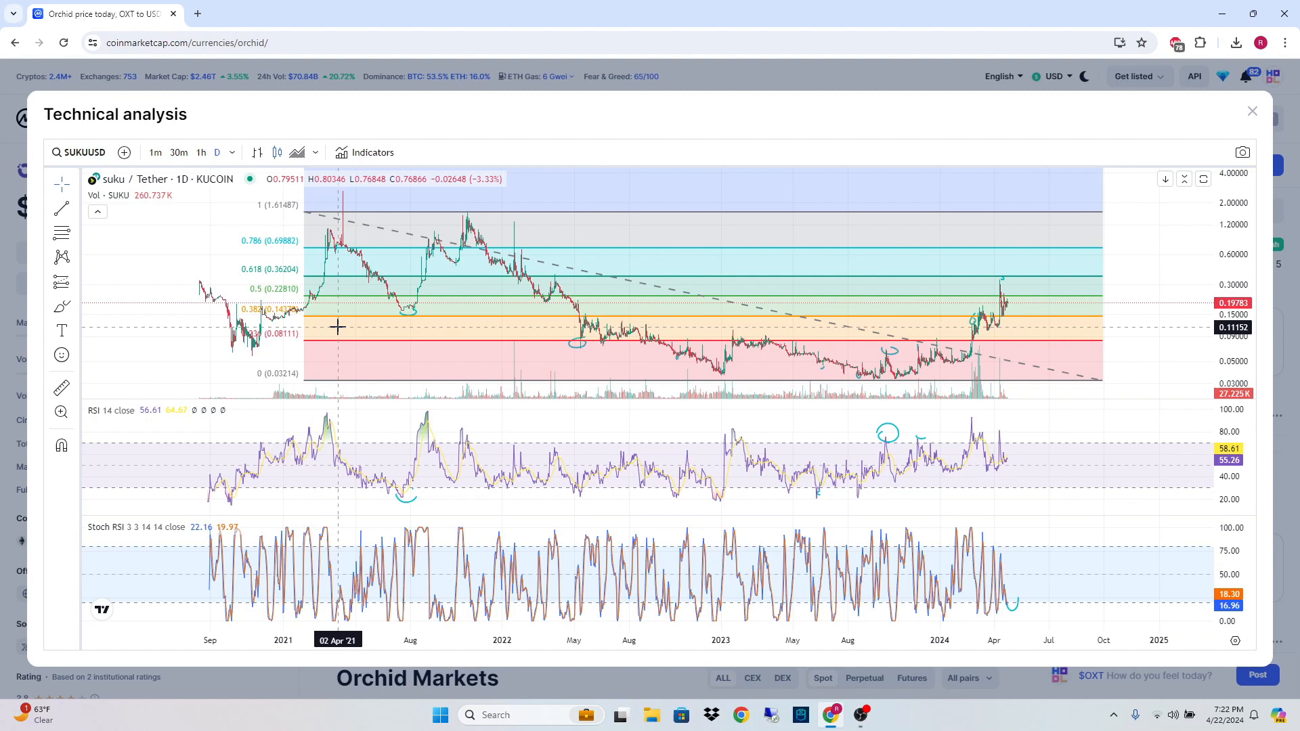
mouse_move(933, 280)
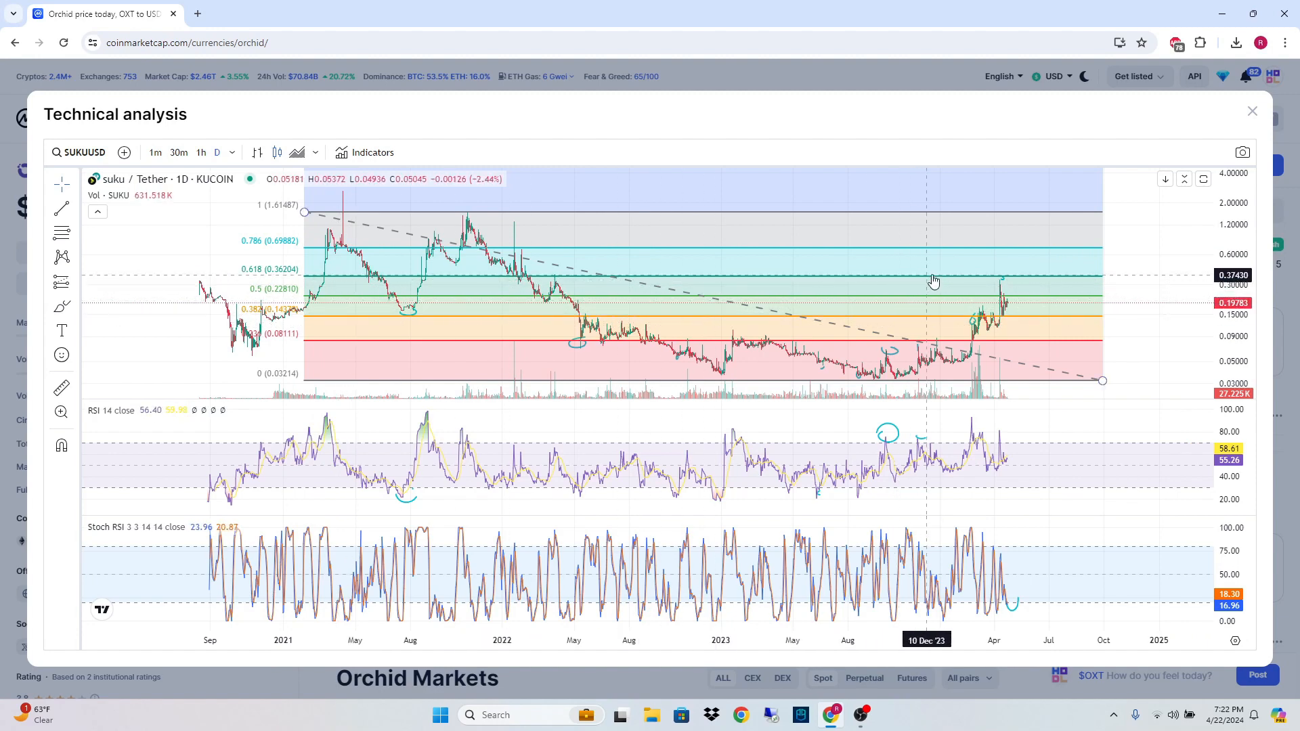
mouse_move(1001, 268)
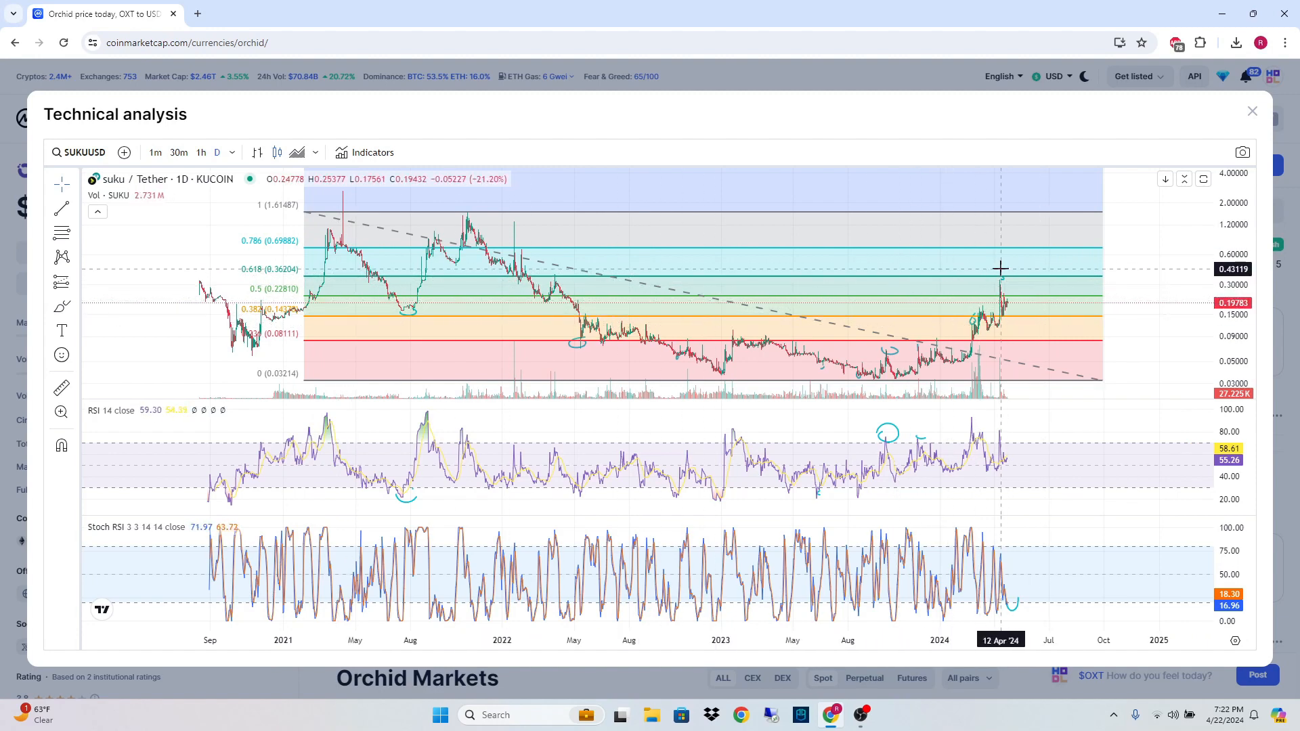
mouse_move(1005, 272)
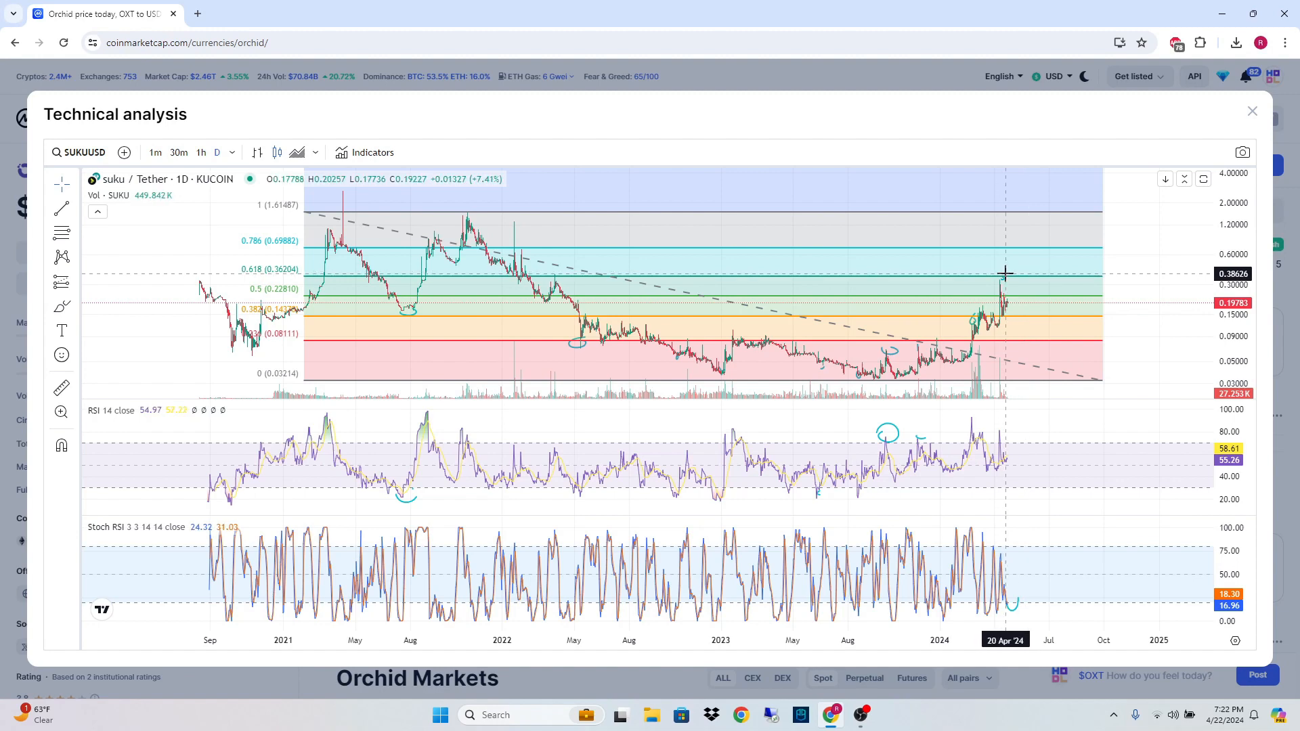
mouse_move(1037, 226)
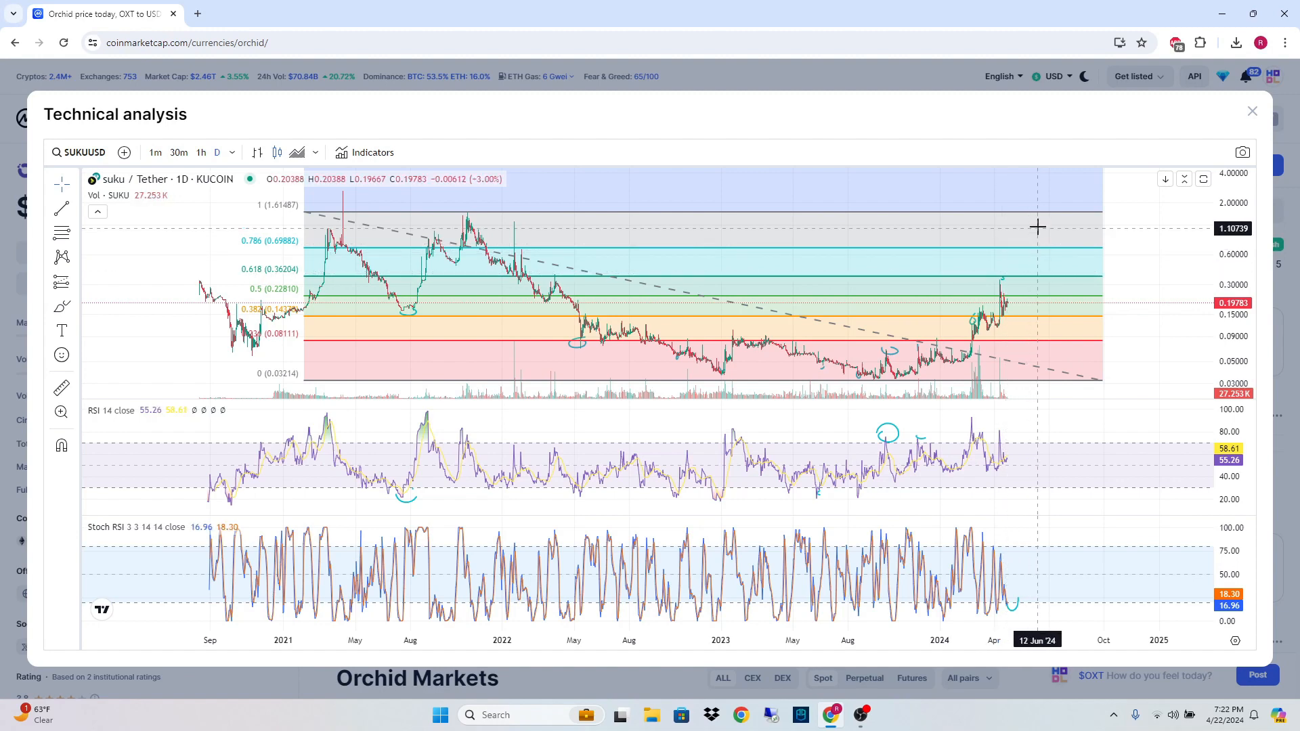
mouse_move(1065, 217)
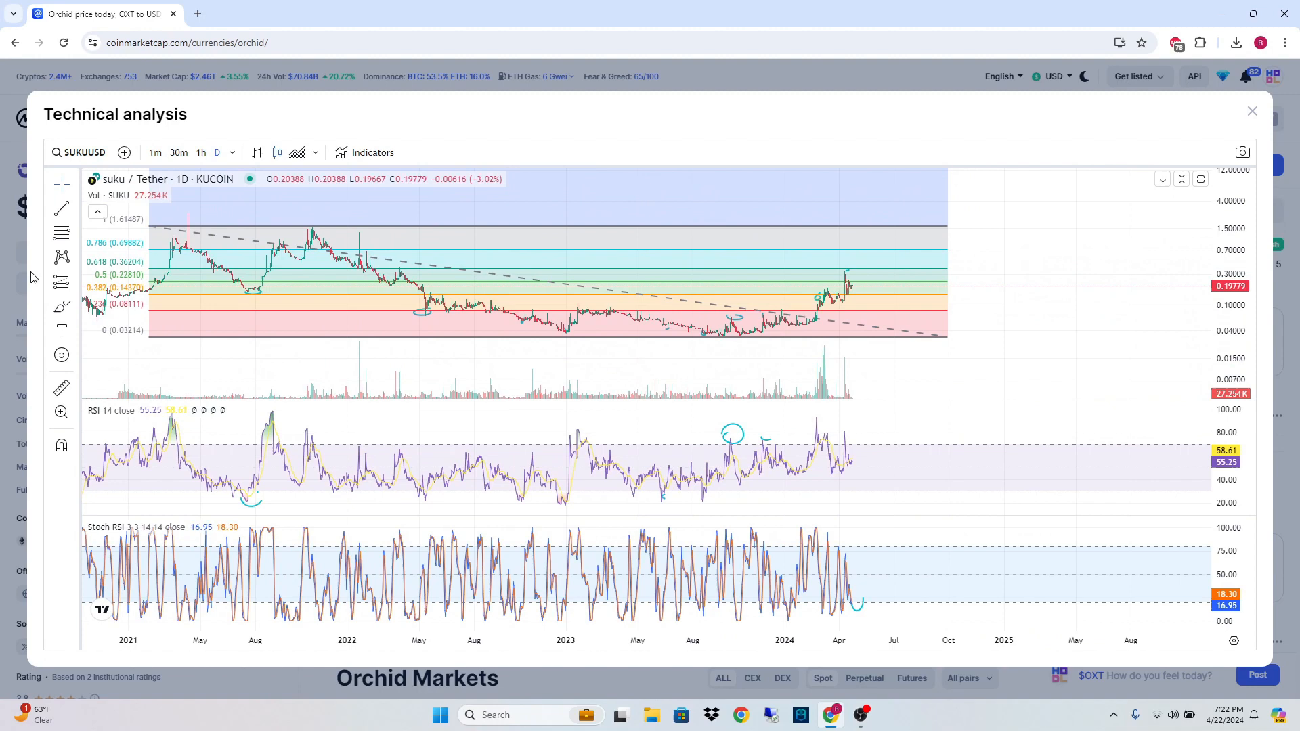
mouse_move(826, 315)
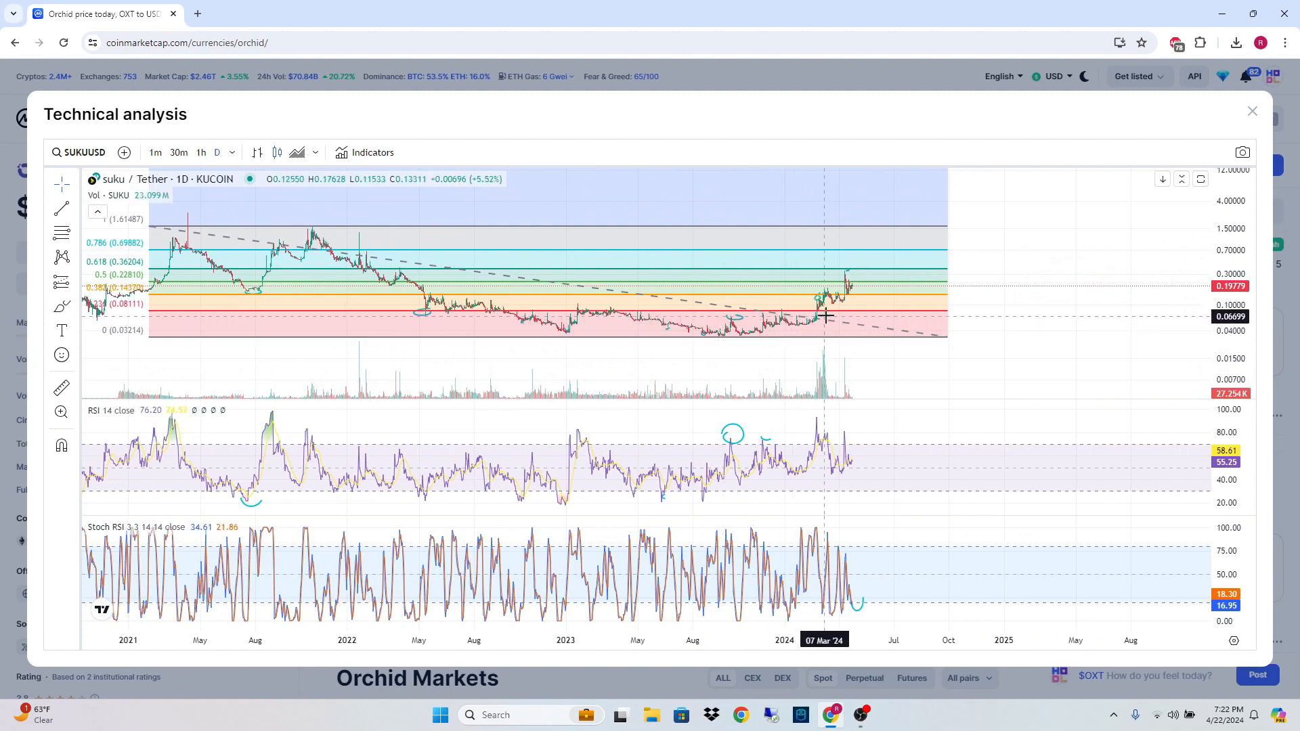
mouse_move(812, 324)
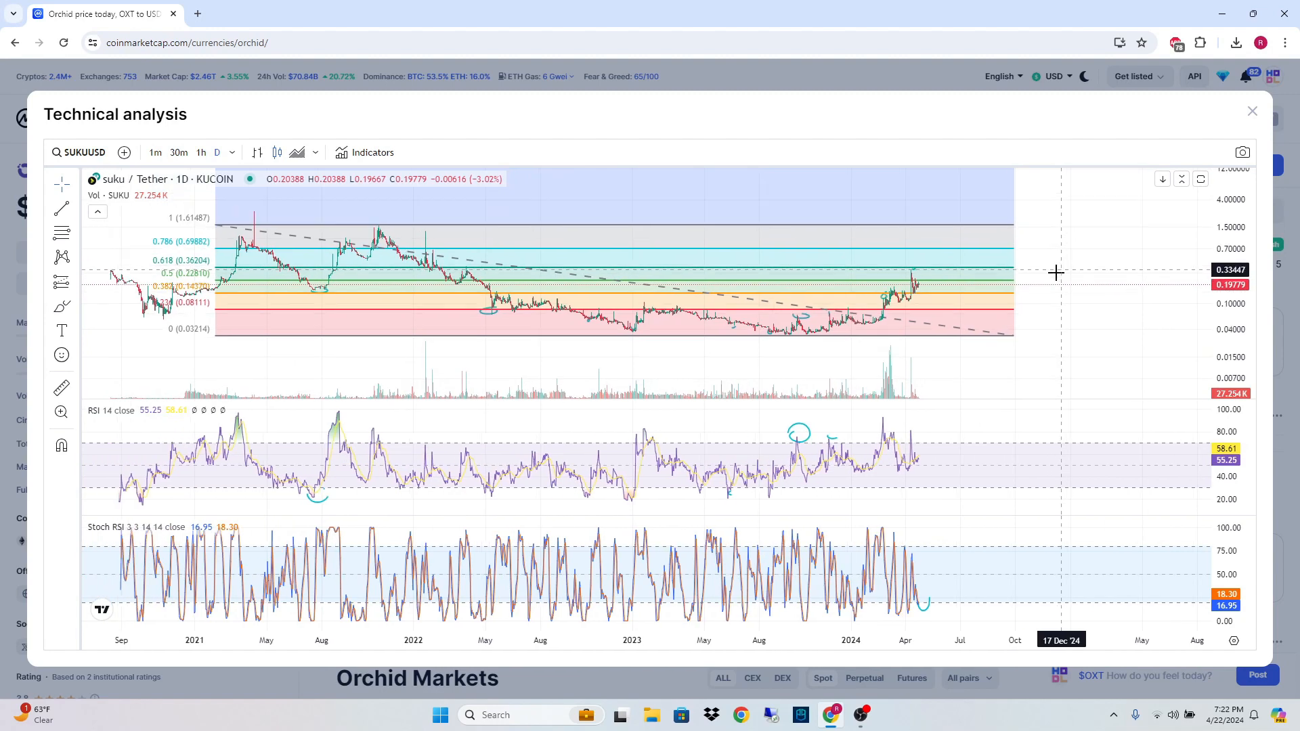
mouse_move(937, 268)
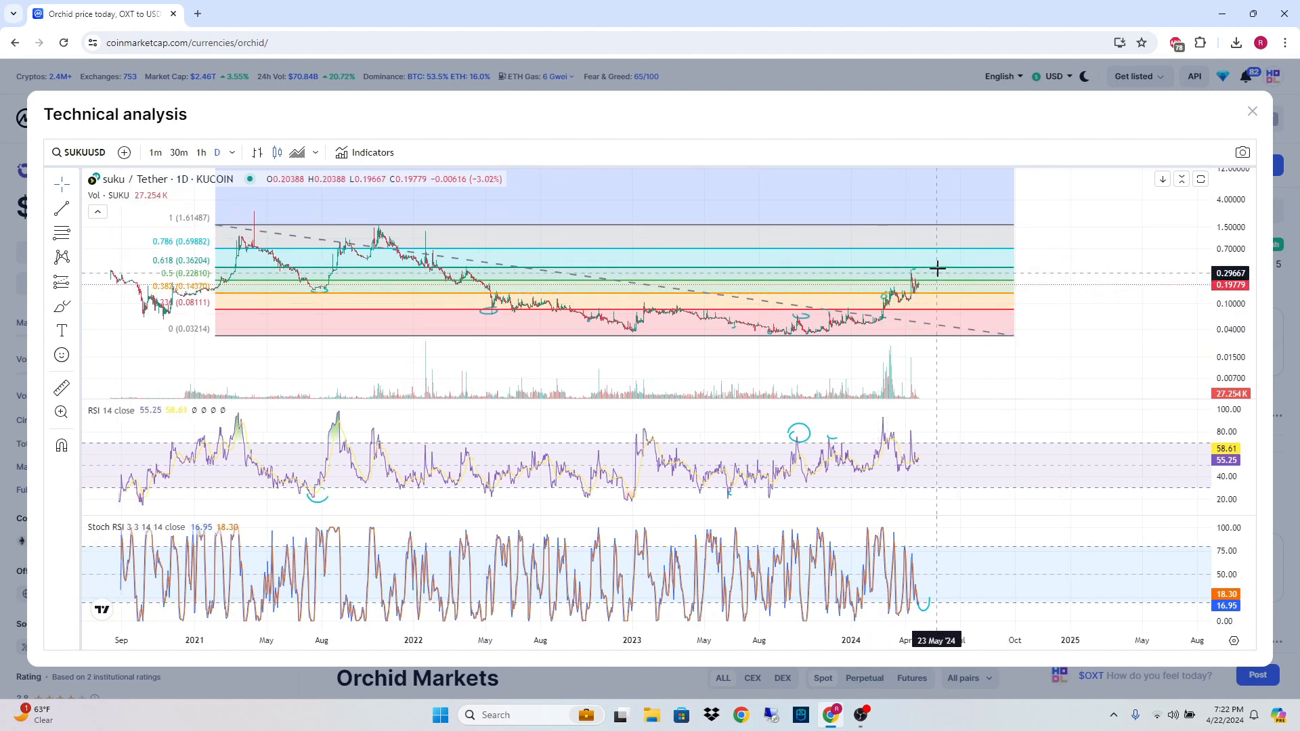
mouse_move(884, 452)
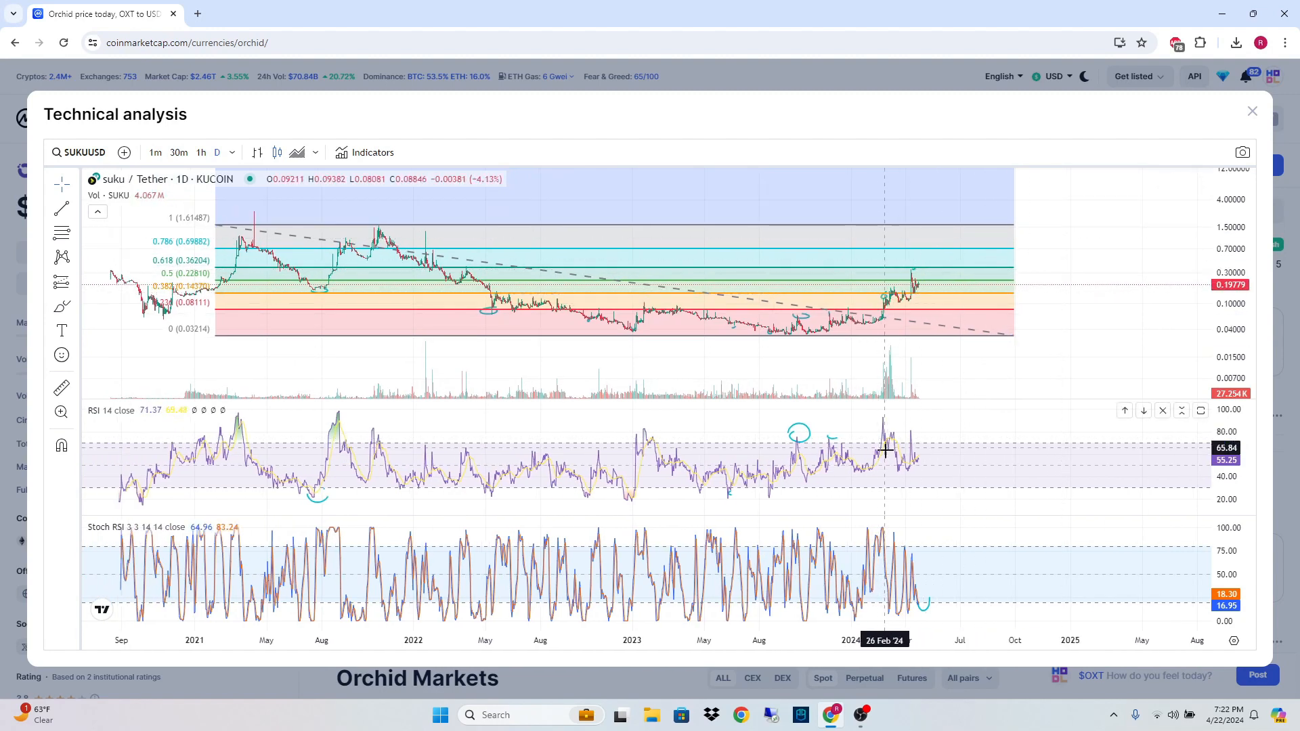
mouse_move(892, 459)
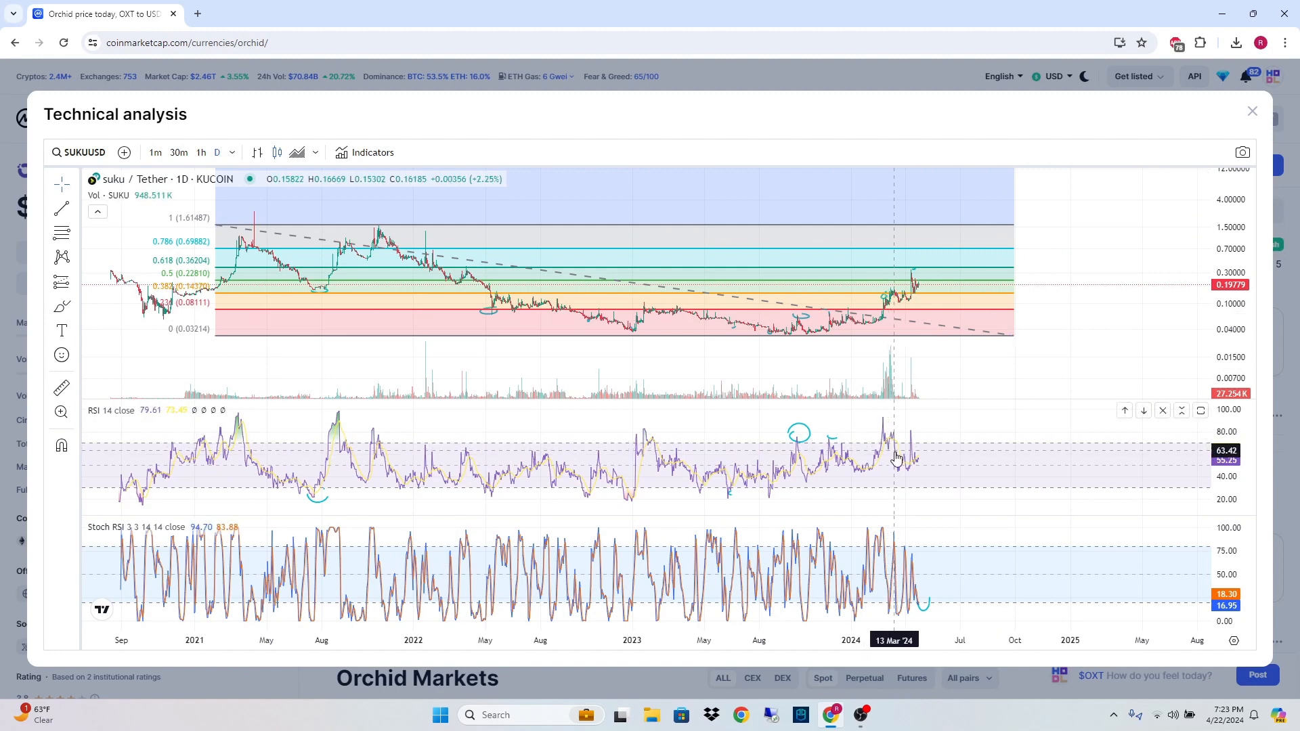
mouse_move(894, 305)
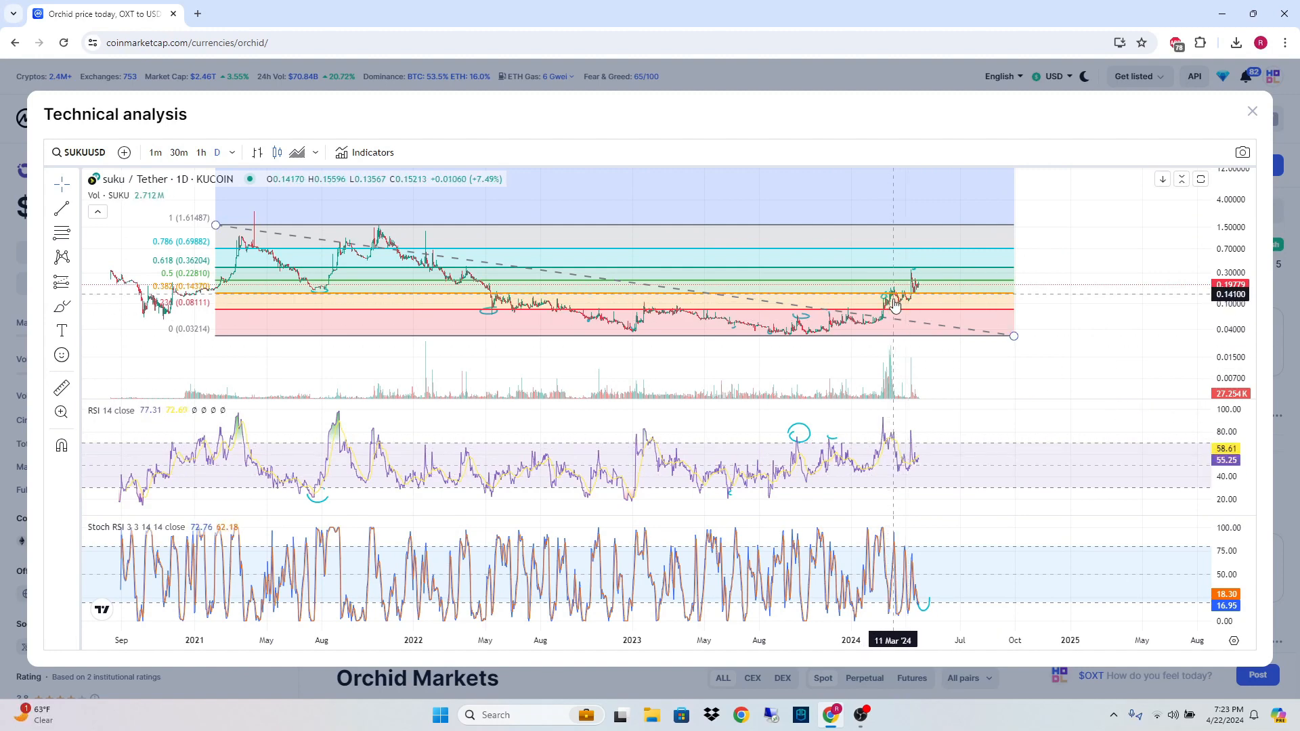
mouse_move(889, 323)
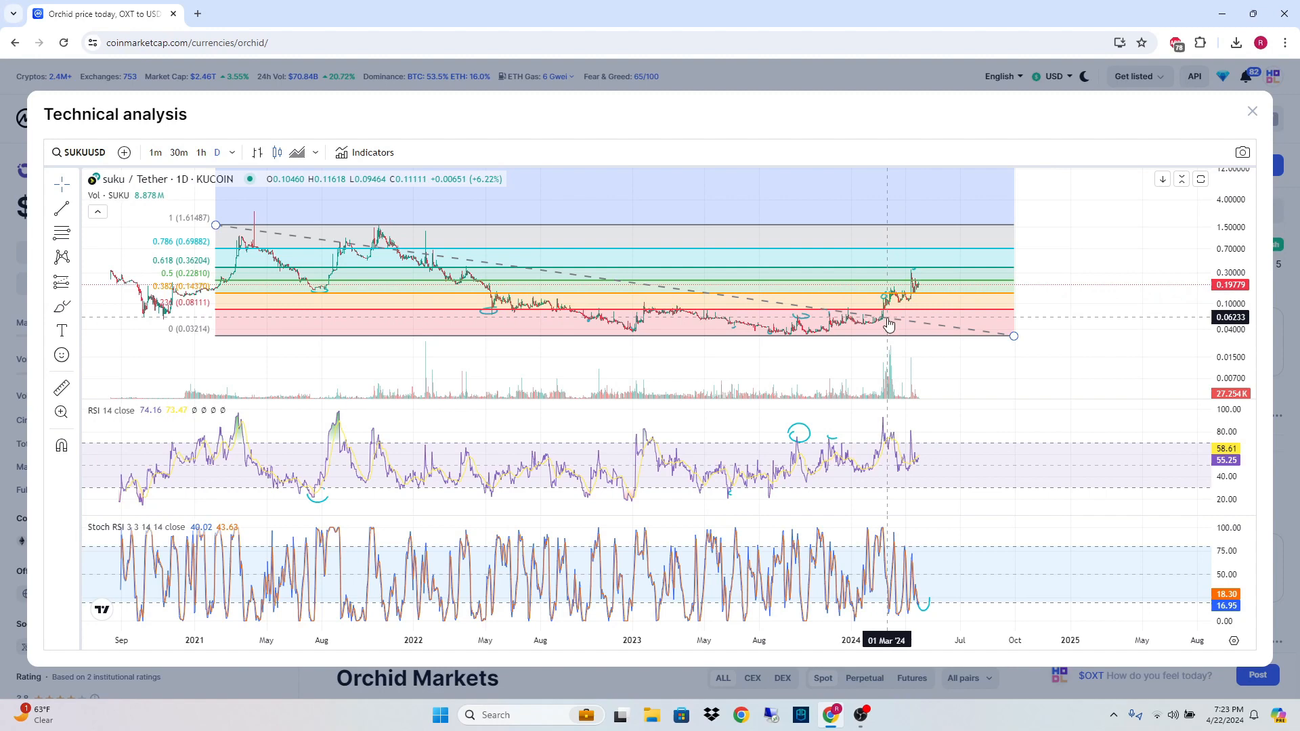
mouse_move(760, 233)
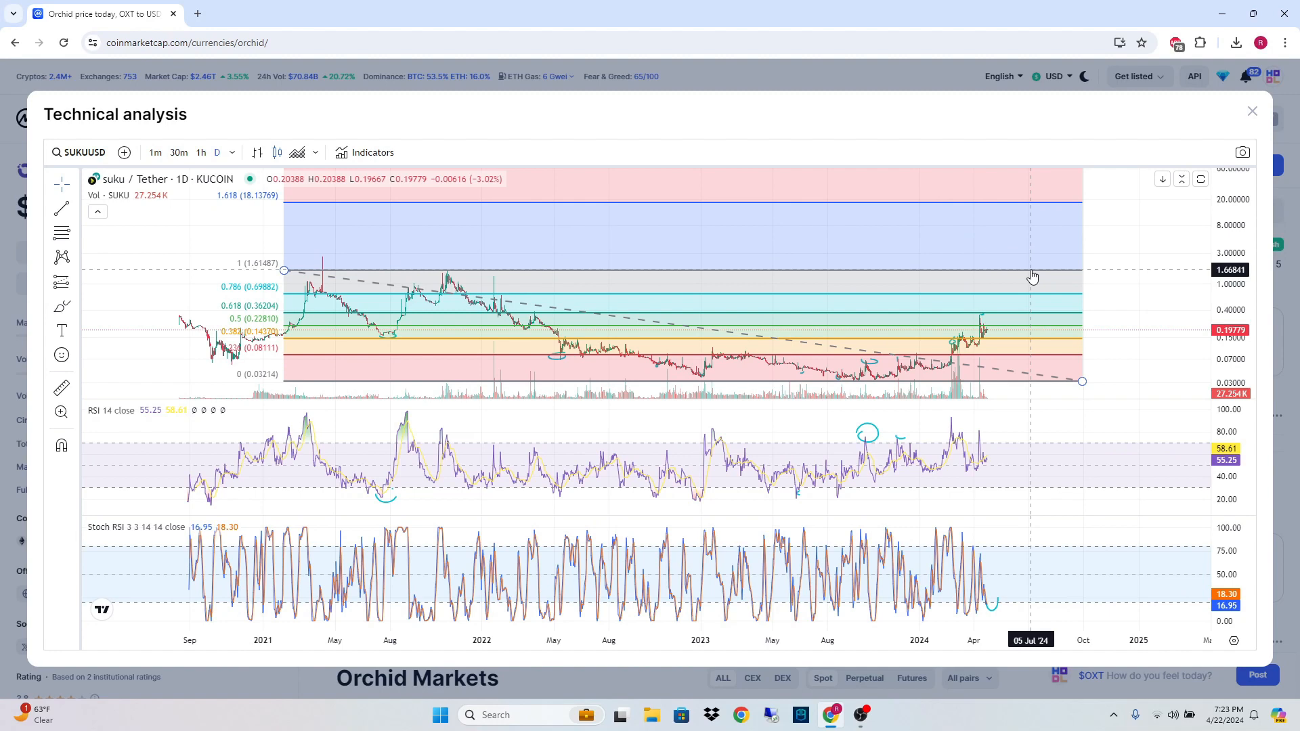
mouse_move(1139, 288)
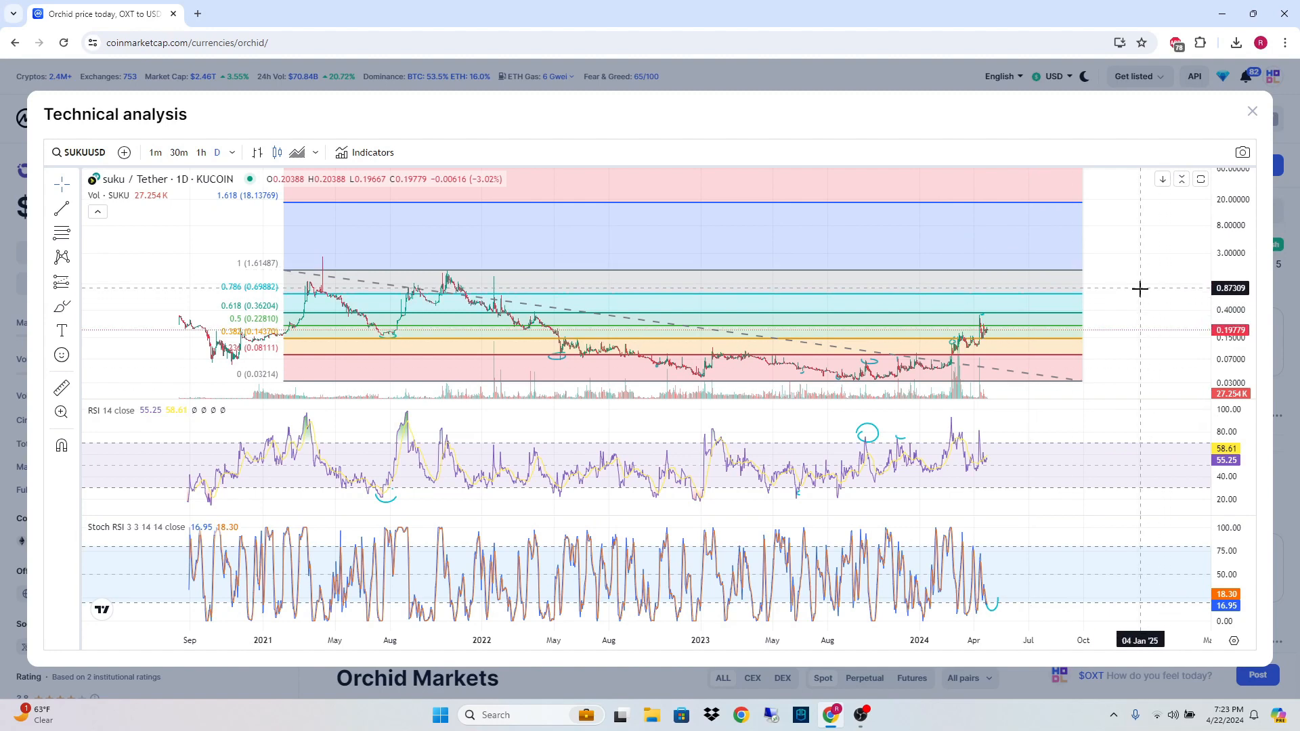
mouse_move(549, 272)
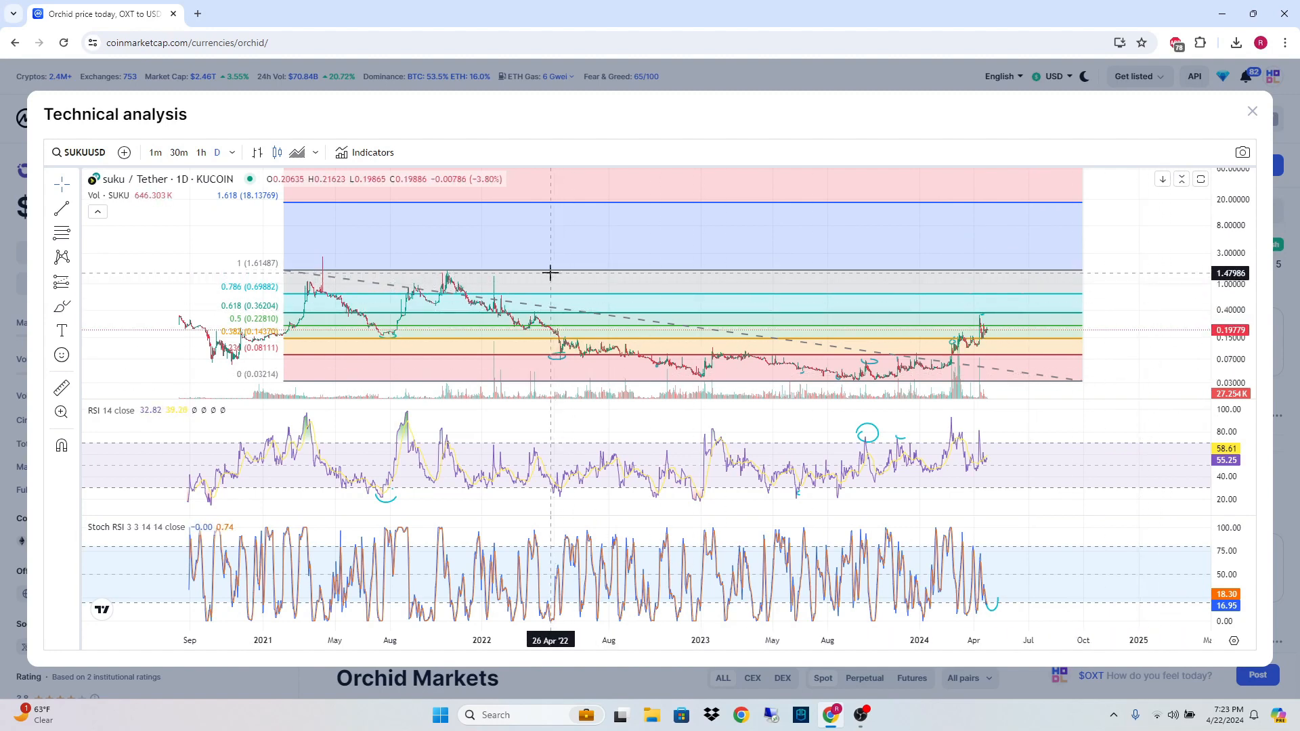
mouse_move(559, 276)
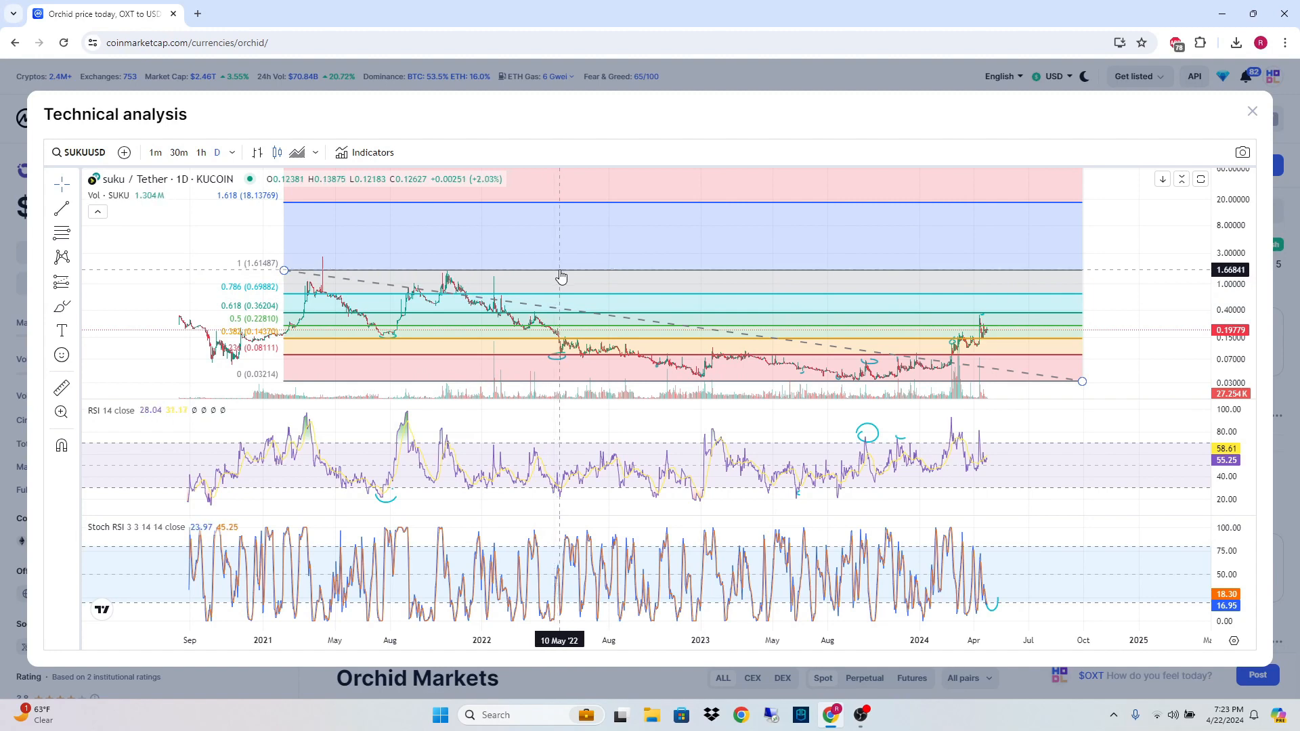
mouse_move(589, 279)
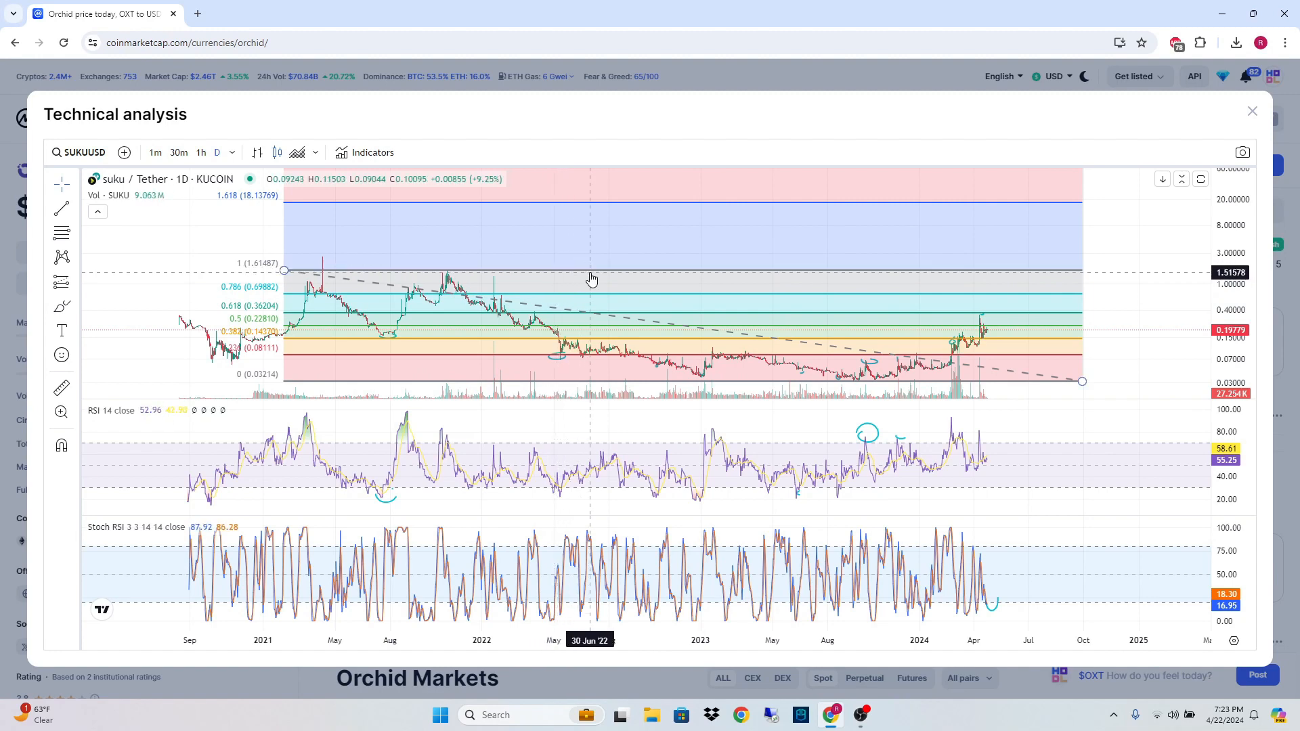
mouse_move(477, 256)
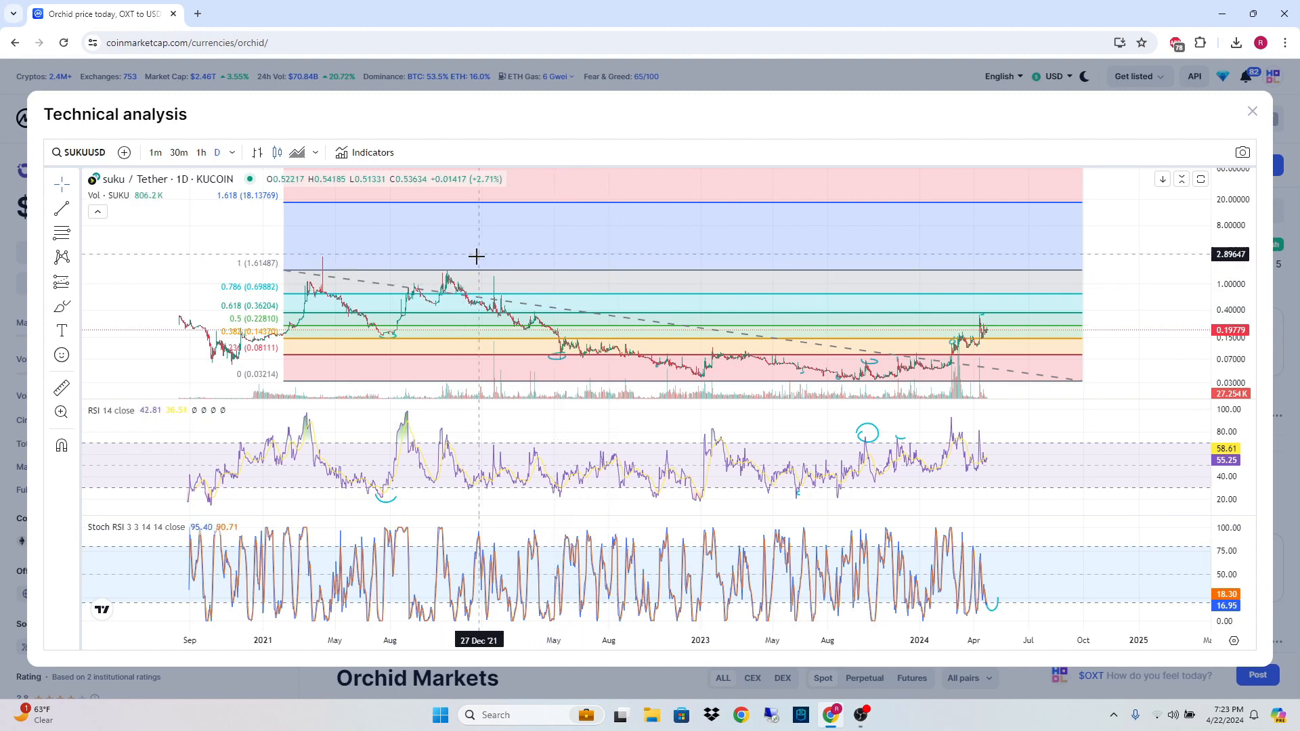
mouse_move(700, 182)
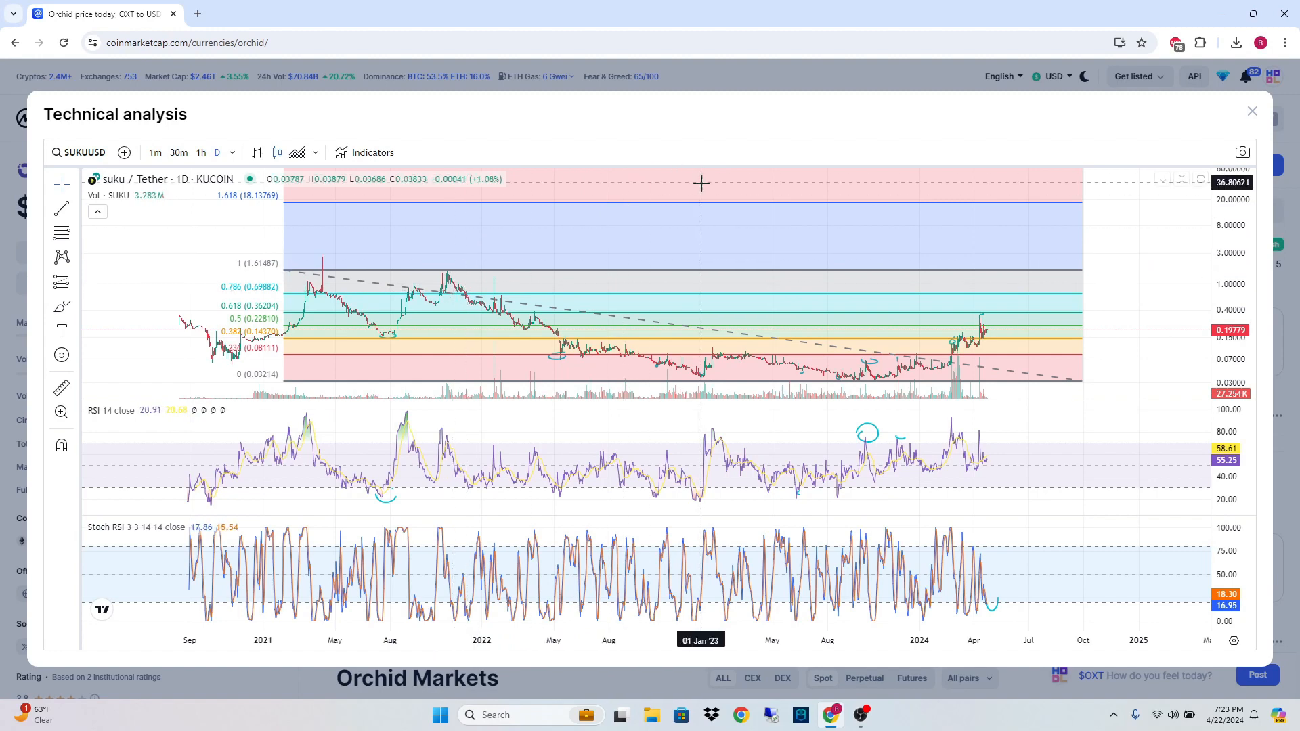
mouse_move(964, 237)
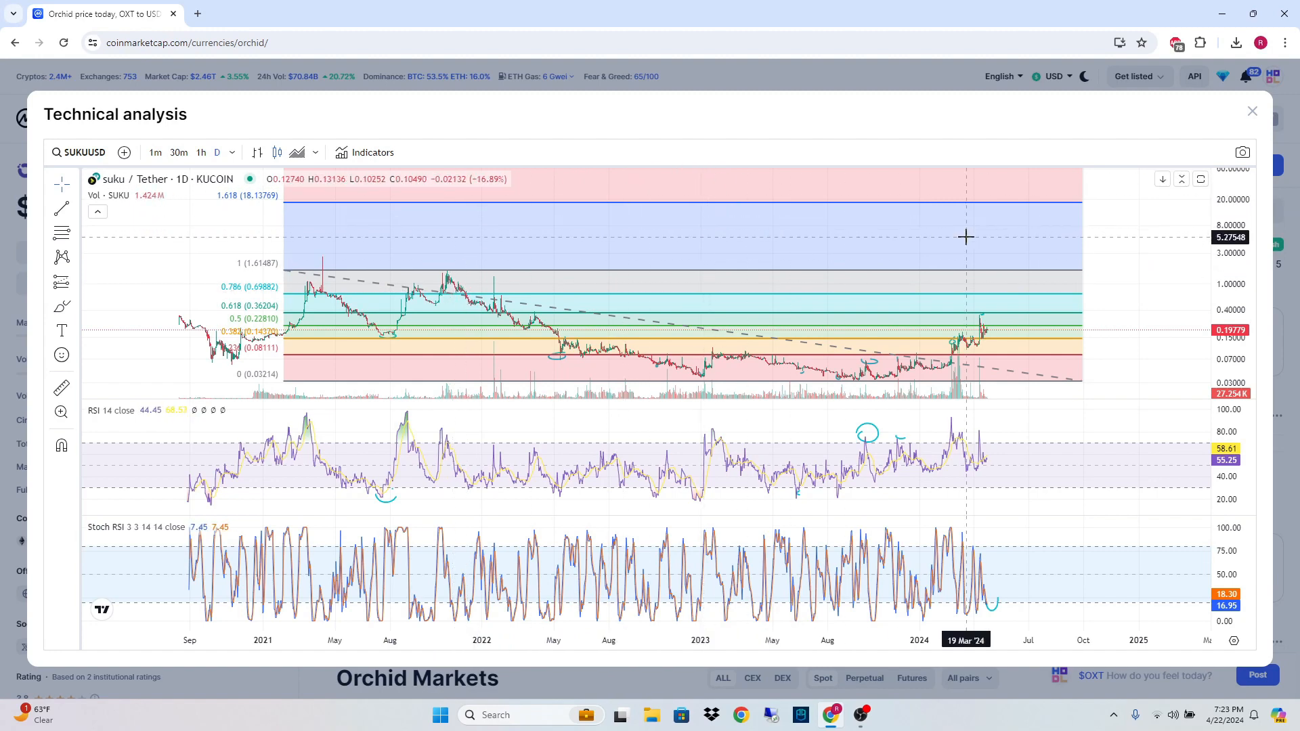
mouse_move(980, 266)
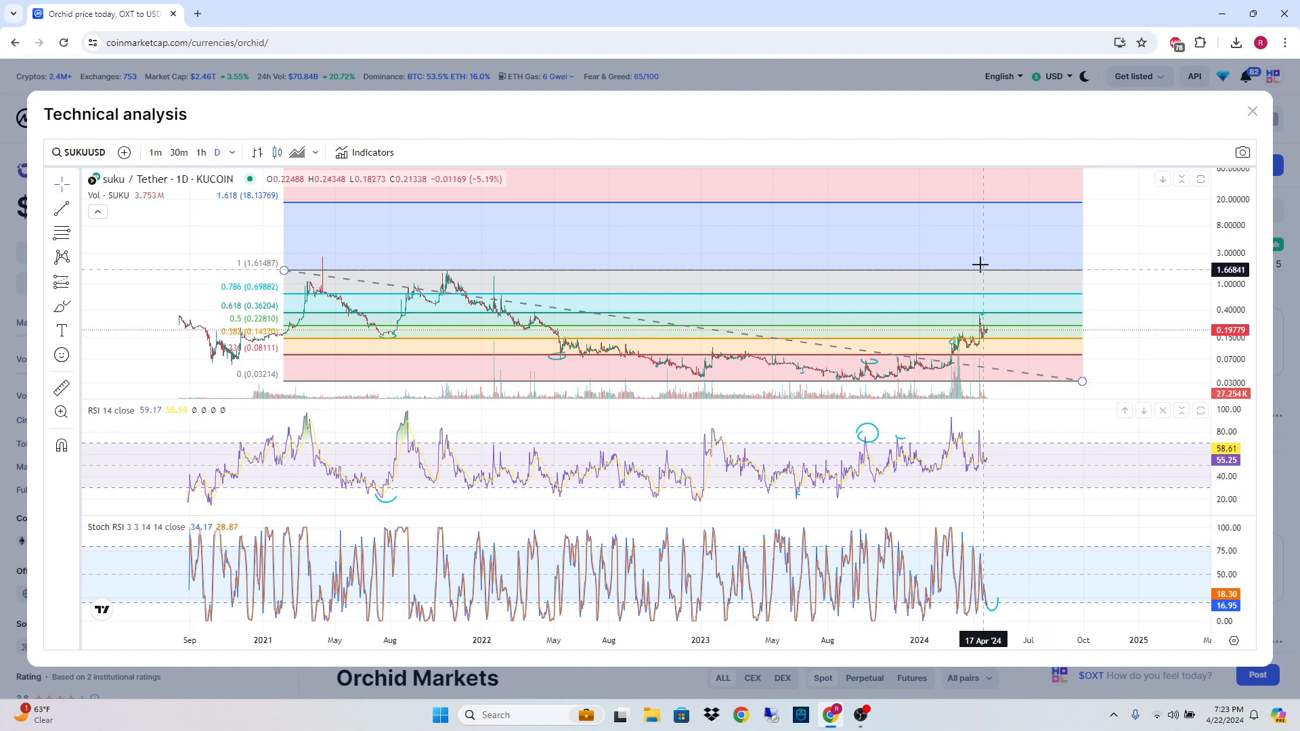
mouse_move(1094, 273)
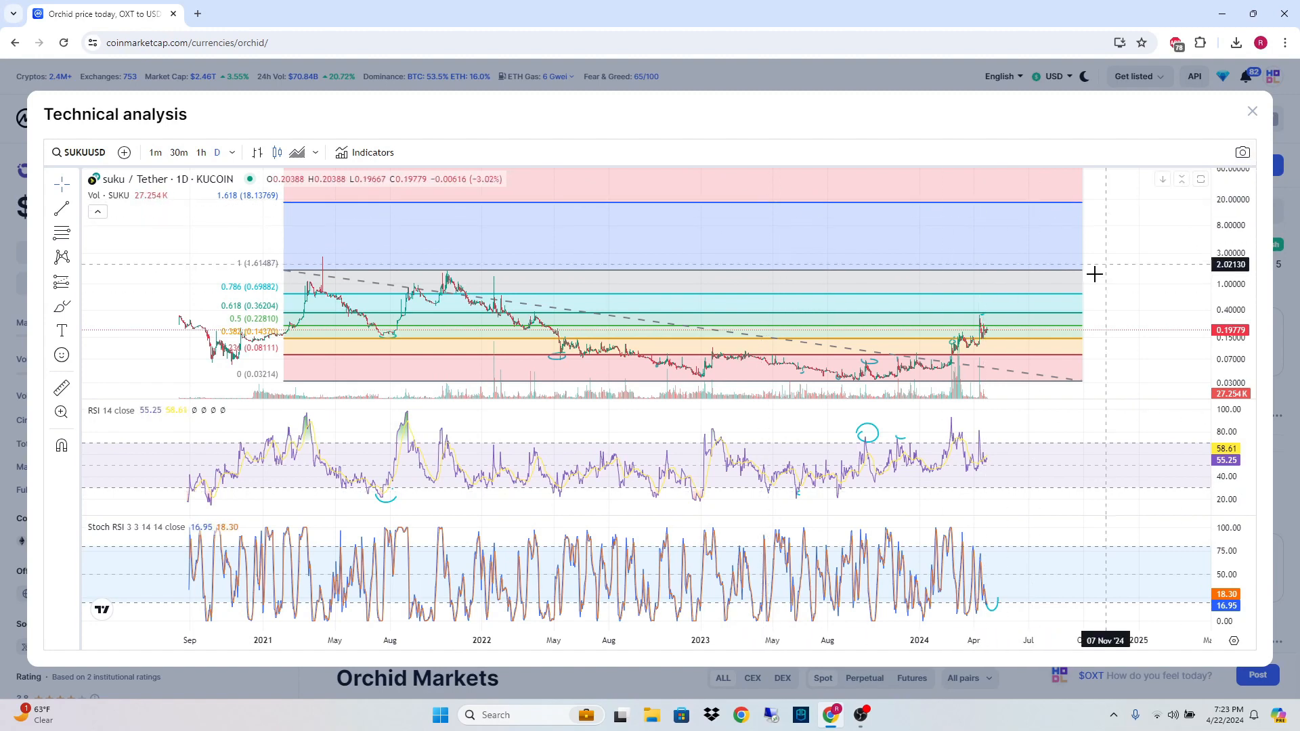
mouse_move(1120, 253)
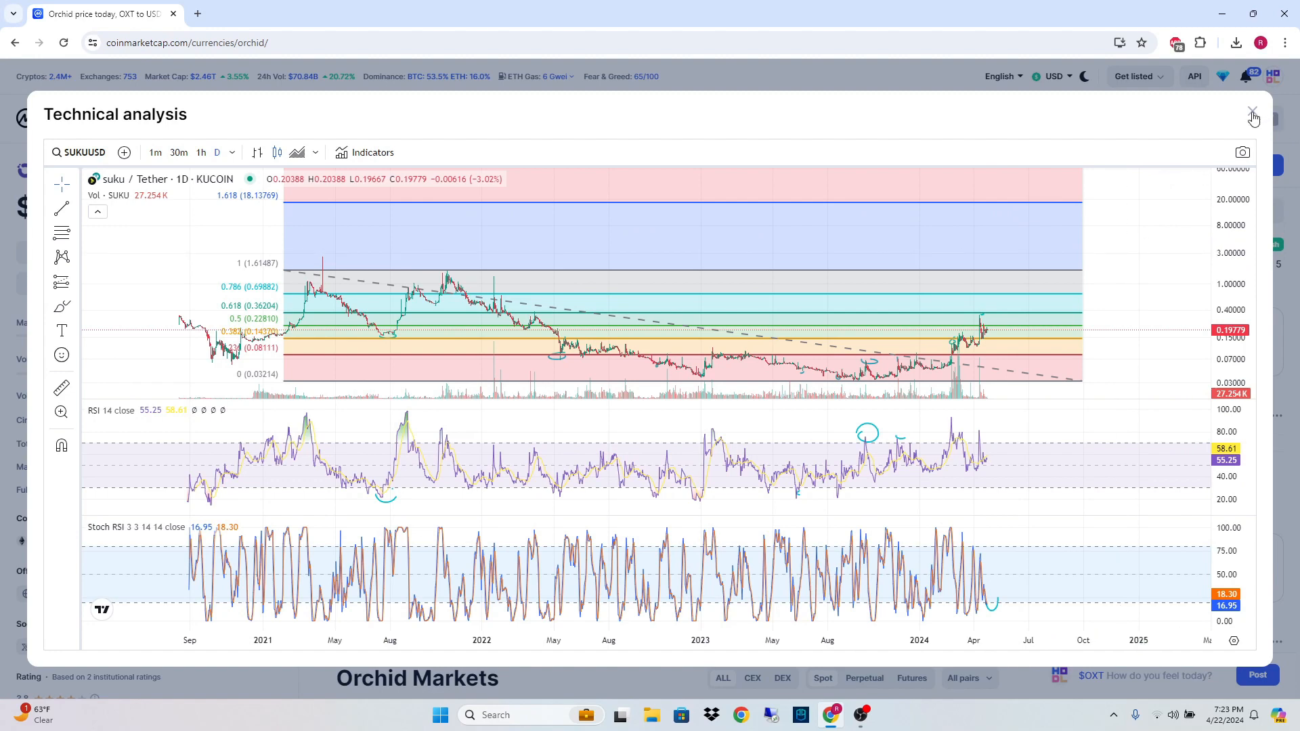
mouse_move(837, 364)
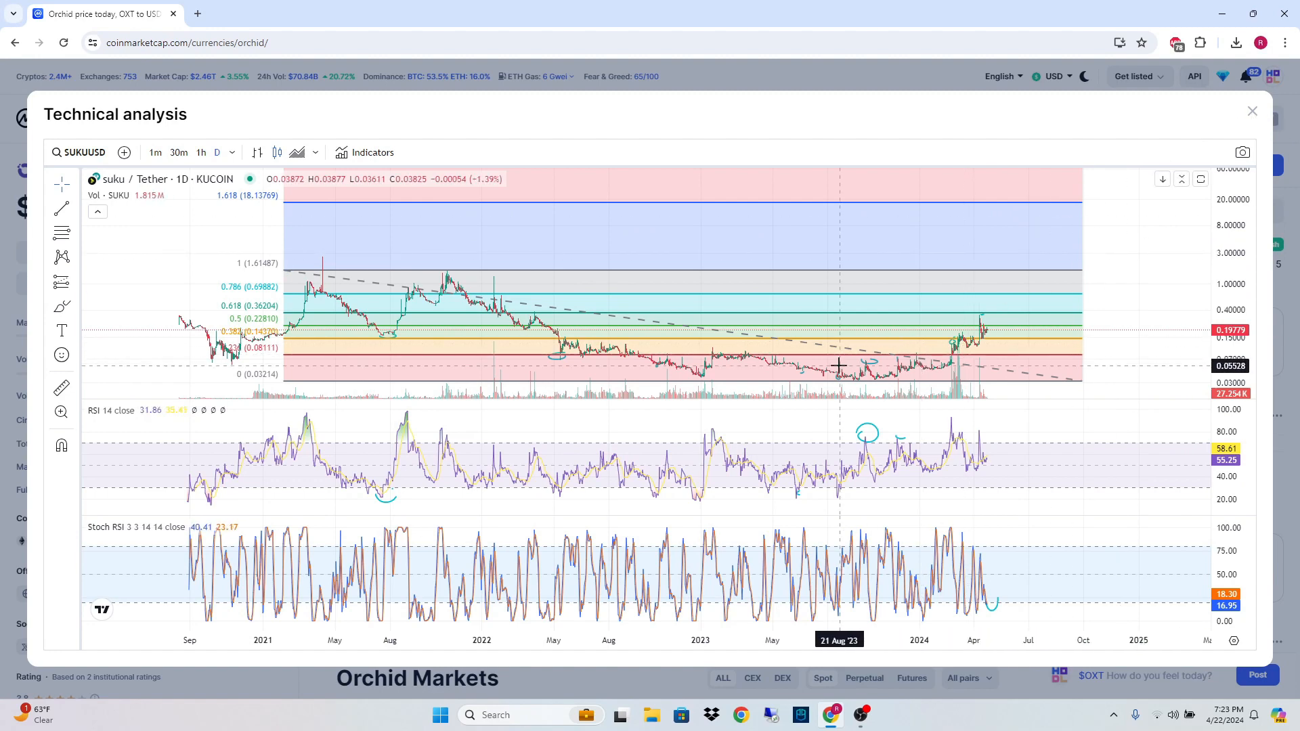
mouse_move(1067, 406)
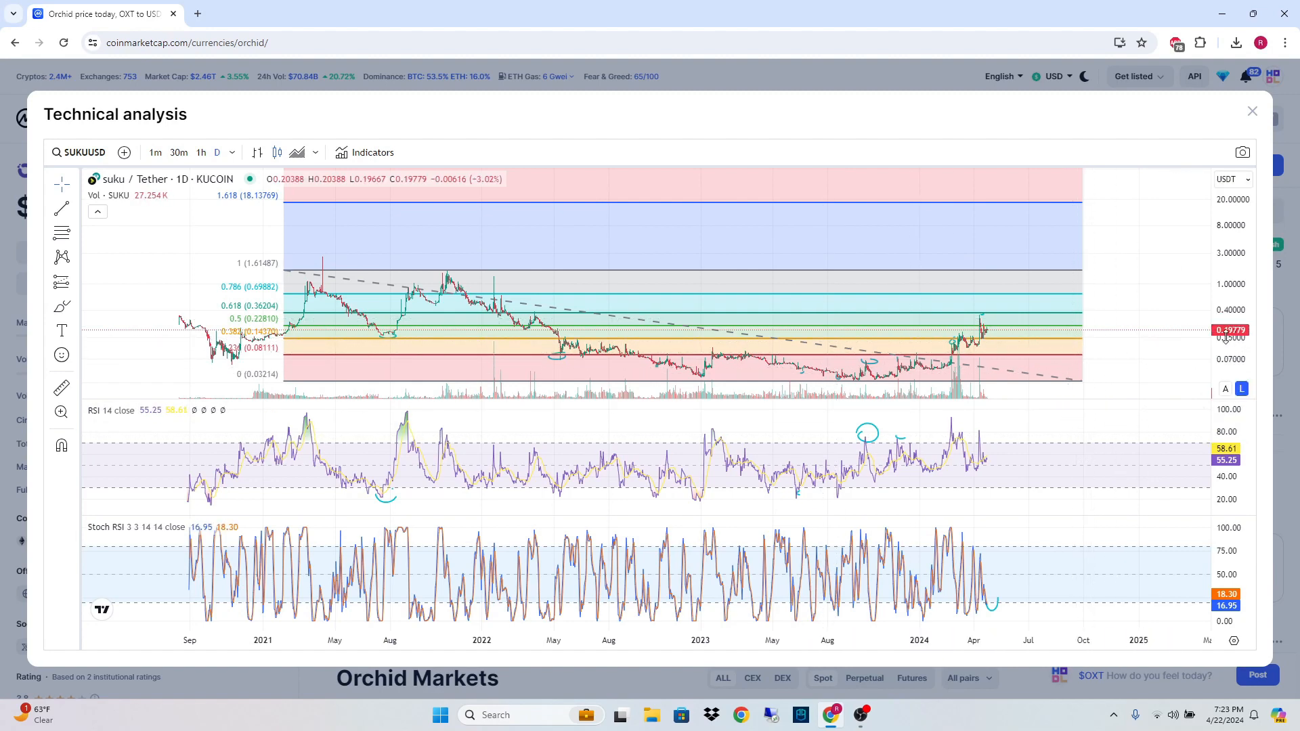
mouse_move(1064, 301)
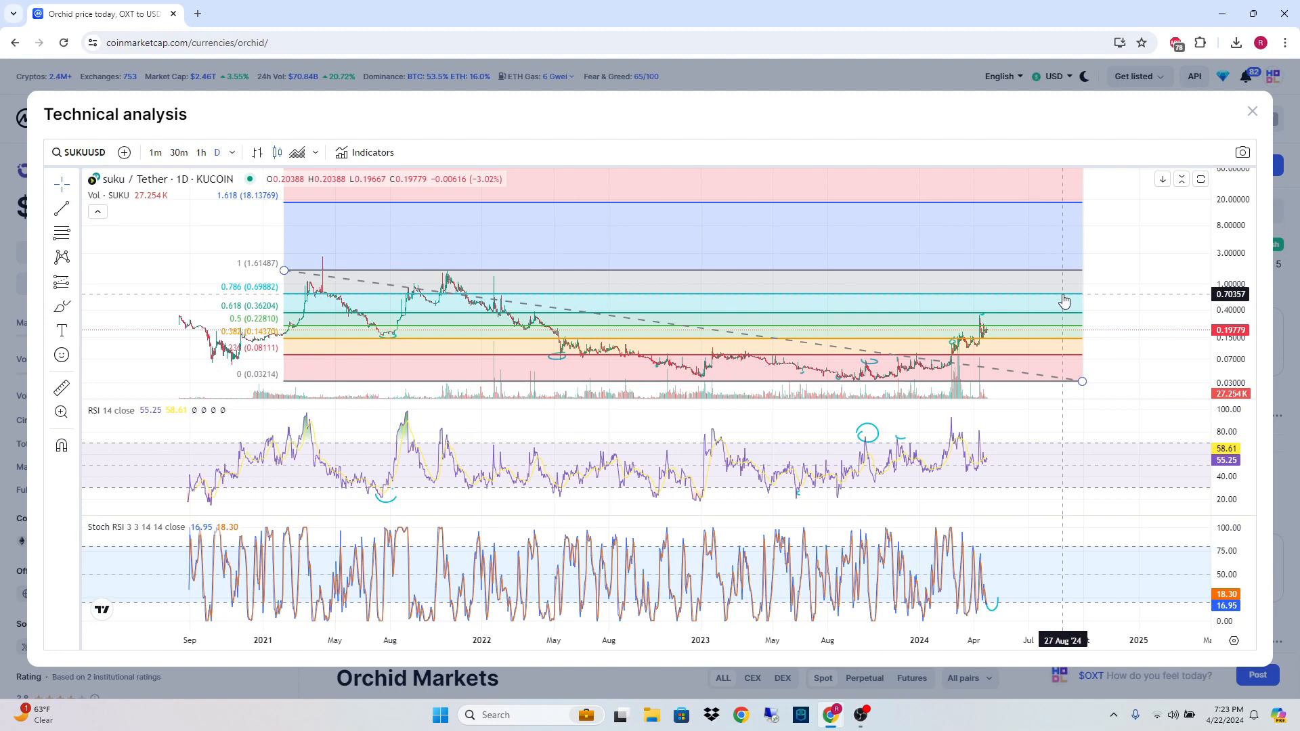
mouse_move(1022, 300)
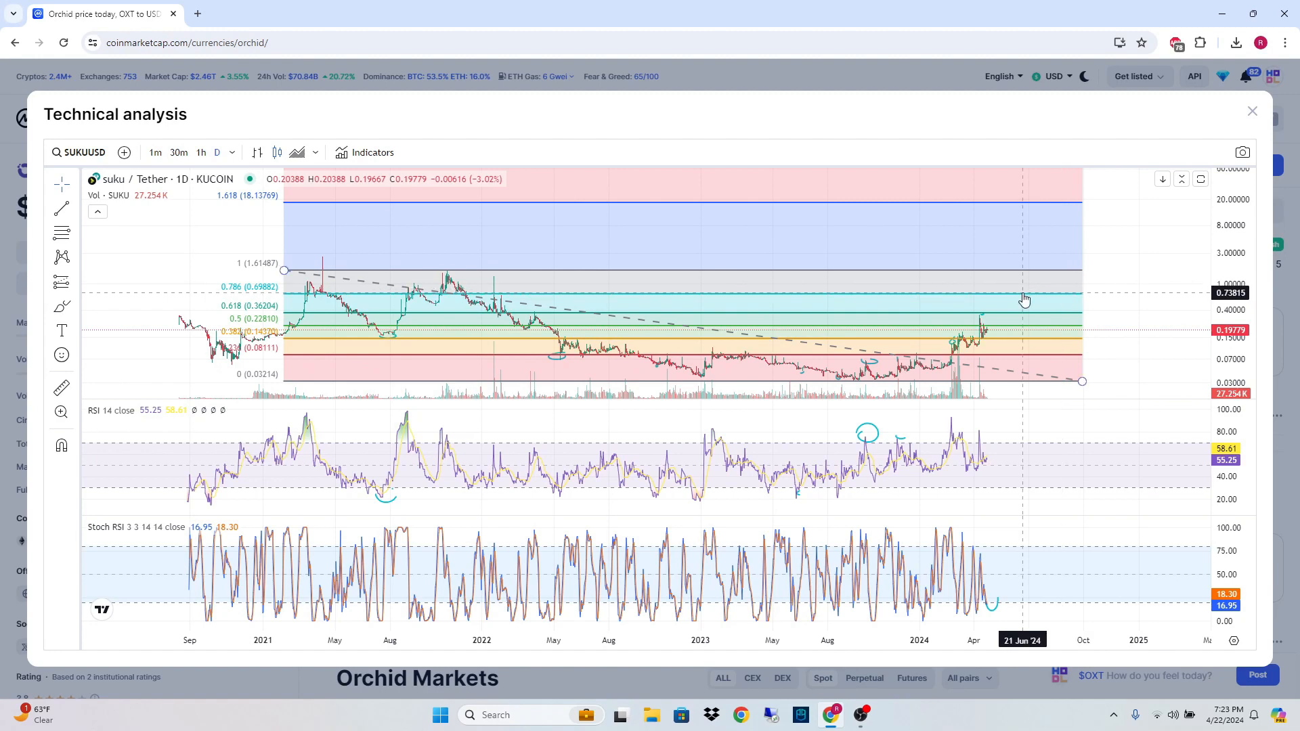
mouse_move(1068, 322)
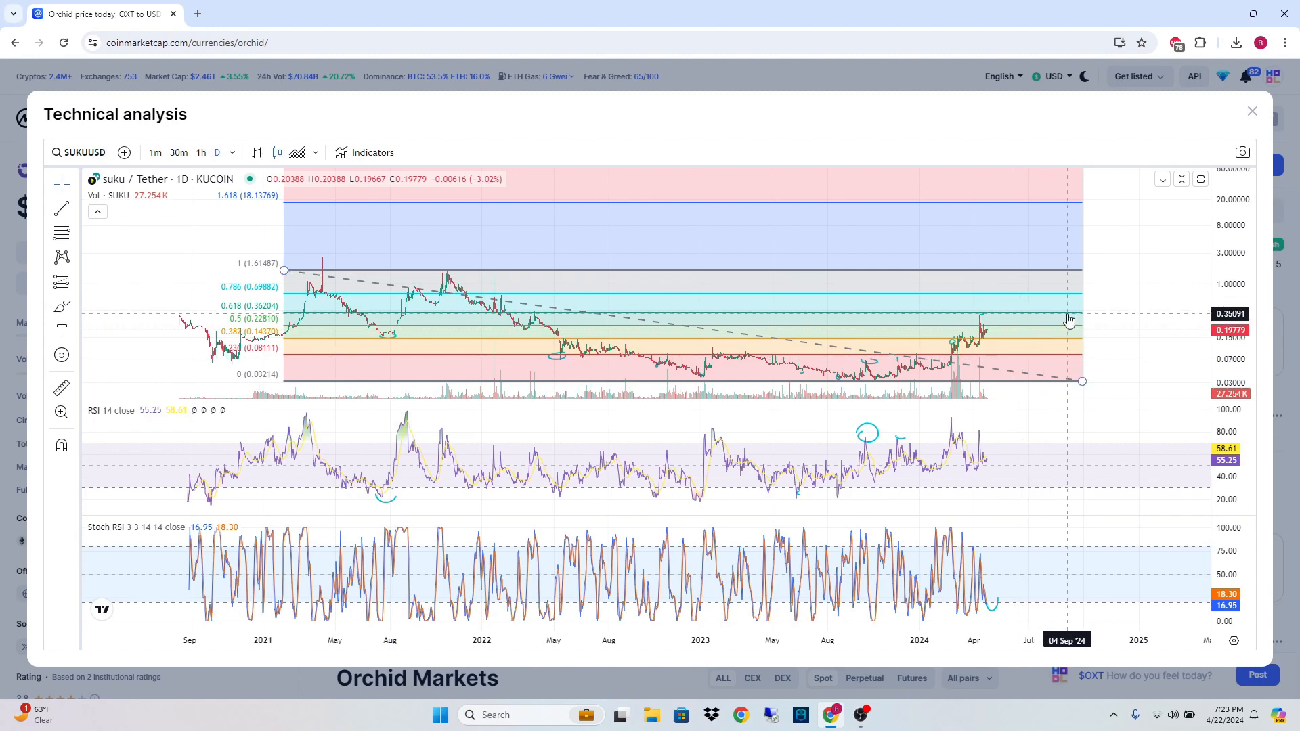
mouse_move(1133, 185)
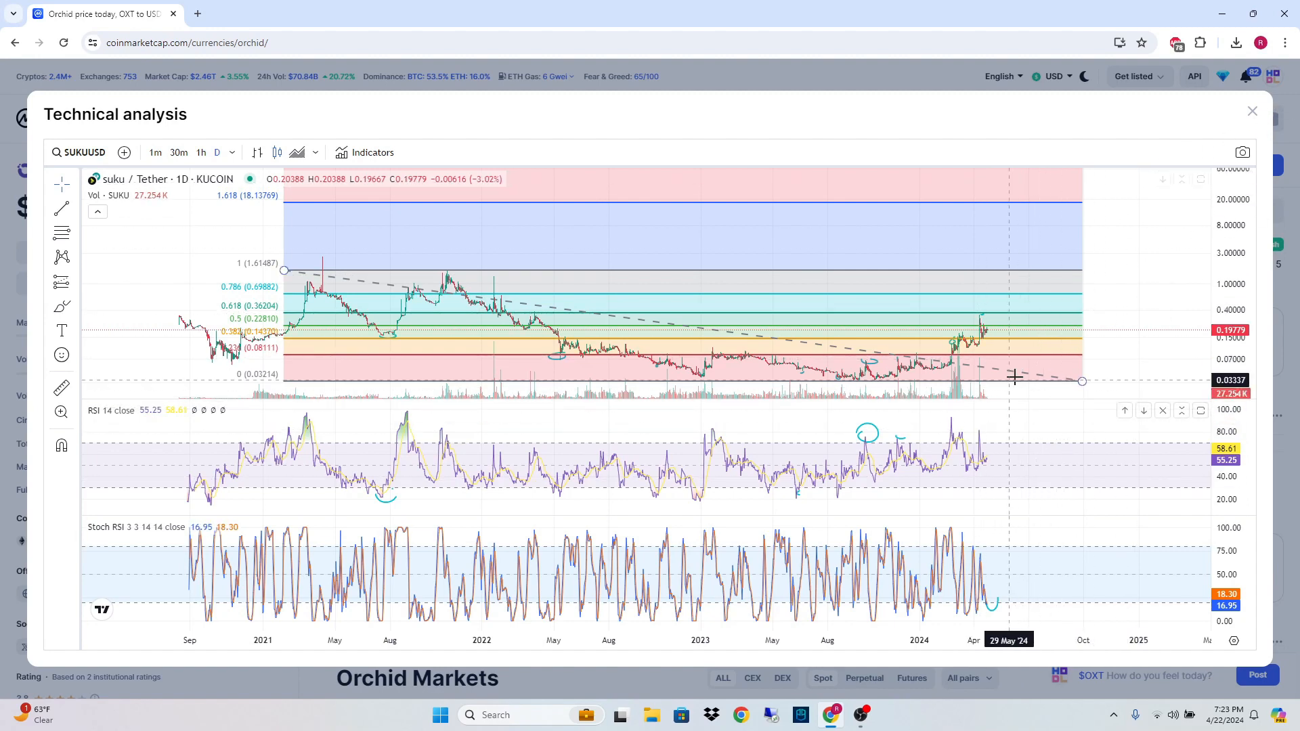
mouse_move(1132, 301)
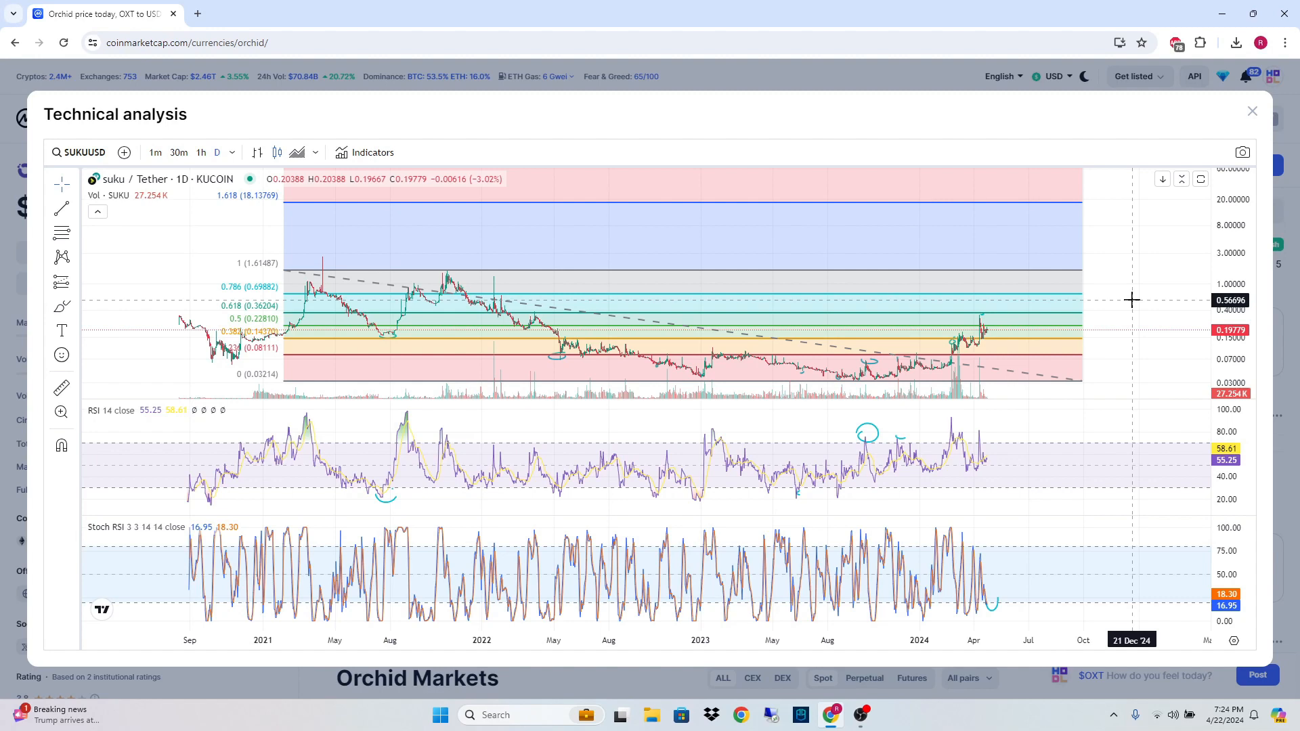
mouse_move(993, 334)
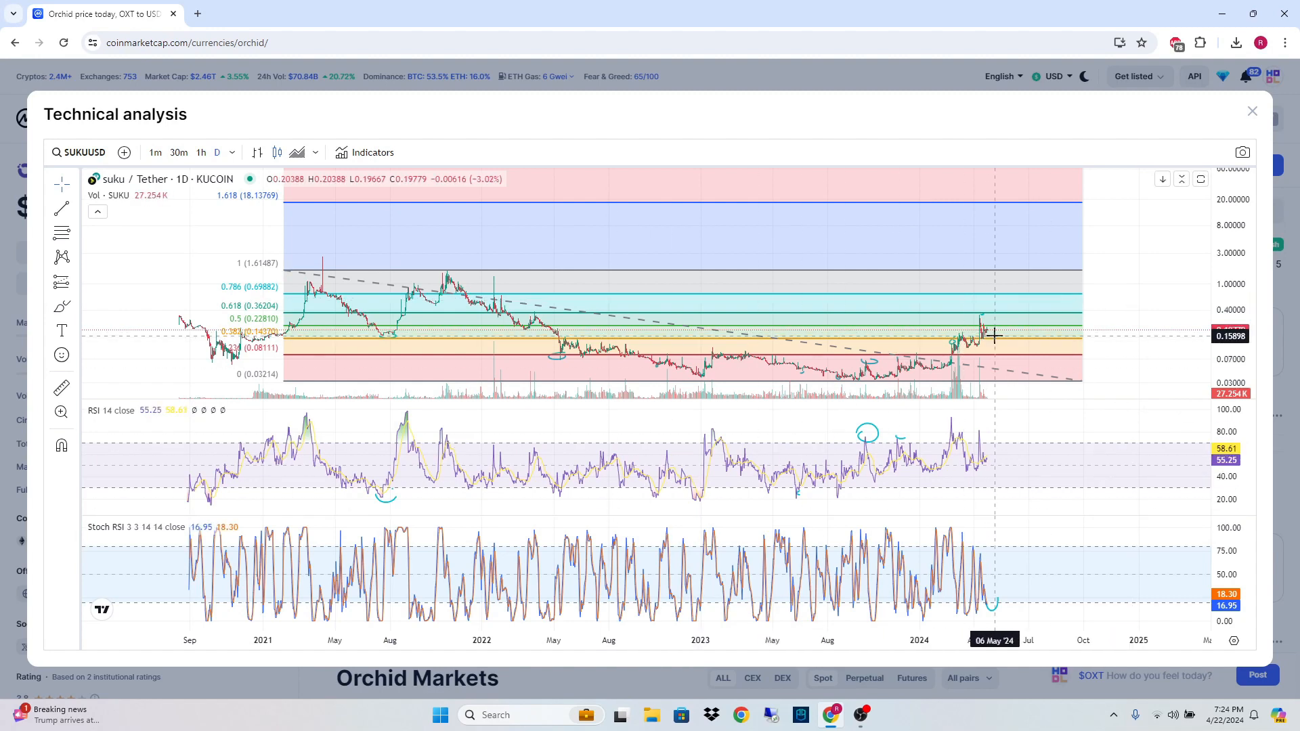
mouse_move(1016, 331)
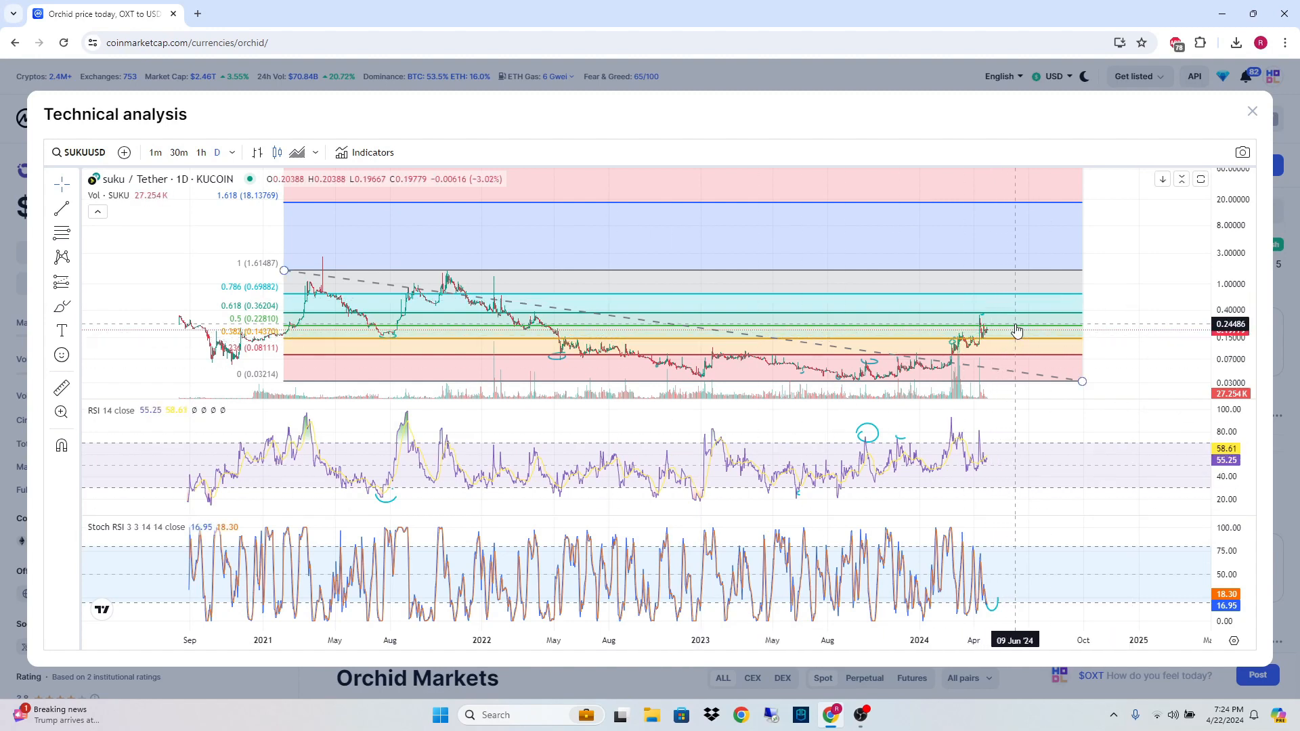
mouse_move(1023, 302)
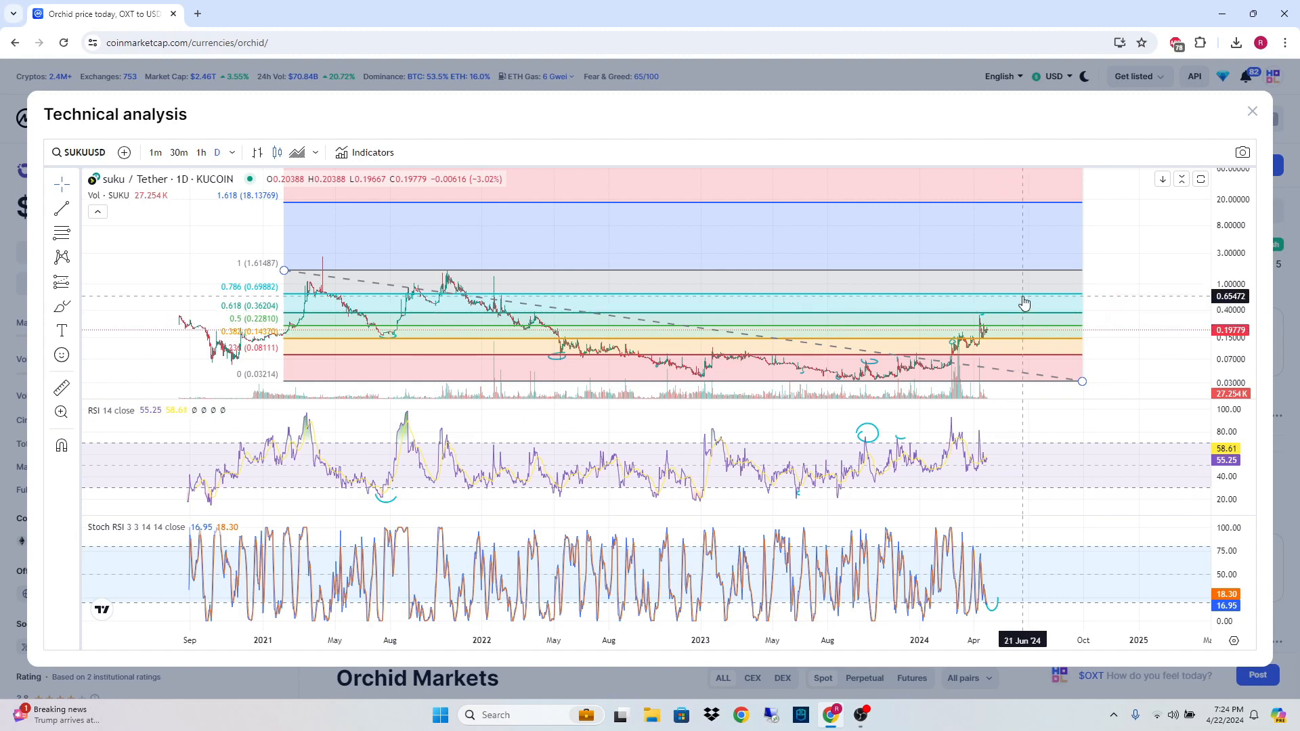
mouse_move(1038, 273)
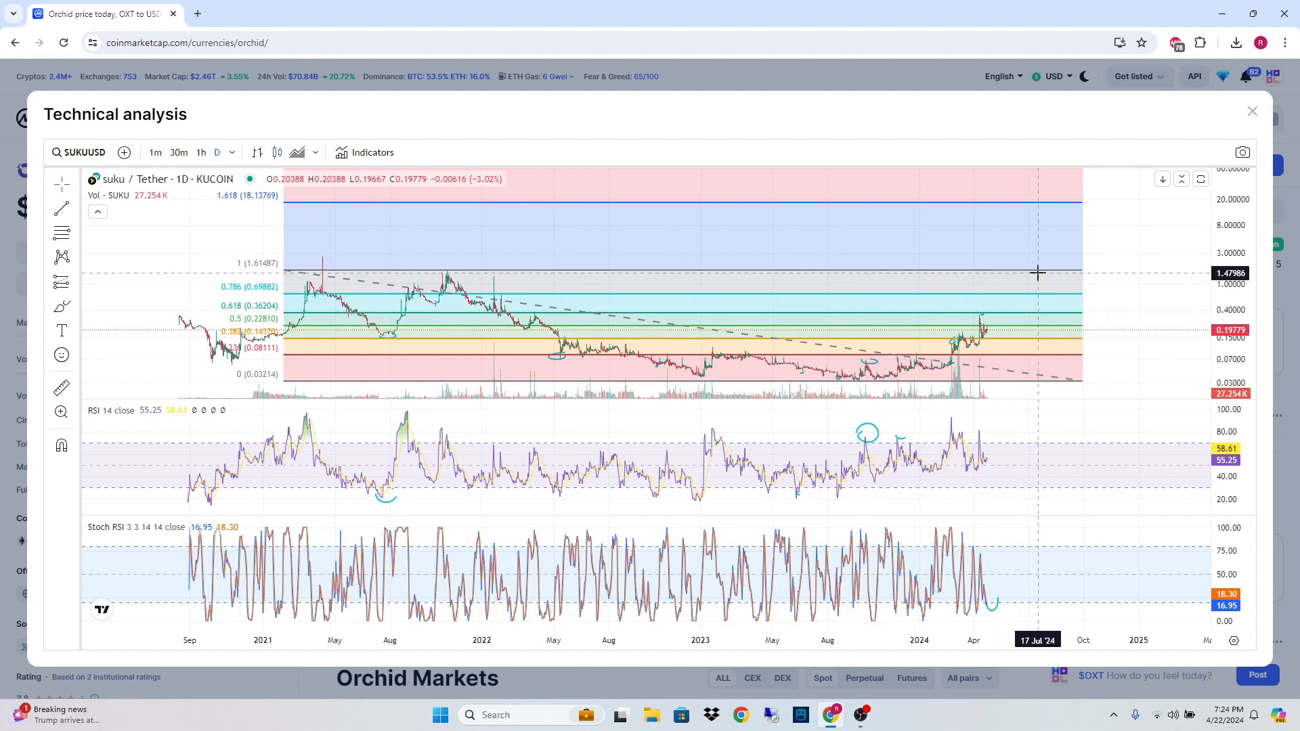
mouse_move(1033, 267)
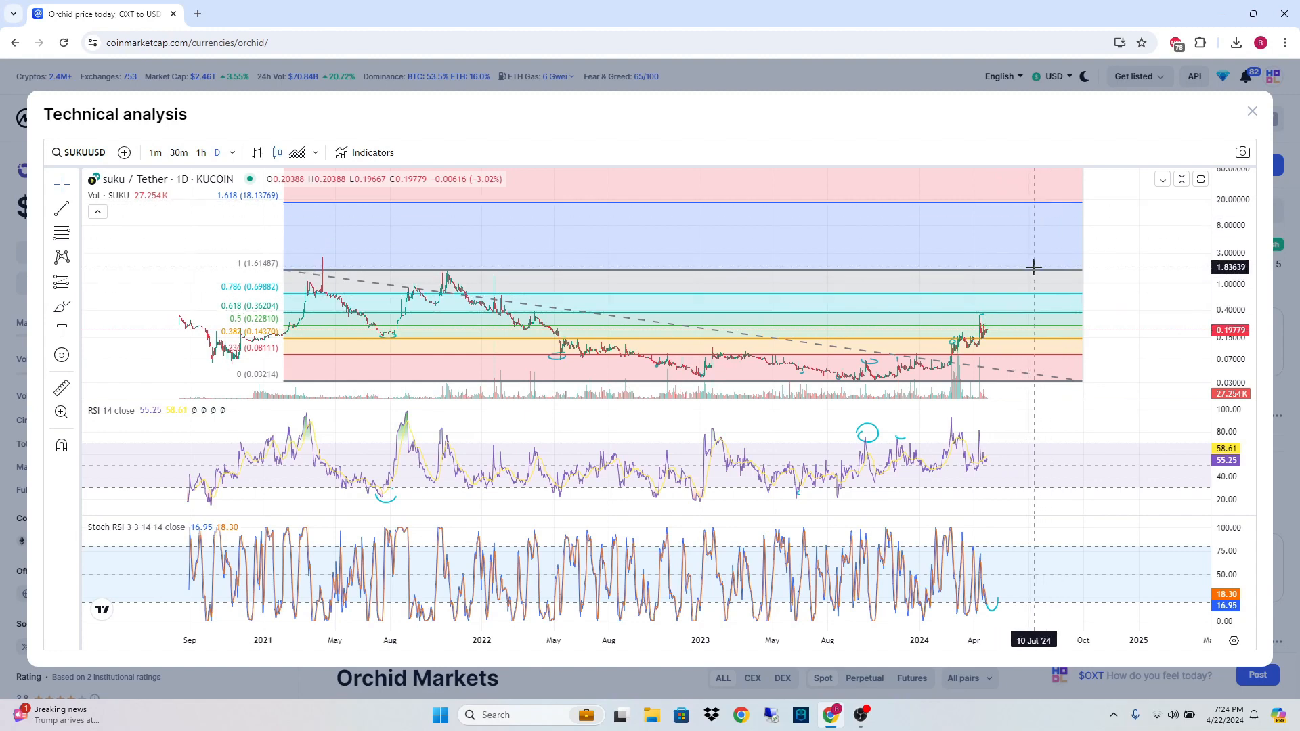
mouse_move(286, 271)
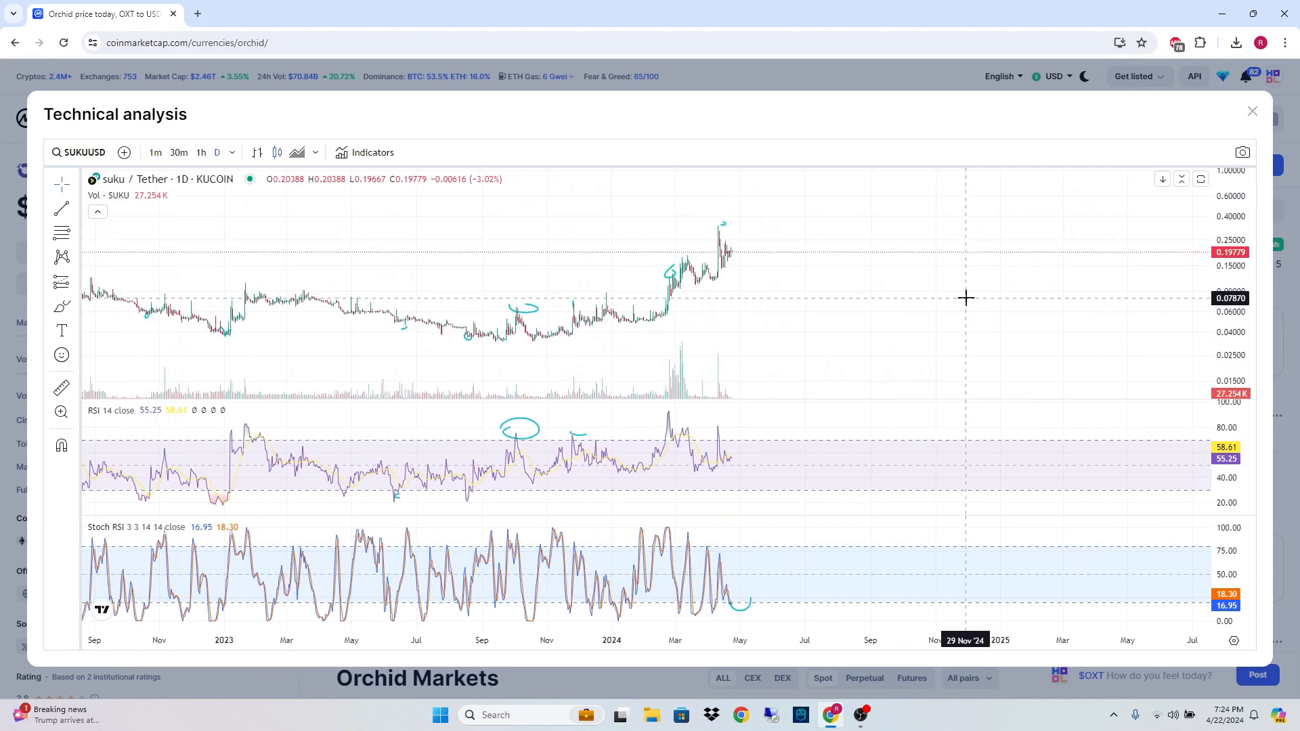
Scroll the SUKU chart to review the Fibonacci levels before annotating
scroll("down", 3)
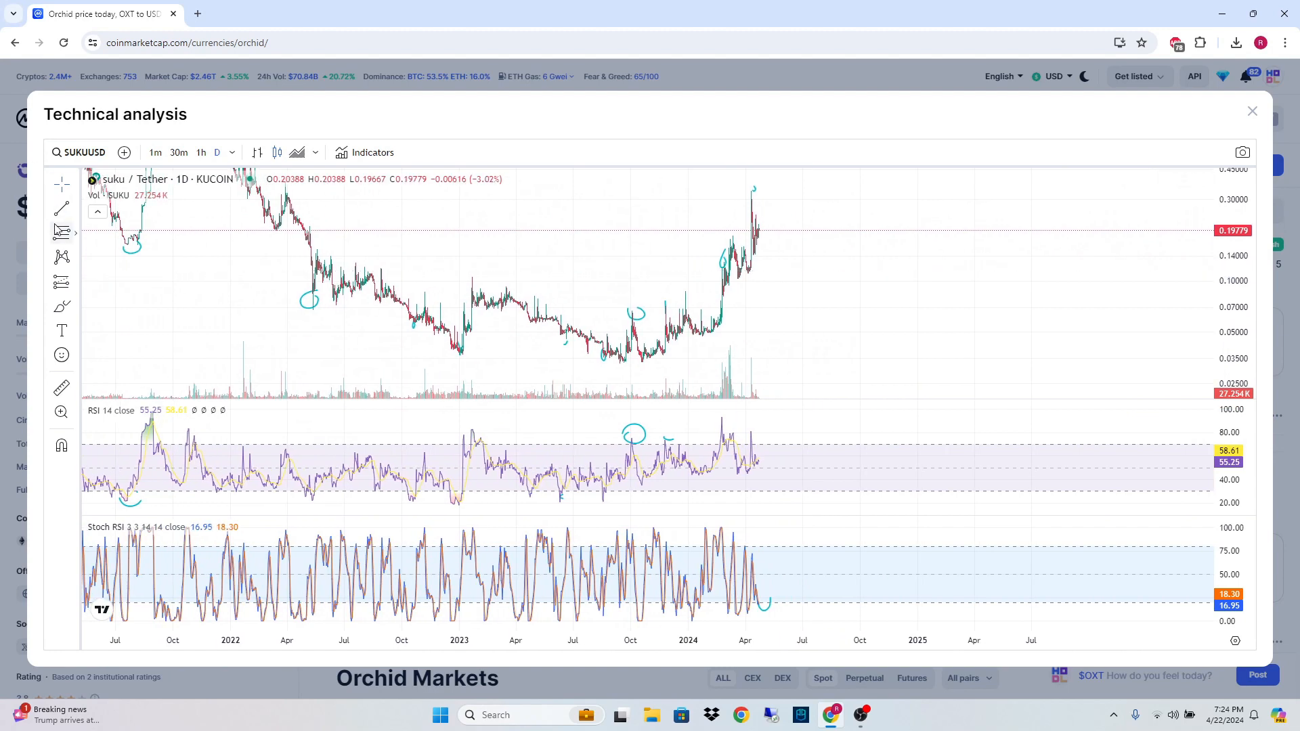
mouse_move(290, 293)
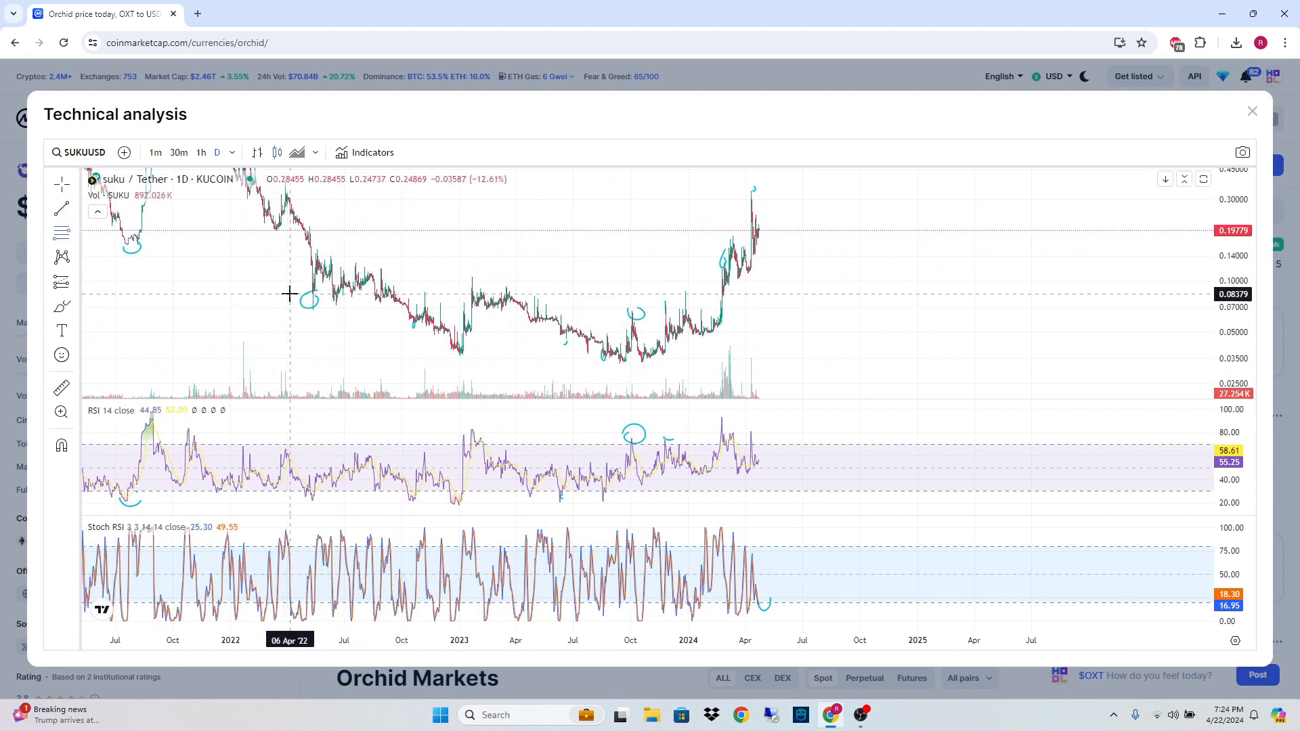
mouse_move(271, 359)
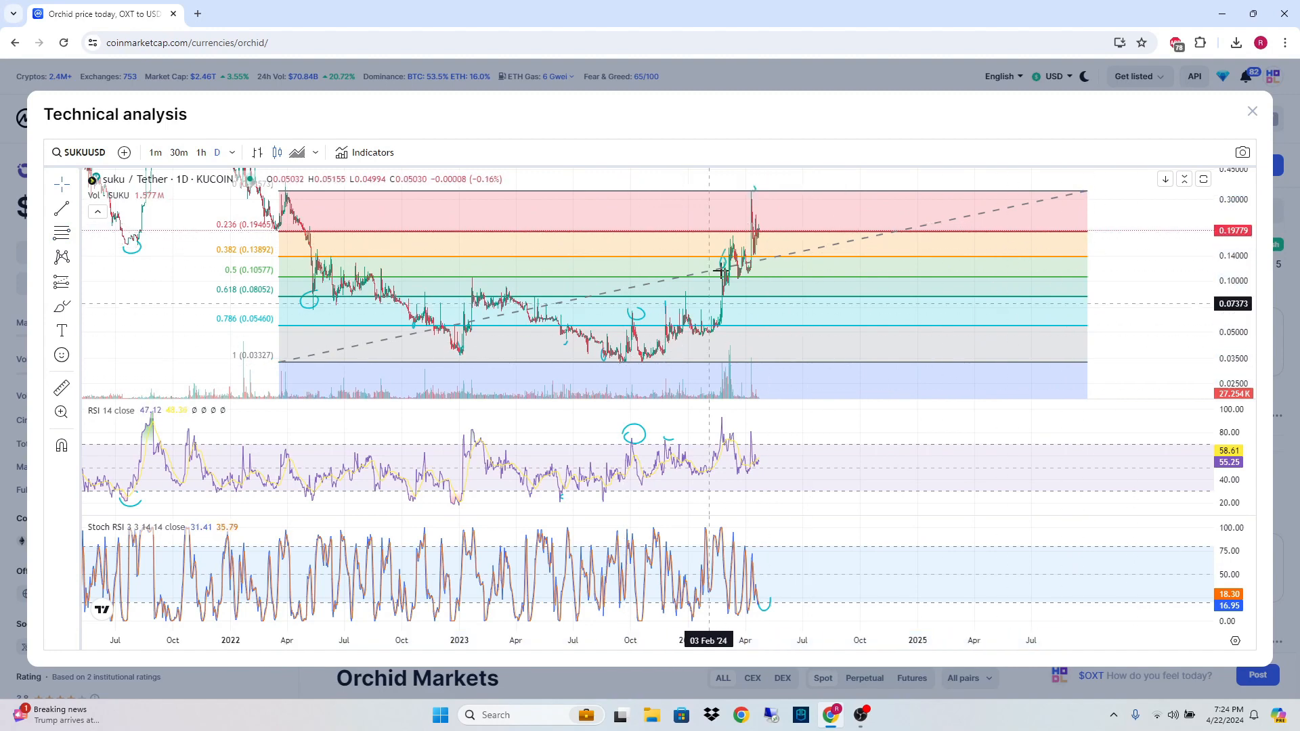
mouse_move(589, 227)
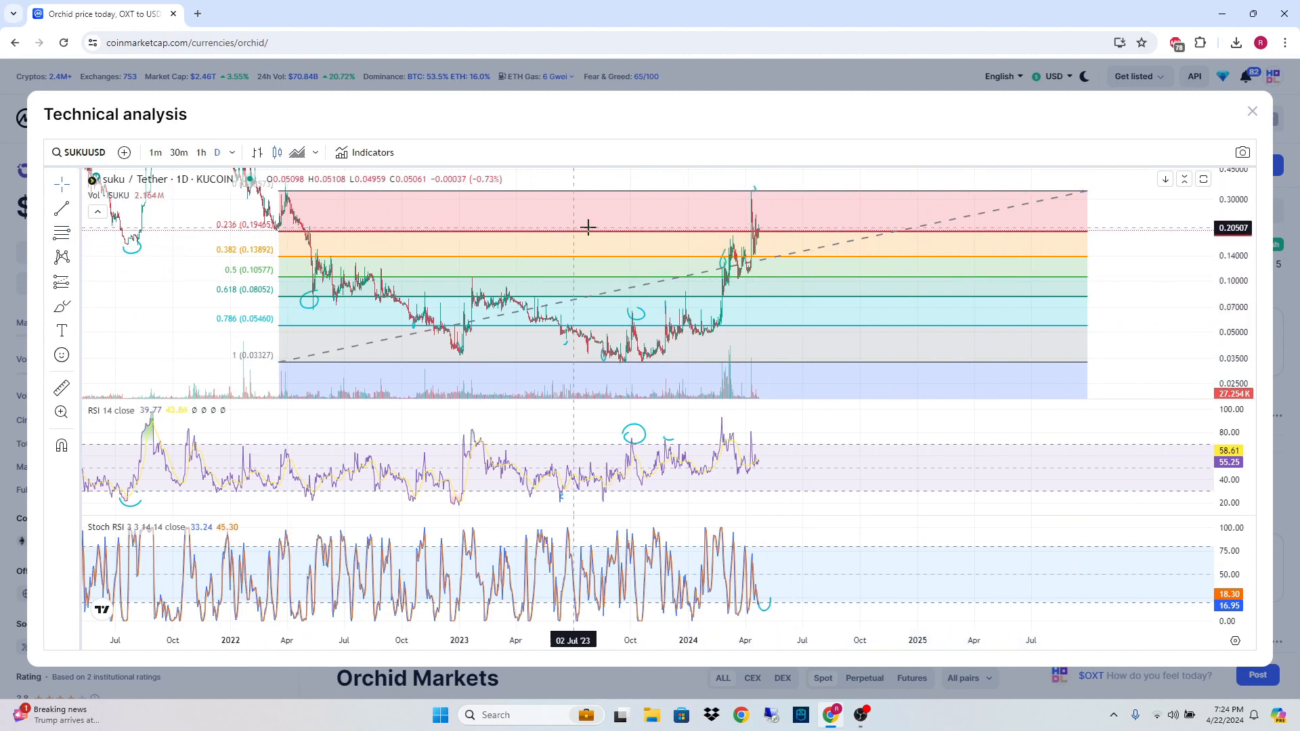
mouse_move(738, 241)
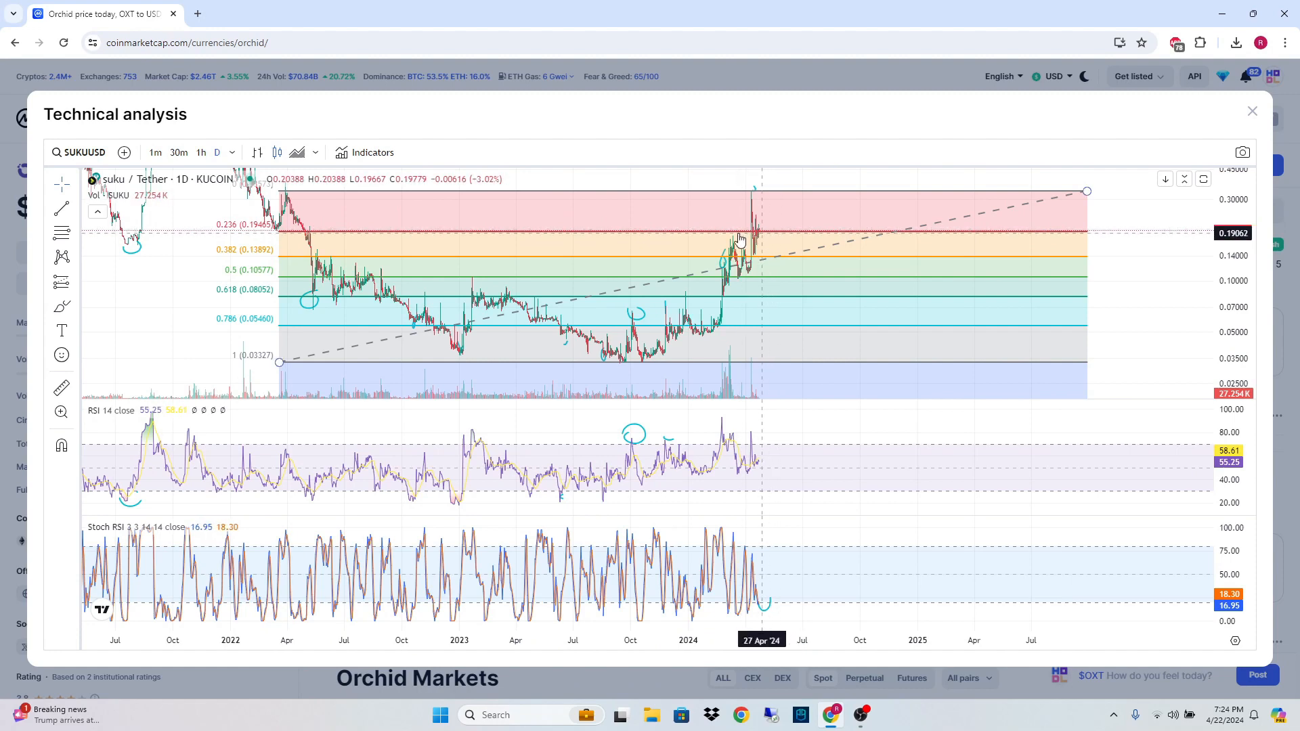
mouse_move(781, 226)
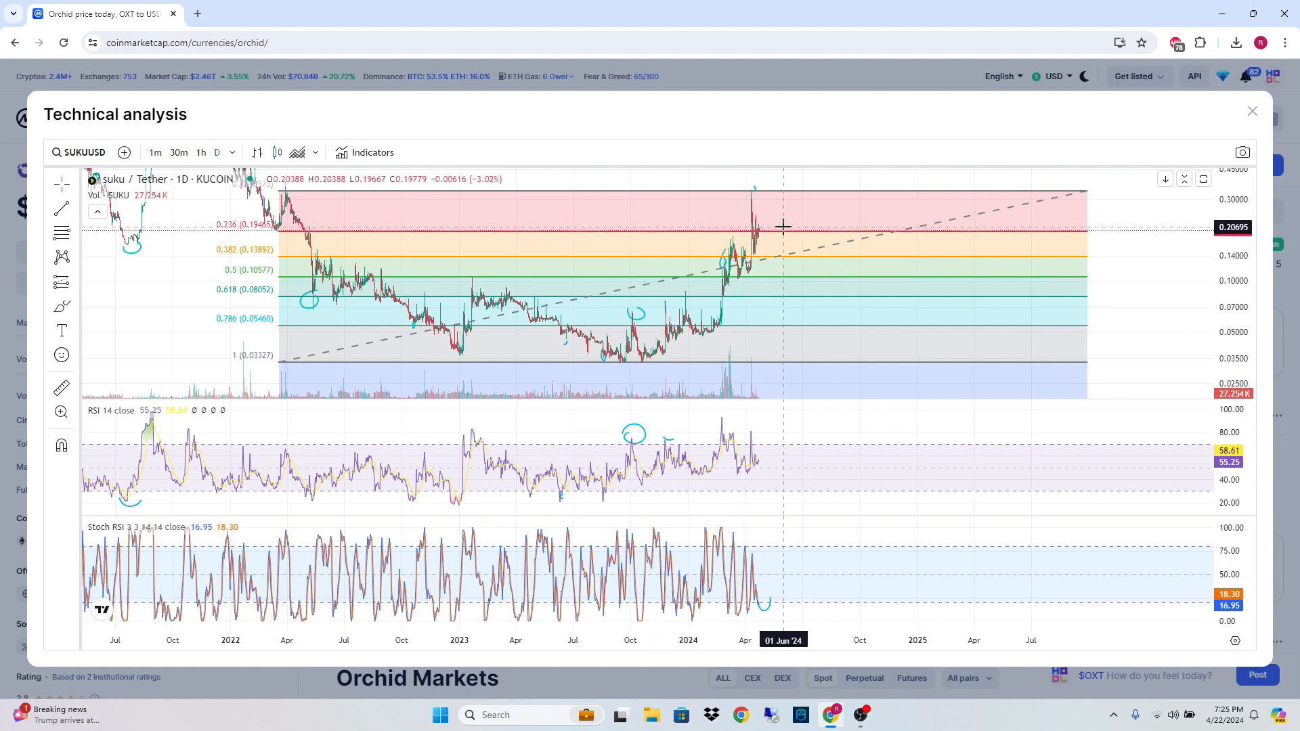
mouse_move(548, 264)
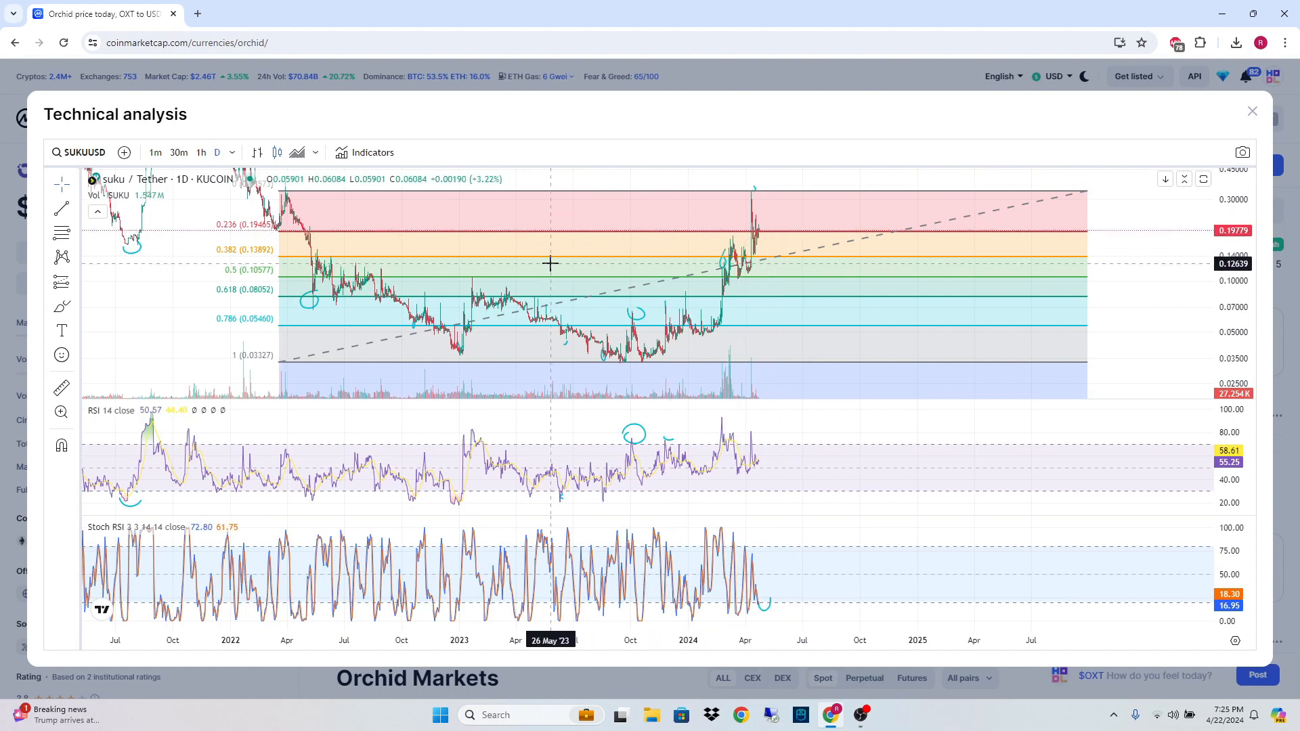
mouse_move(707, 263)
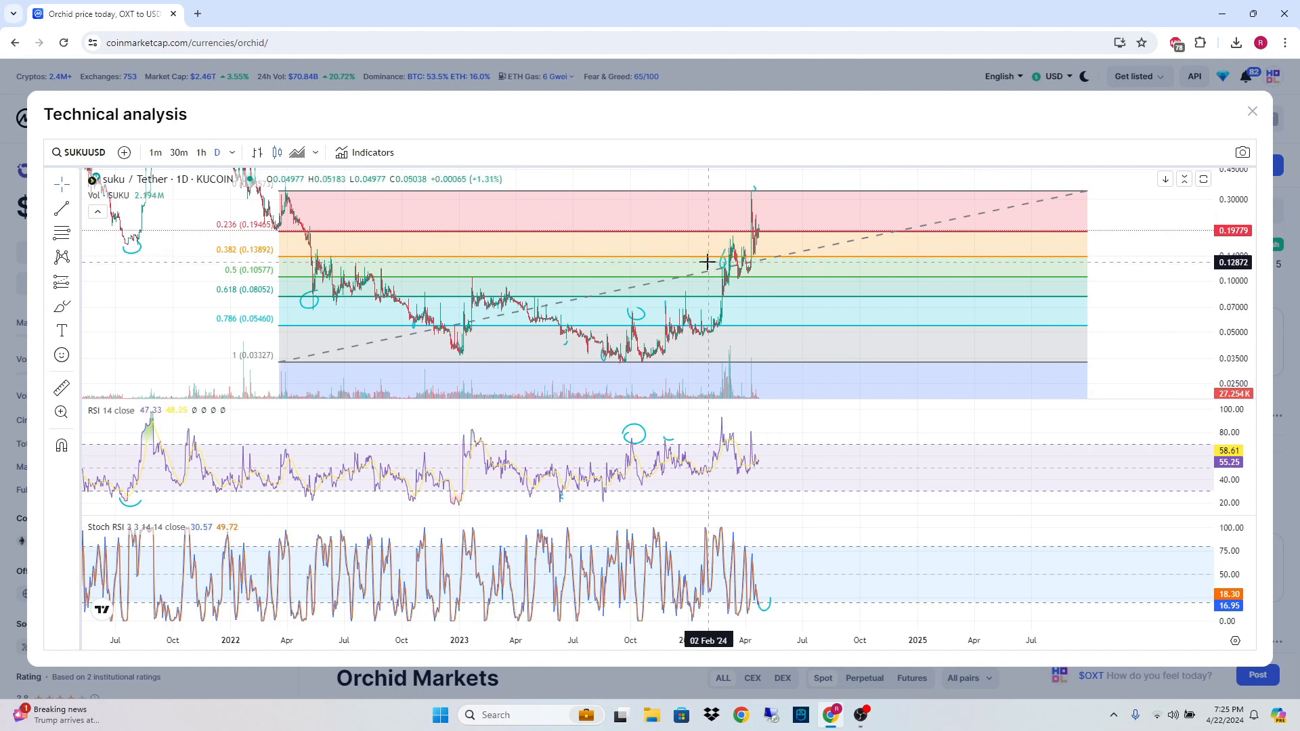
mouse_move(367, 286)
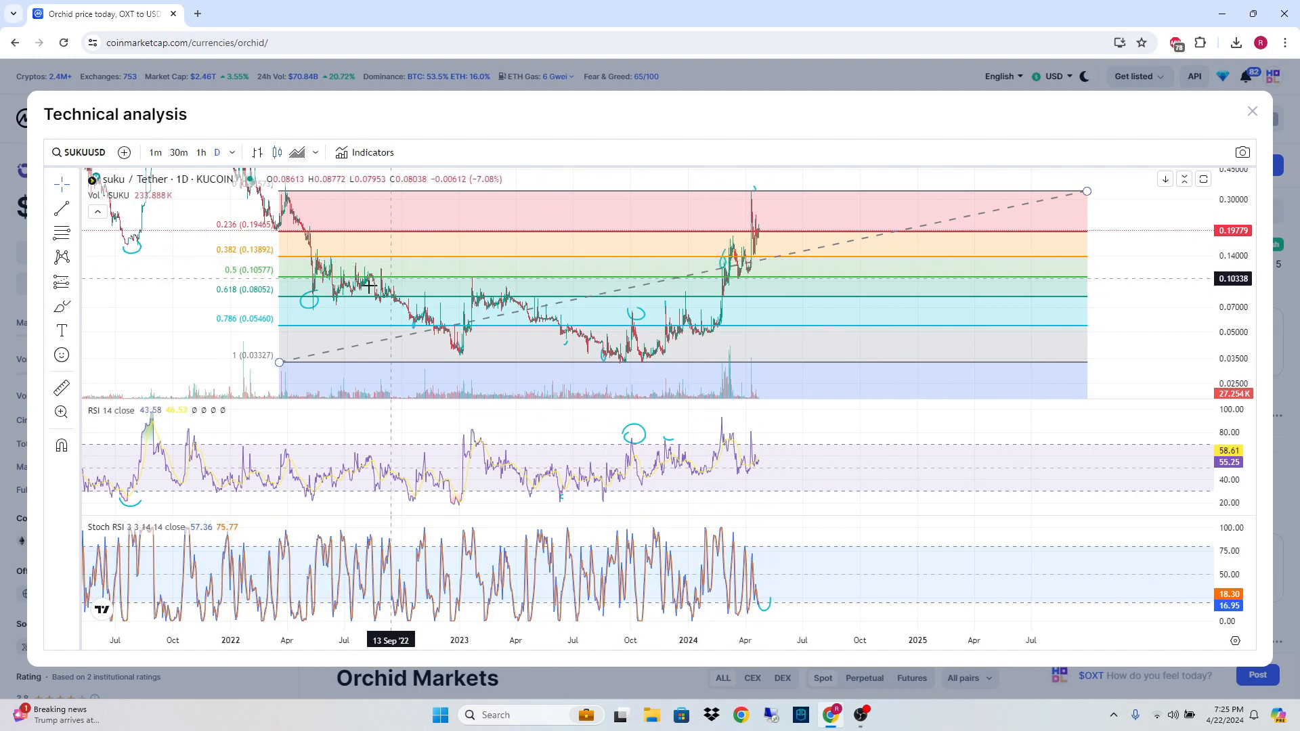
mouse_move(242, 290)
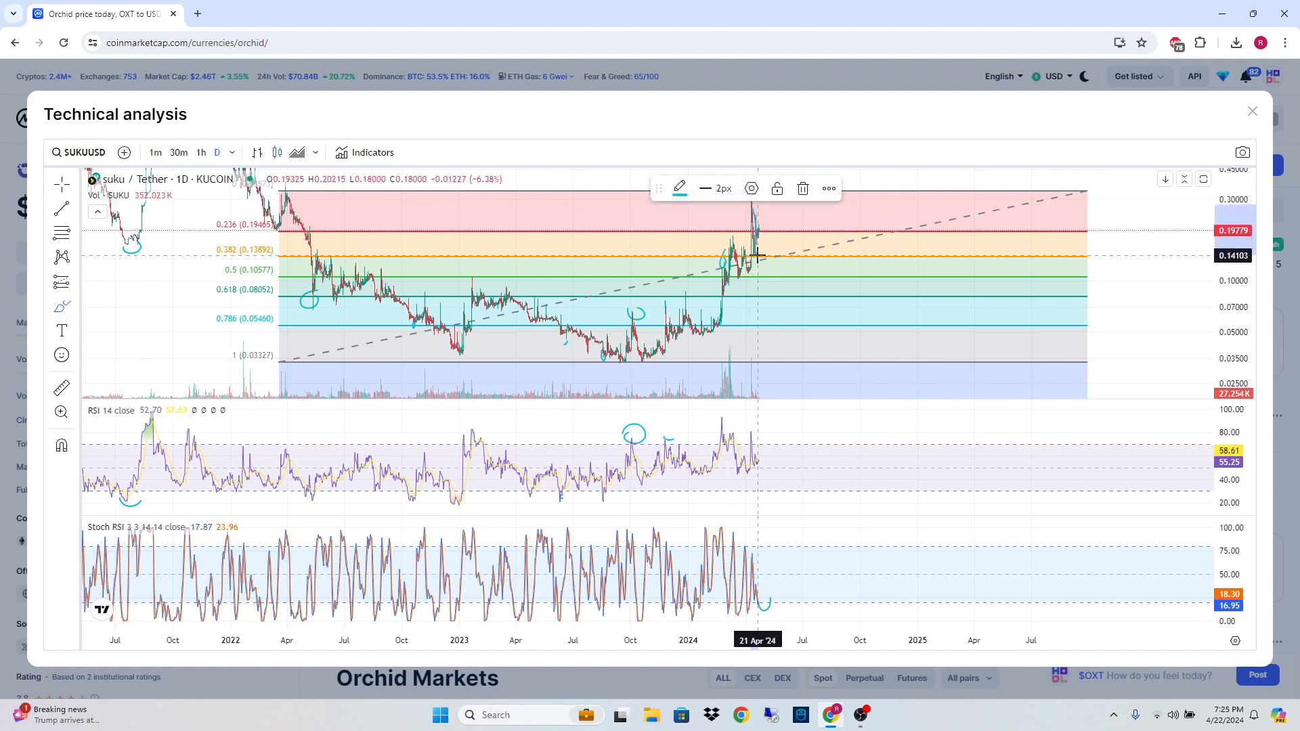
mouse_move(189, 230)
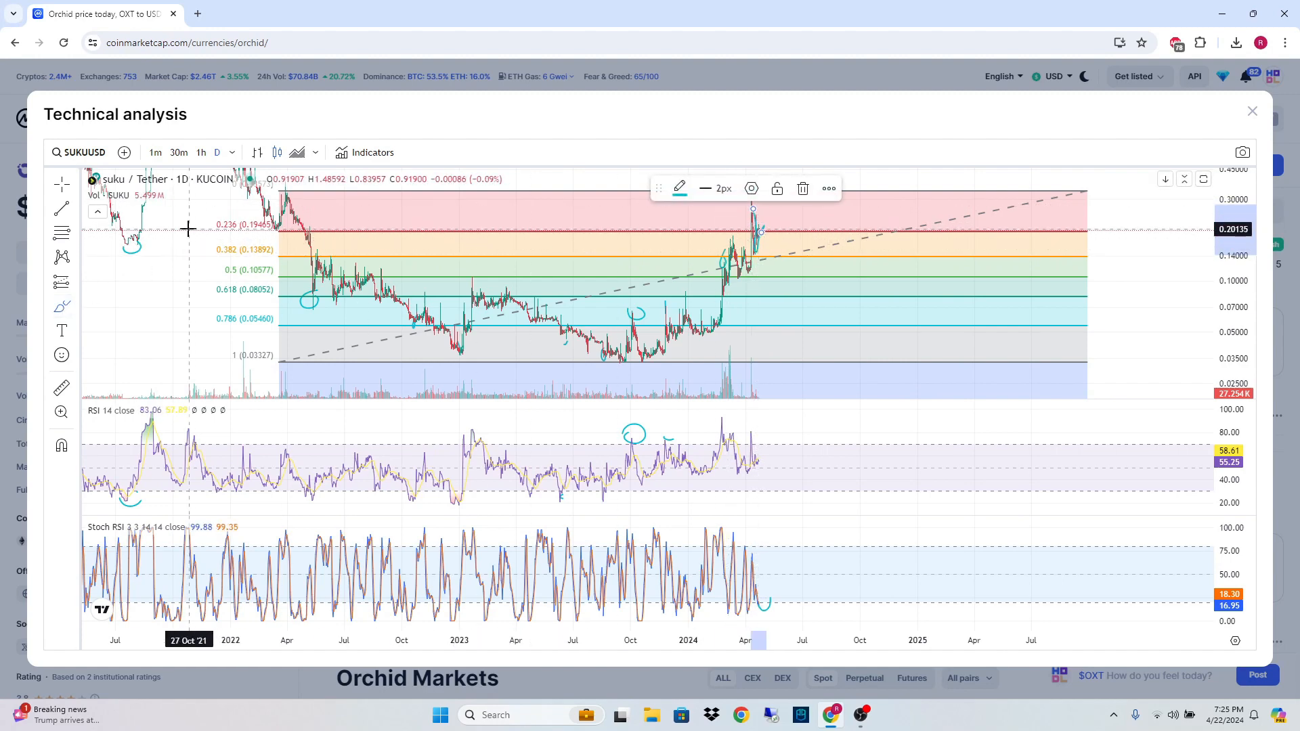
mouse_move(265, 236)
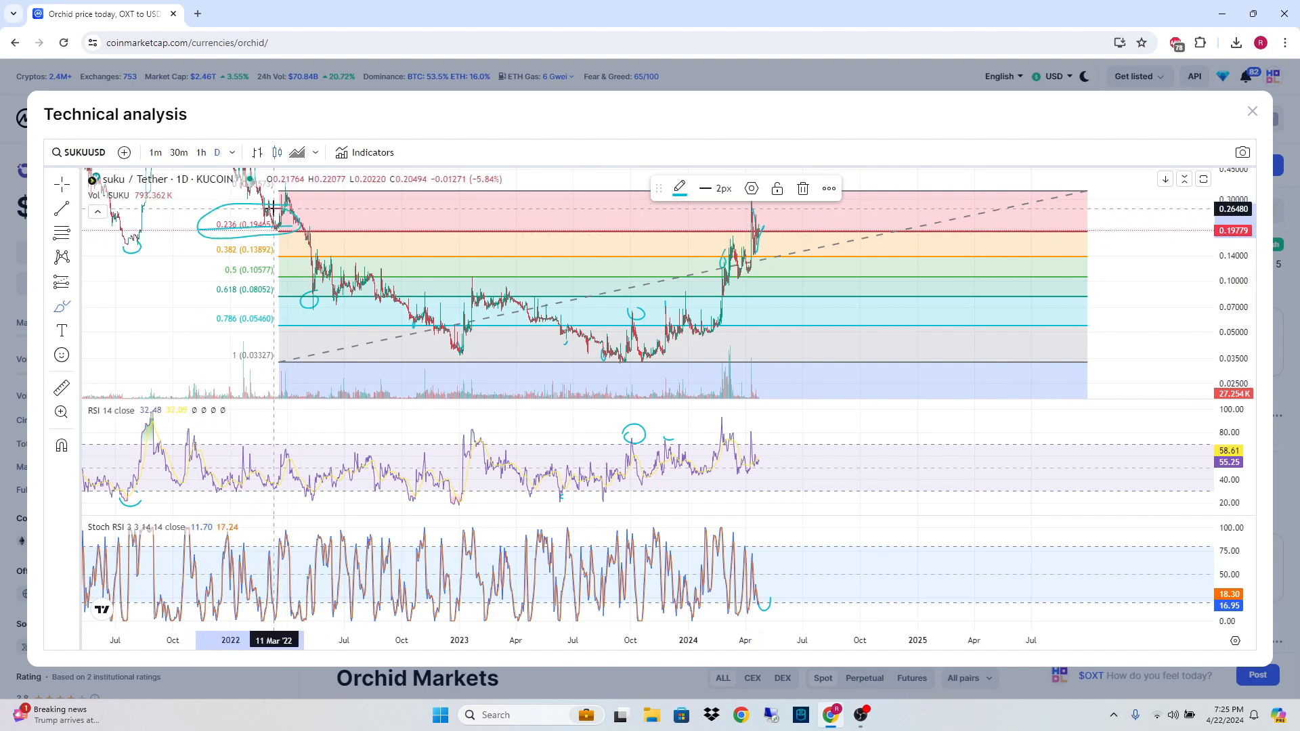
mouse_move(870, 185)
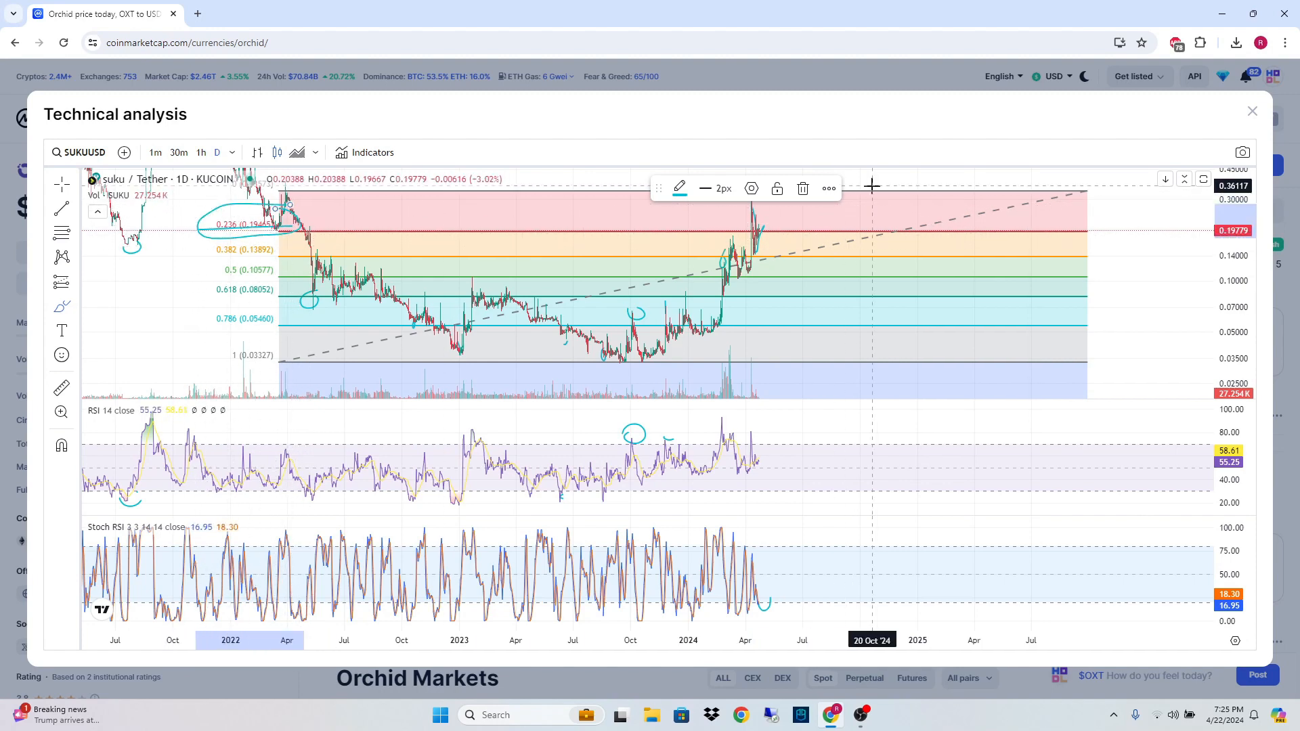
mouse_move(907, 175)
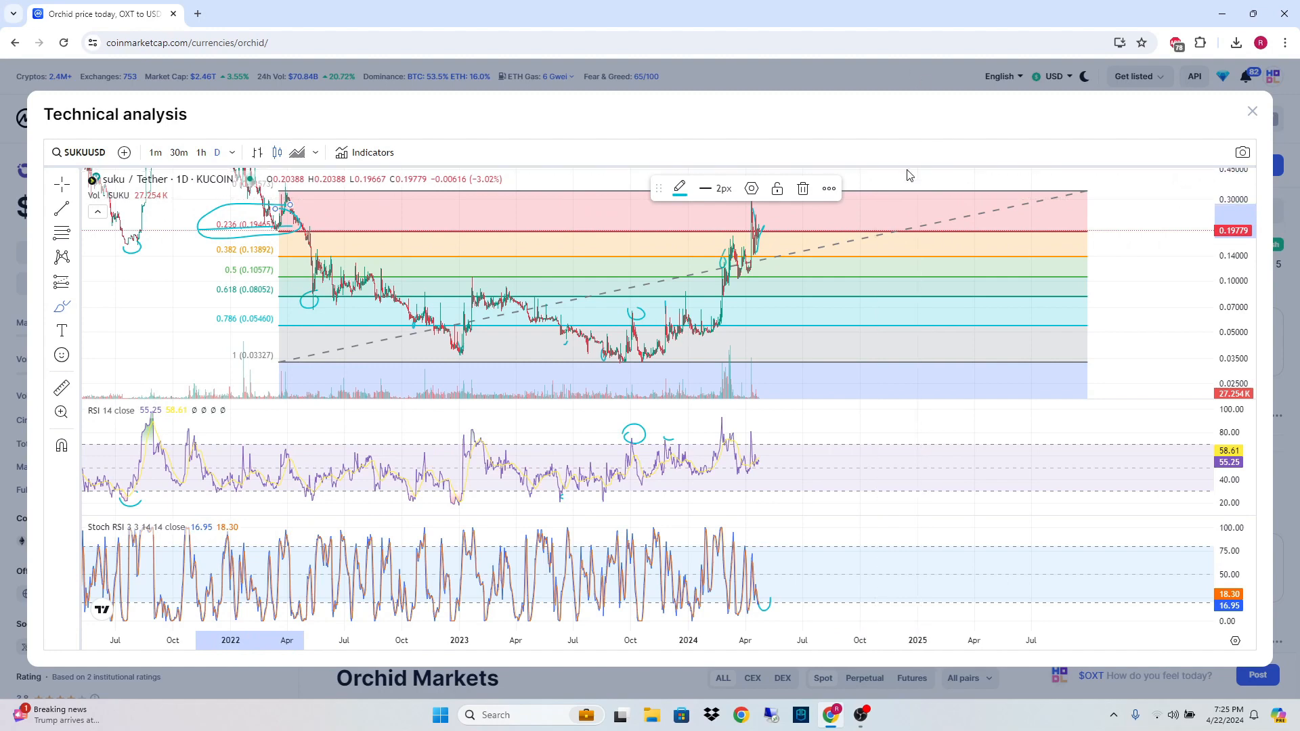
mouse_move(403, 234)
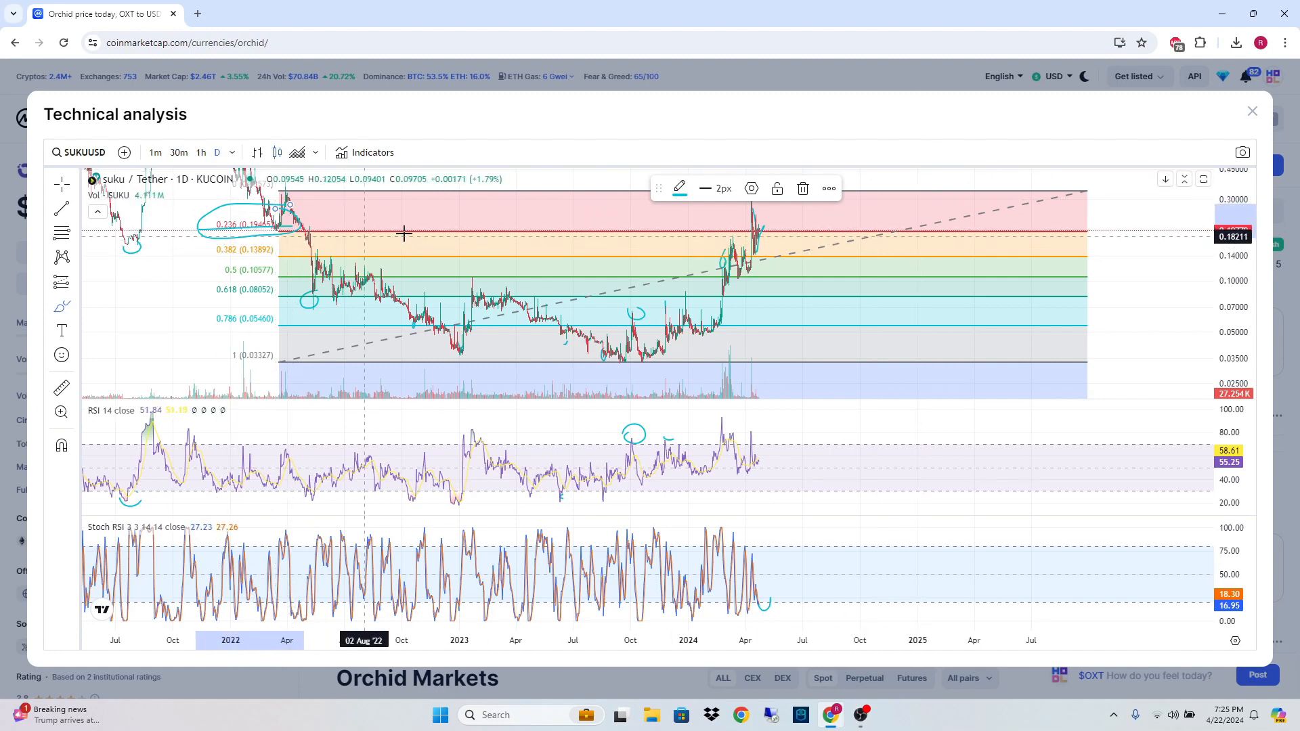
mouse_move(808, 224)
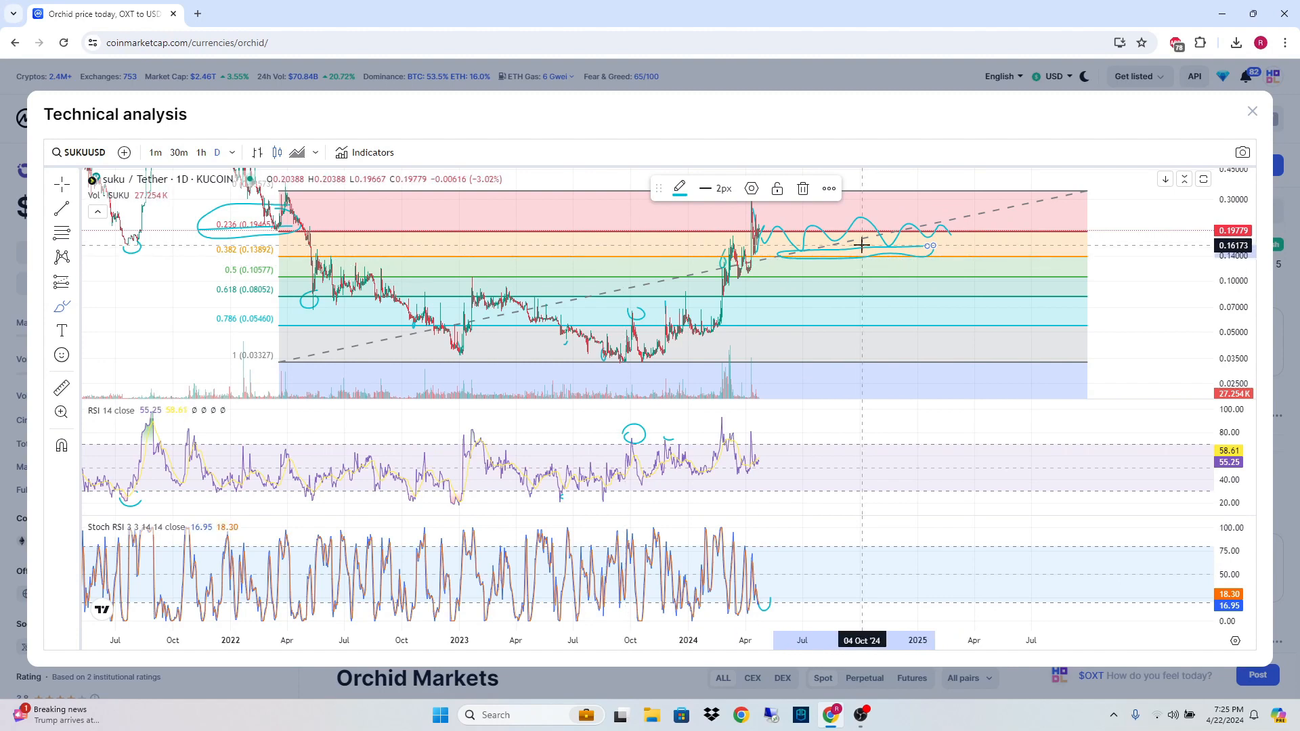
mouse_move(935, 245)
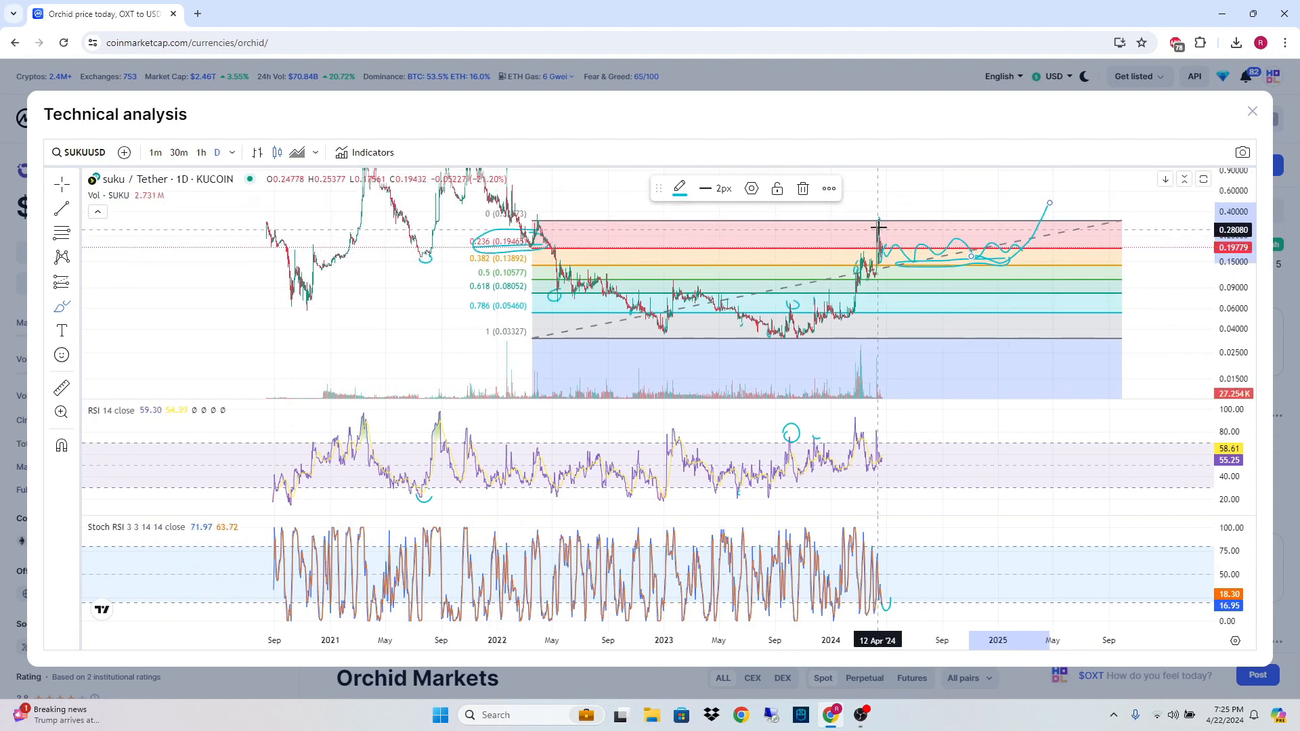
mouse_move(1024, 238)
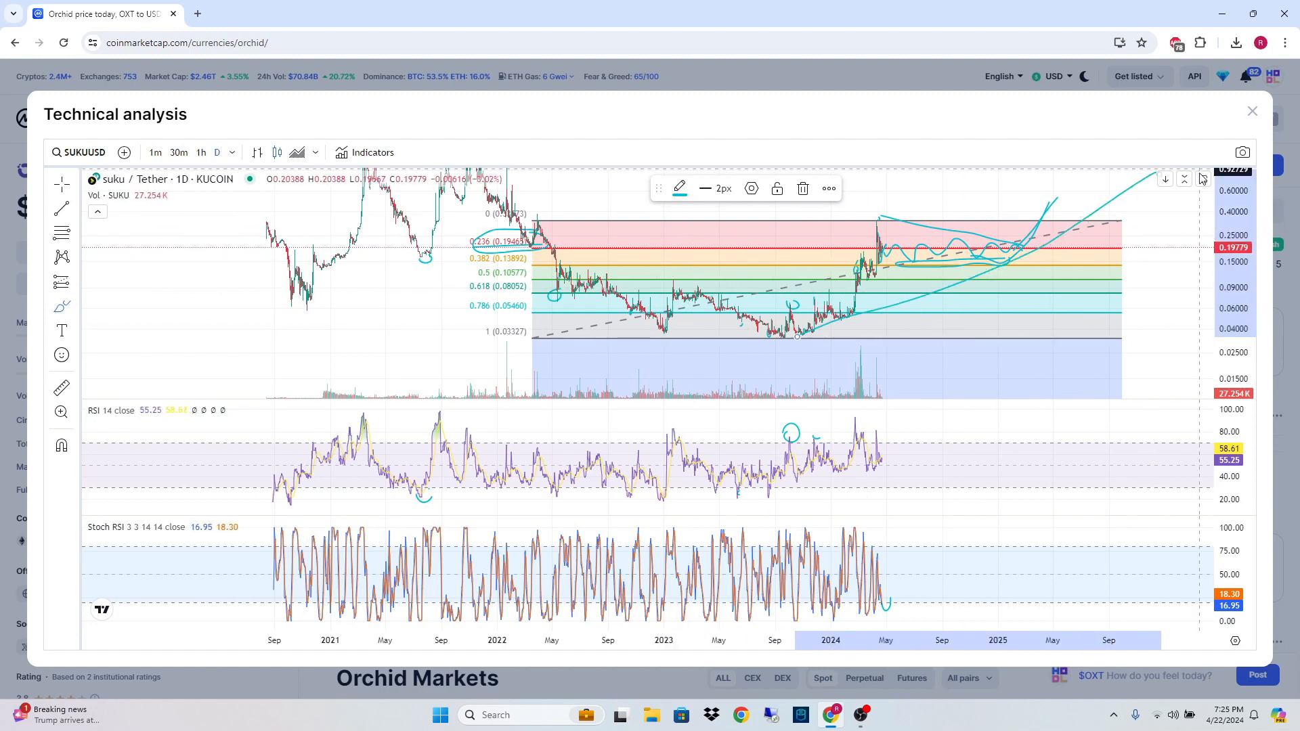
Leave the full chart and return to Suku's own coin page
left_click(1251, 111)
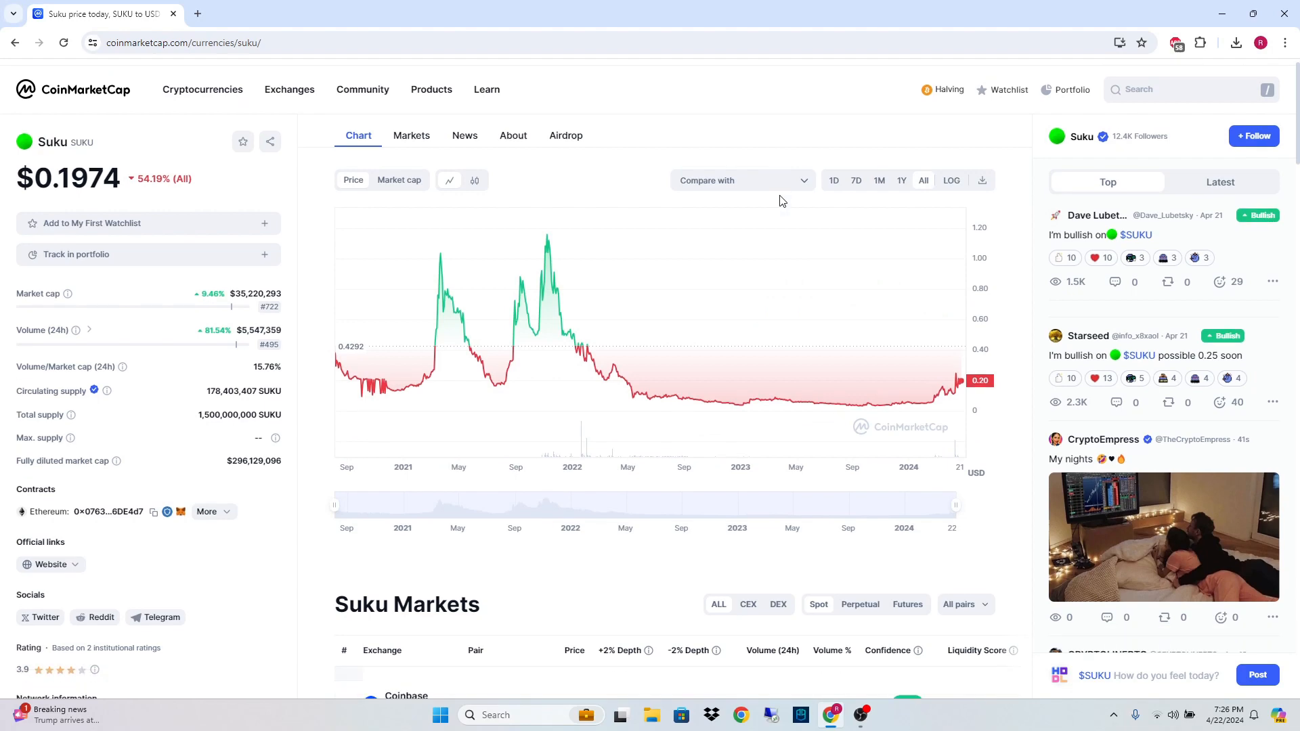
scroll("down", 3)
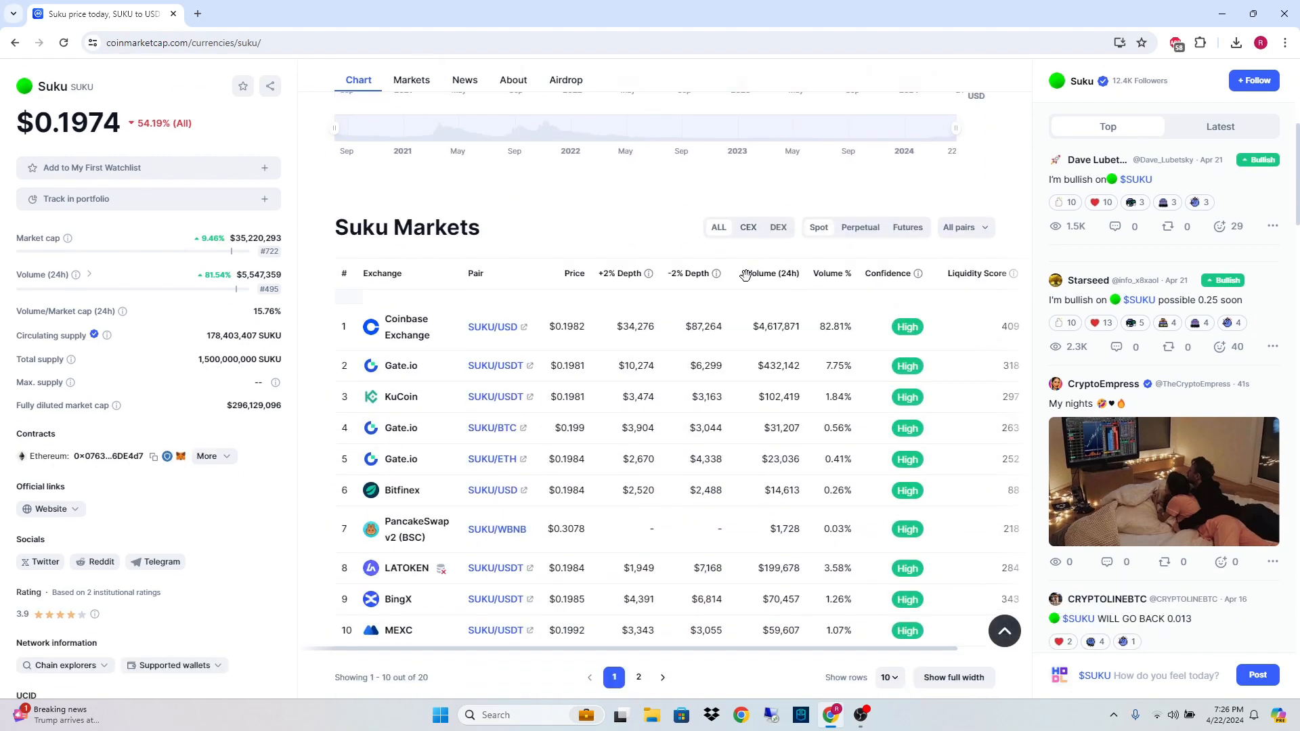
mouse_move(635, 306)
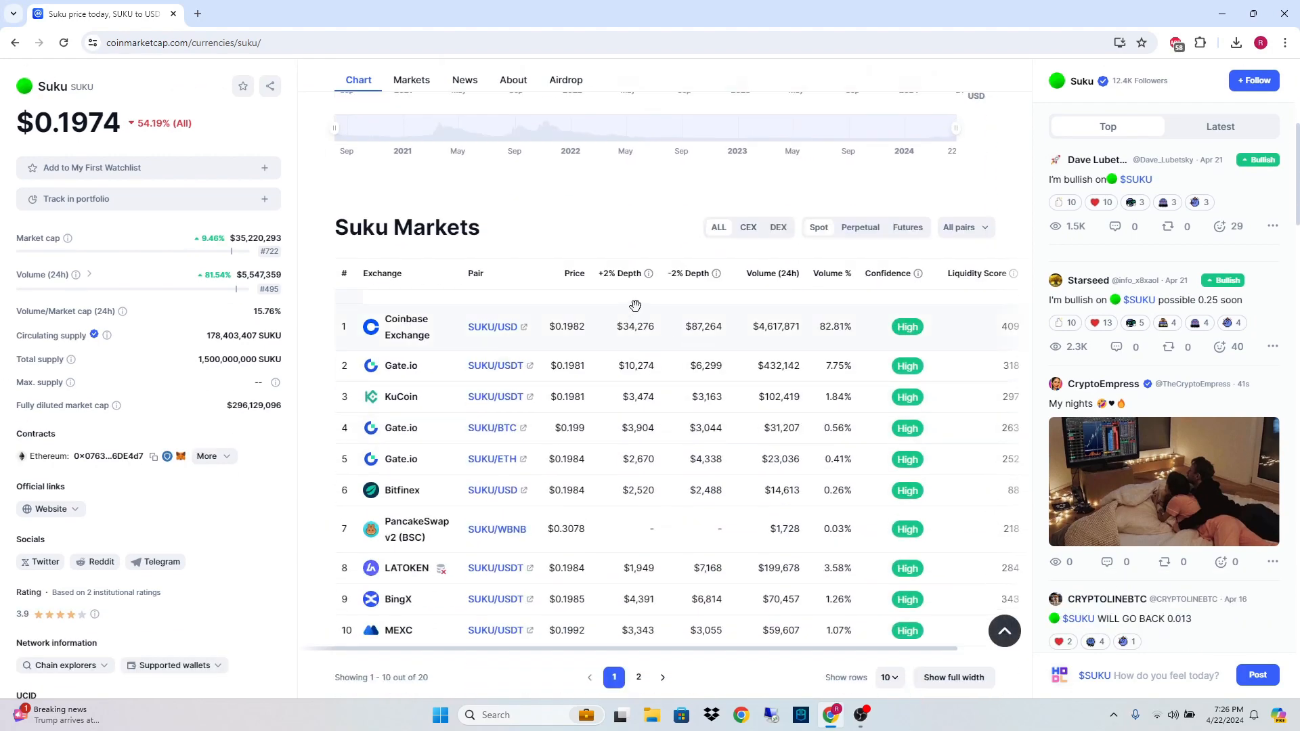
scroll("up", 3)
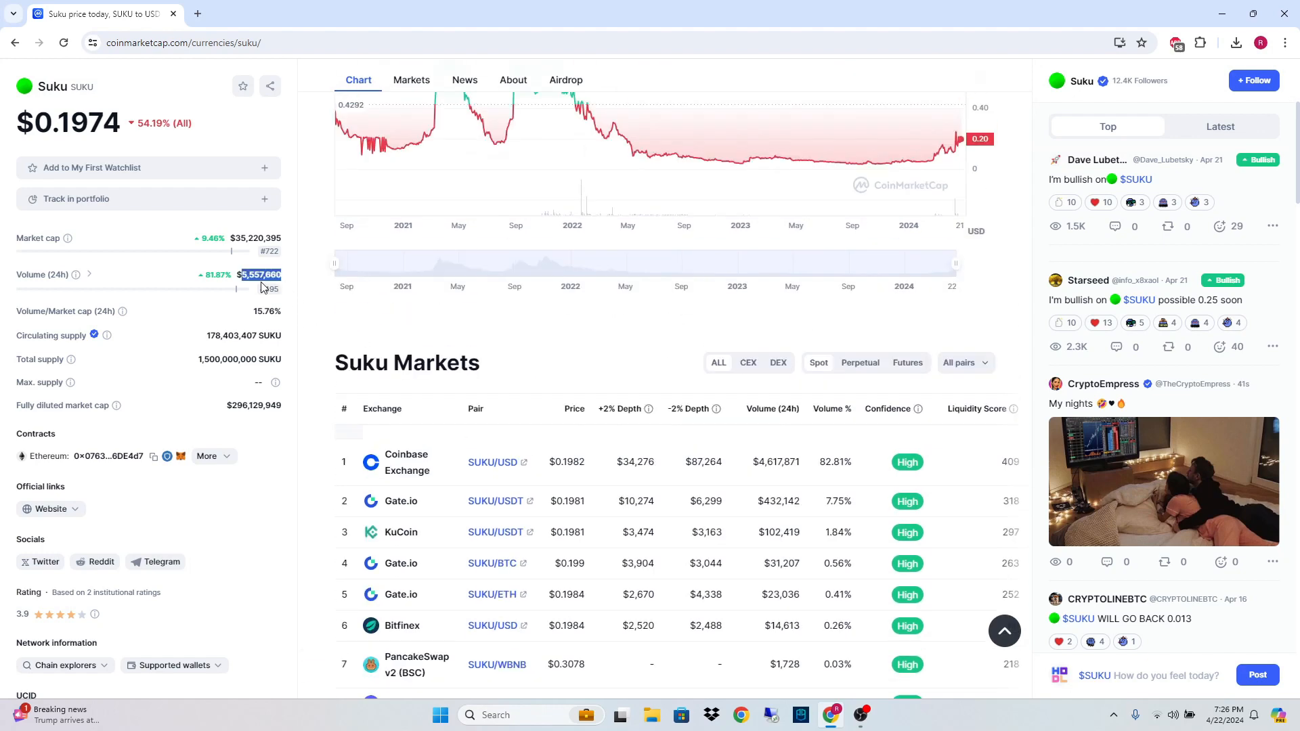
scroll("up", 3)
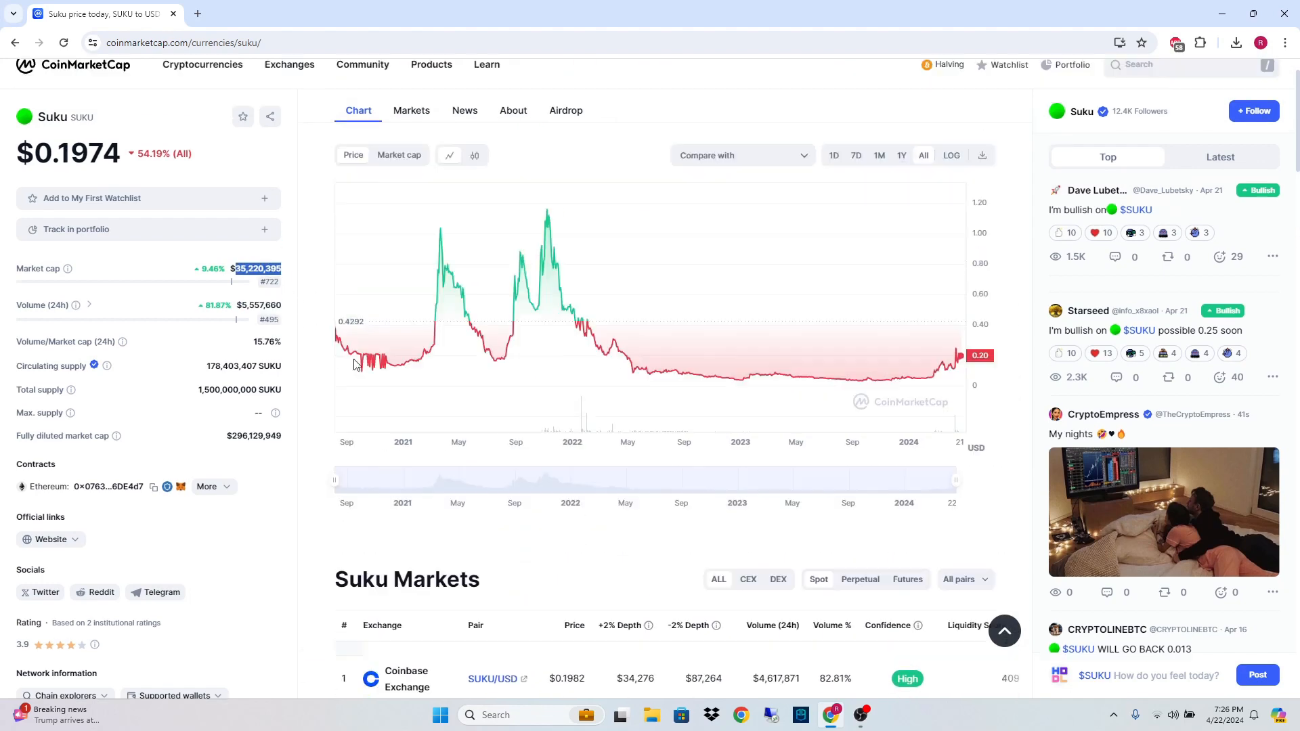
scroll("up", 3)
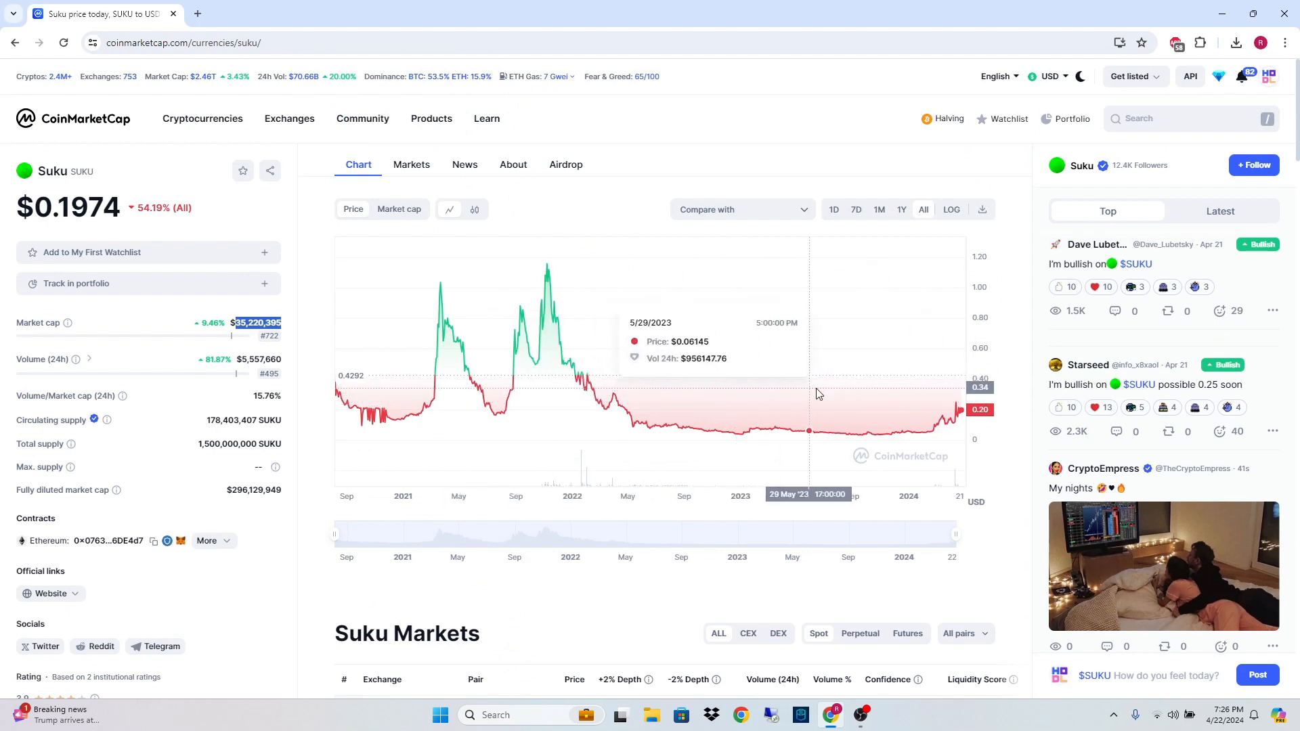
mouse_move(757, 430)
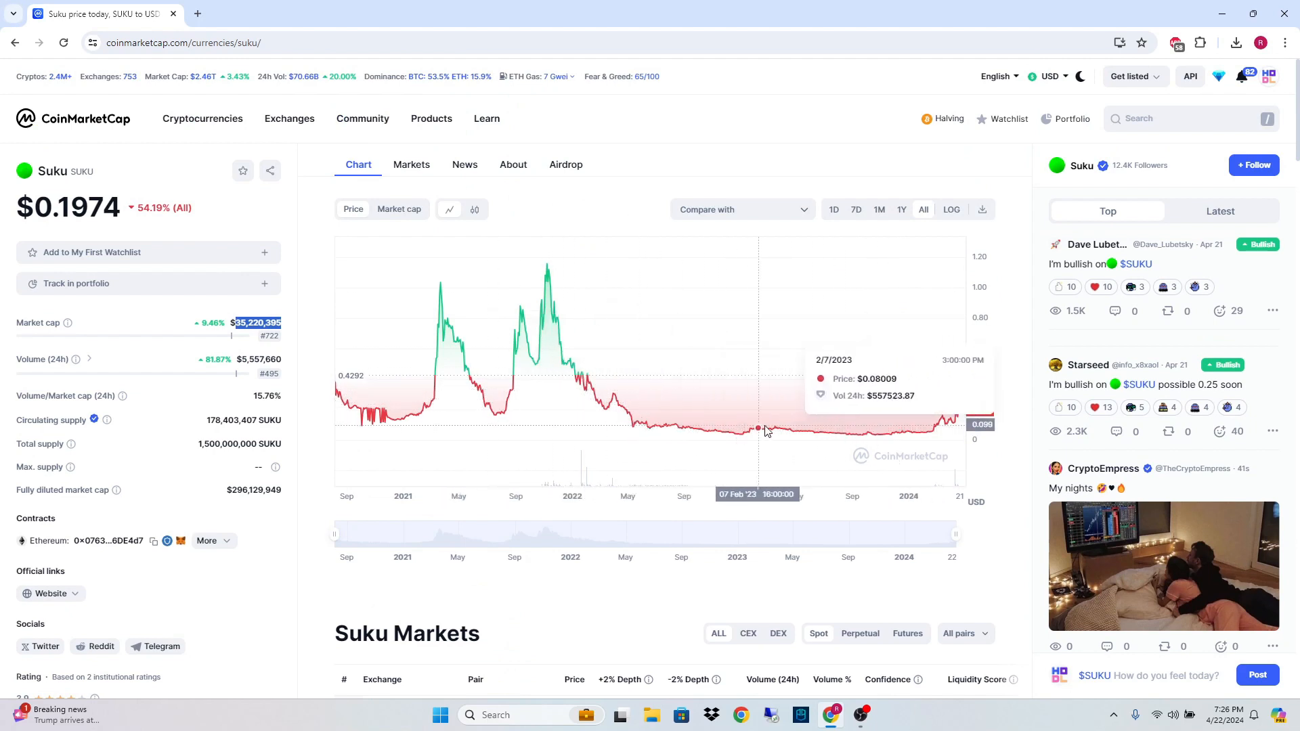
mouse_move(949, 427)
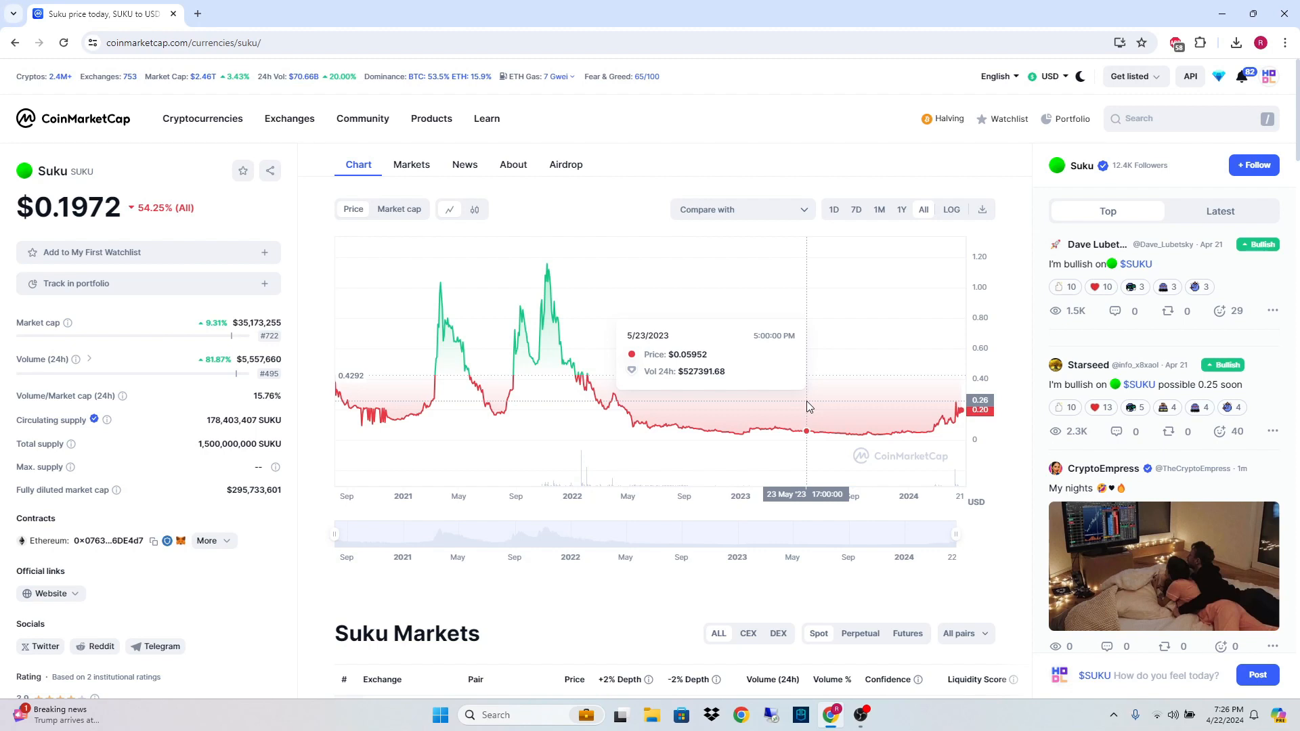
mouse_move(804, 406)
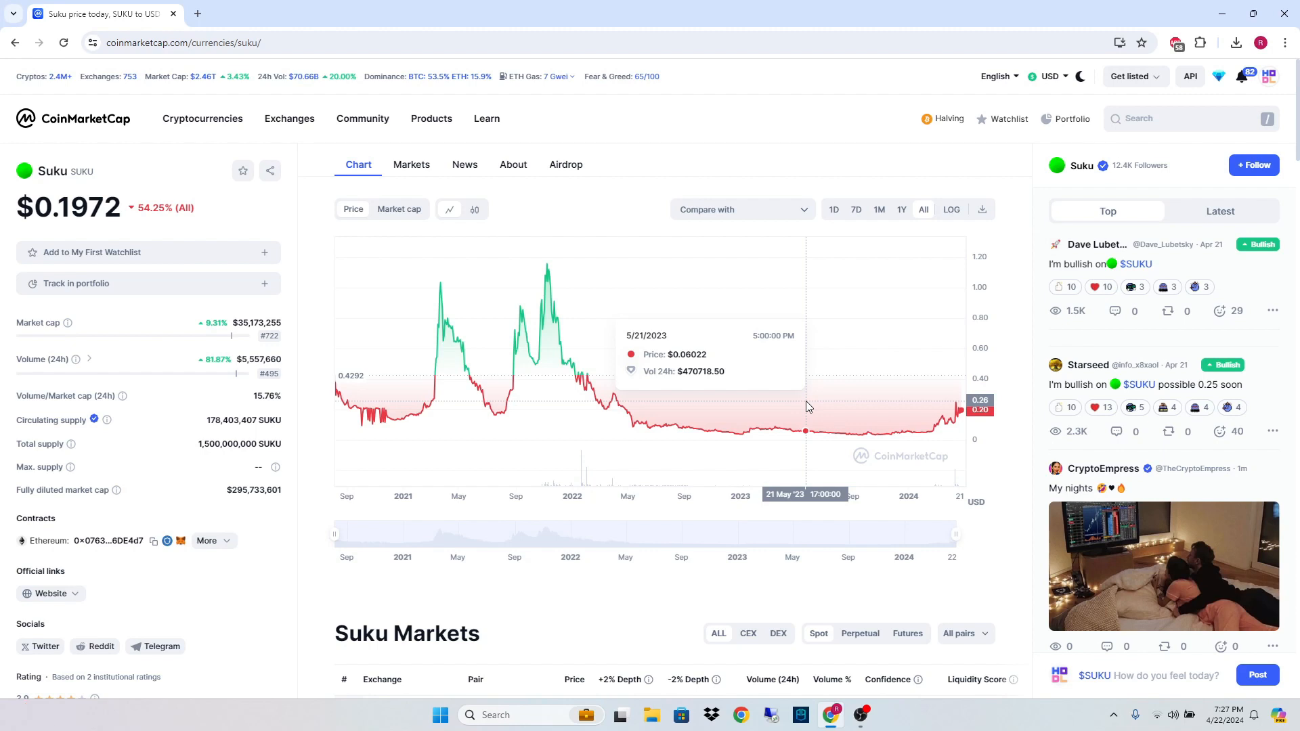
mouse_move(870, 395)
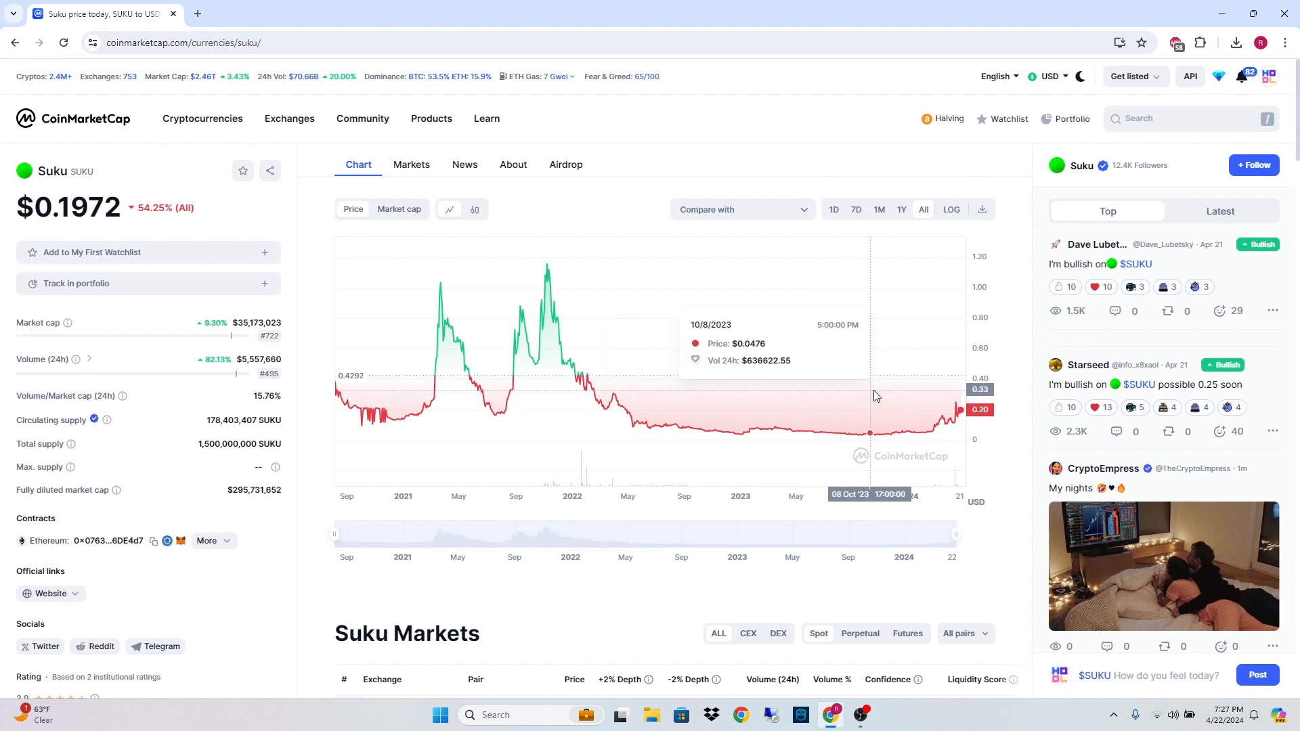
mouse_move(910, 405)
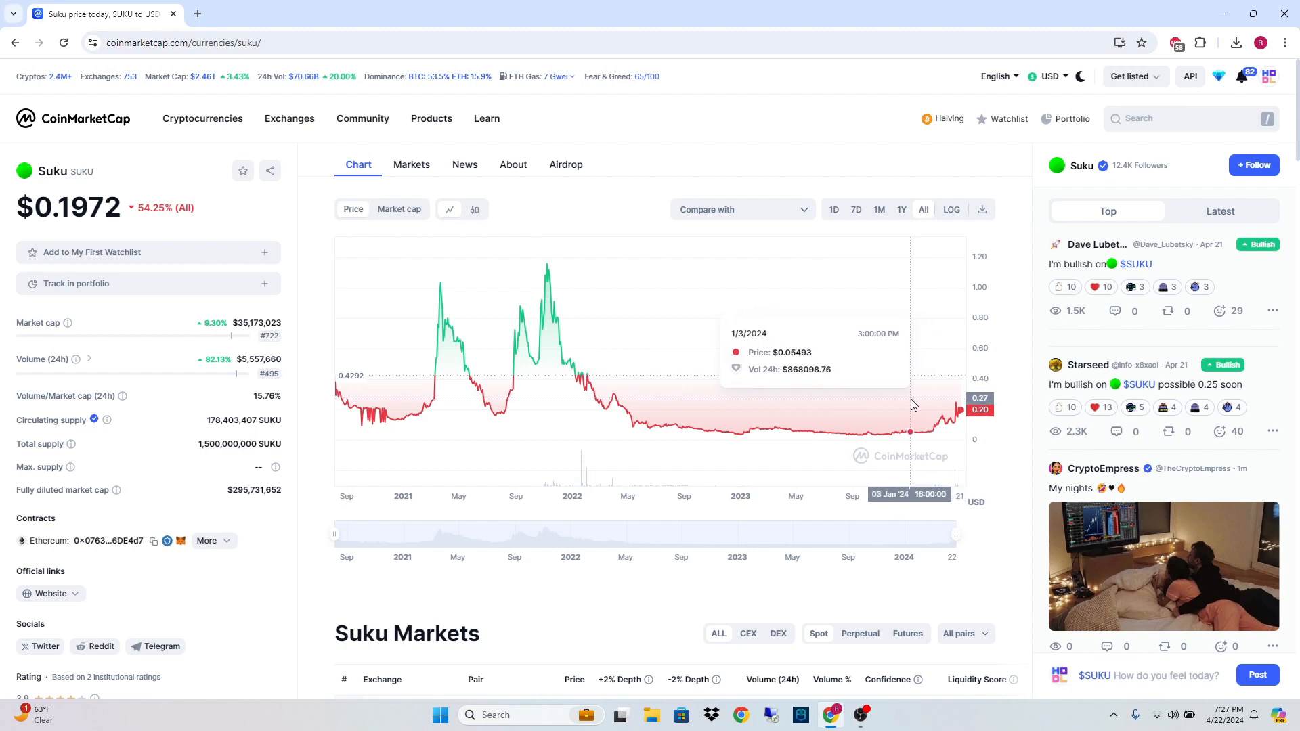
mouse_move(884, 429)
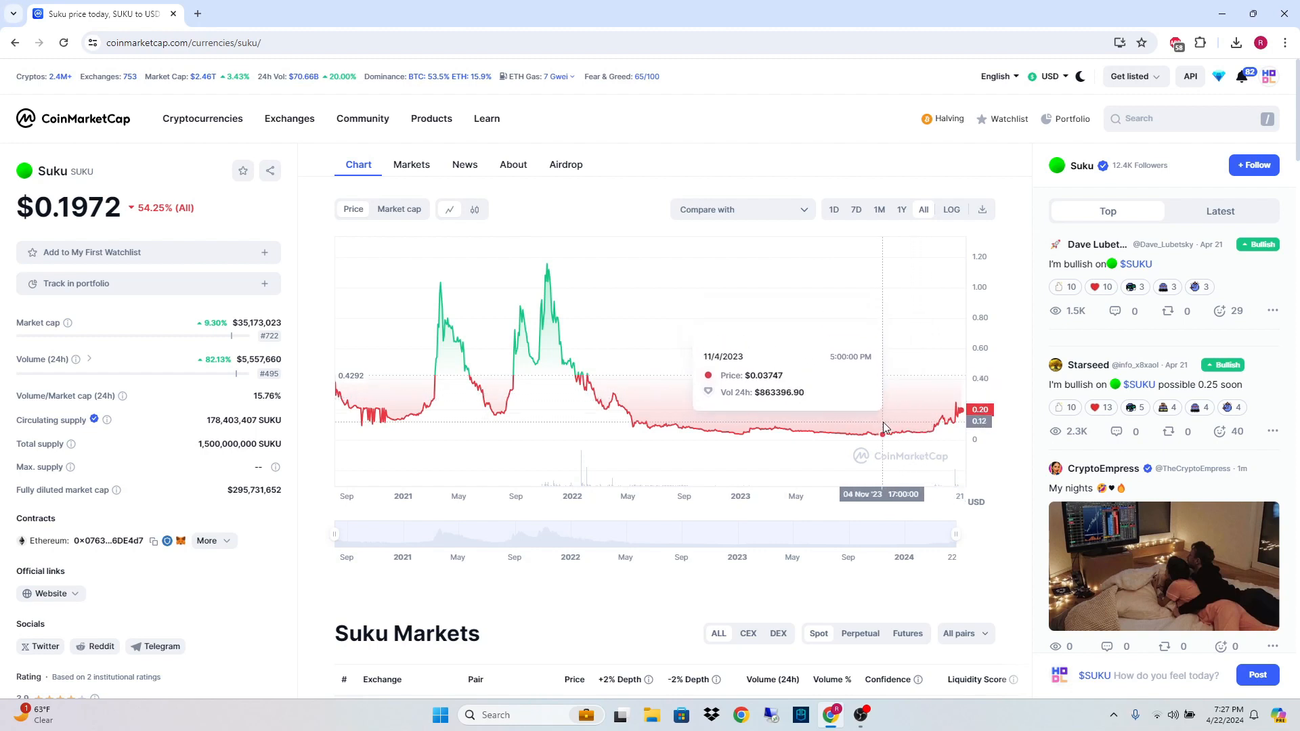